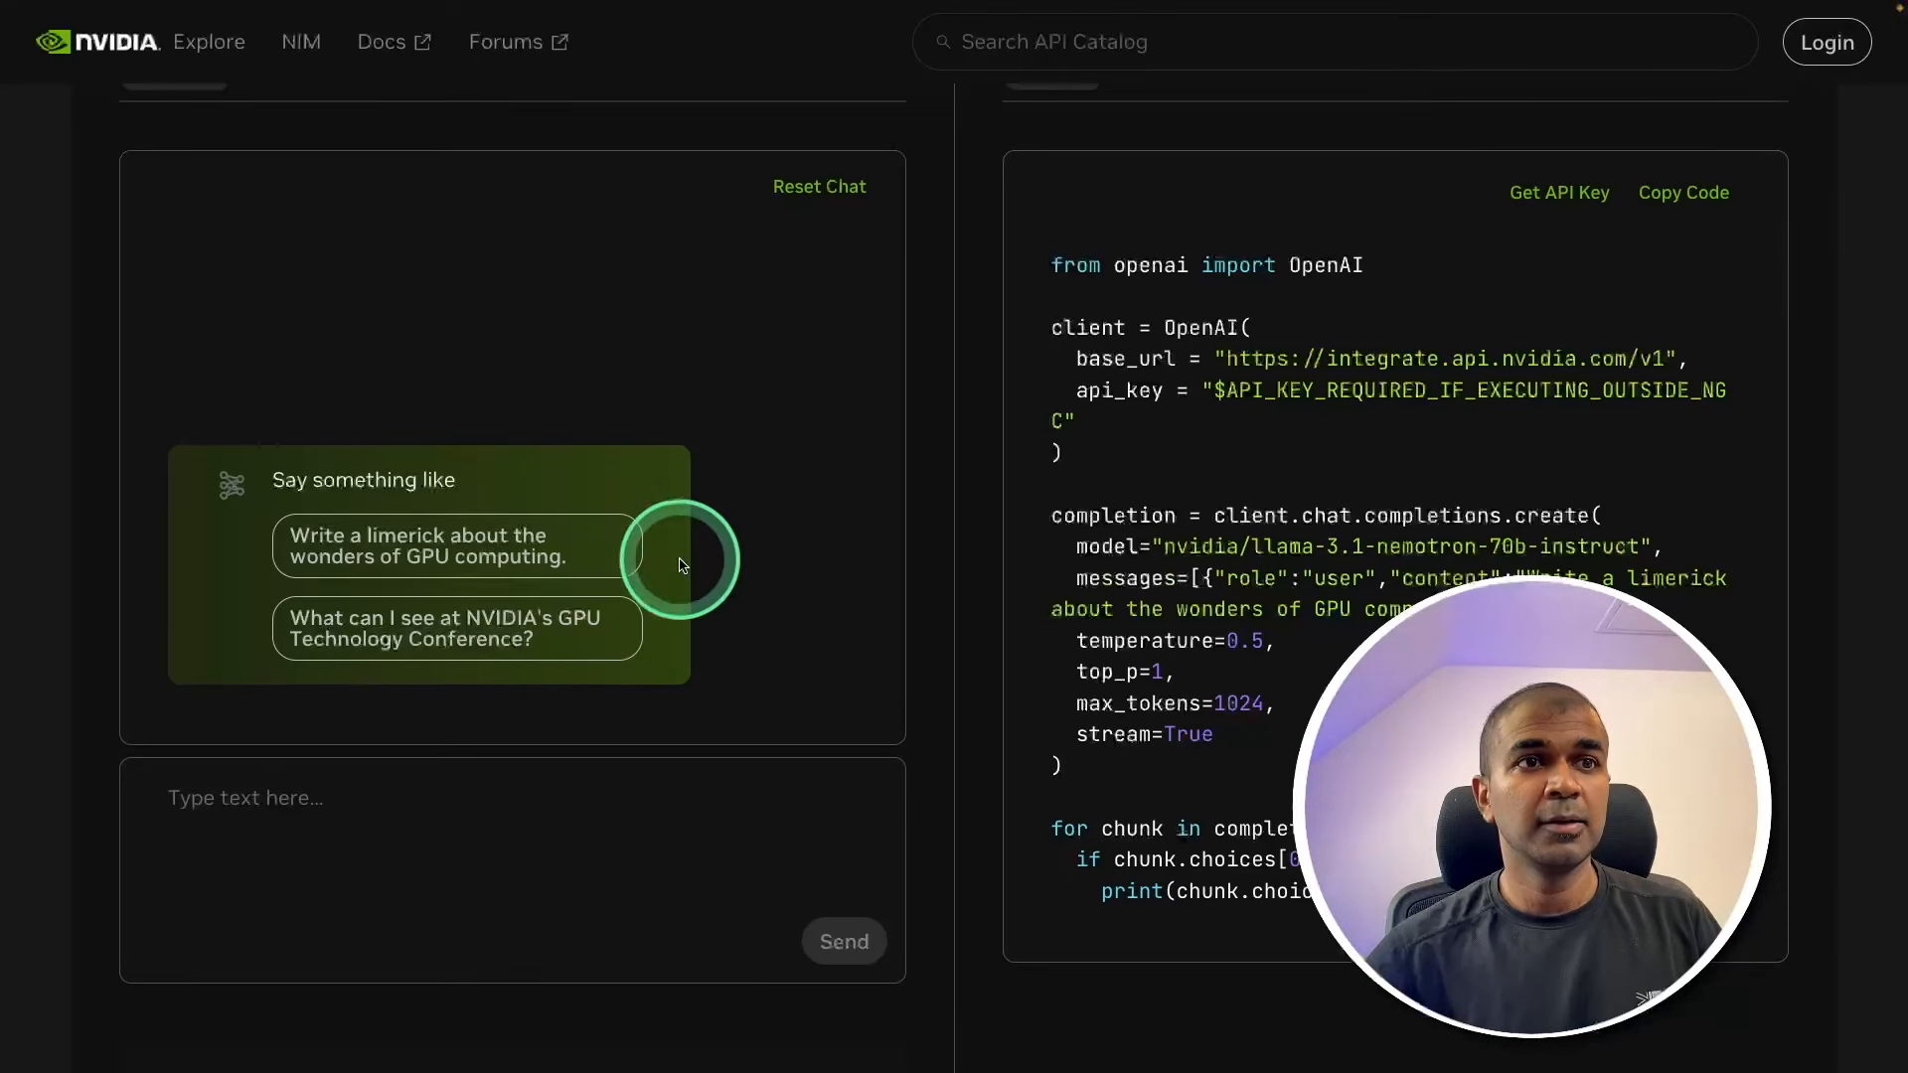
Have Nemotron 70B write a limerick about GPU computing from the preview suggestion
left_click(426, 546)
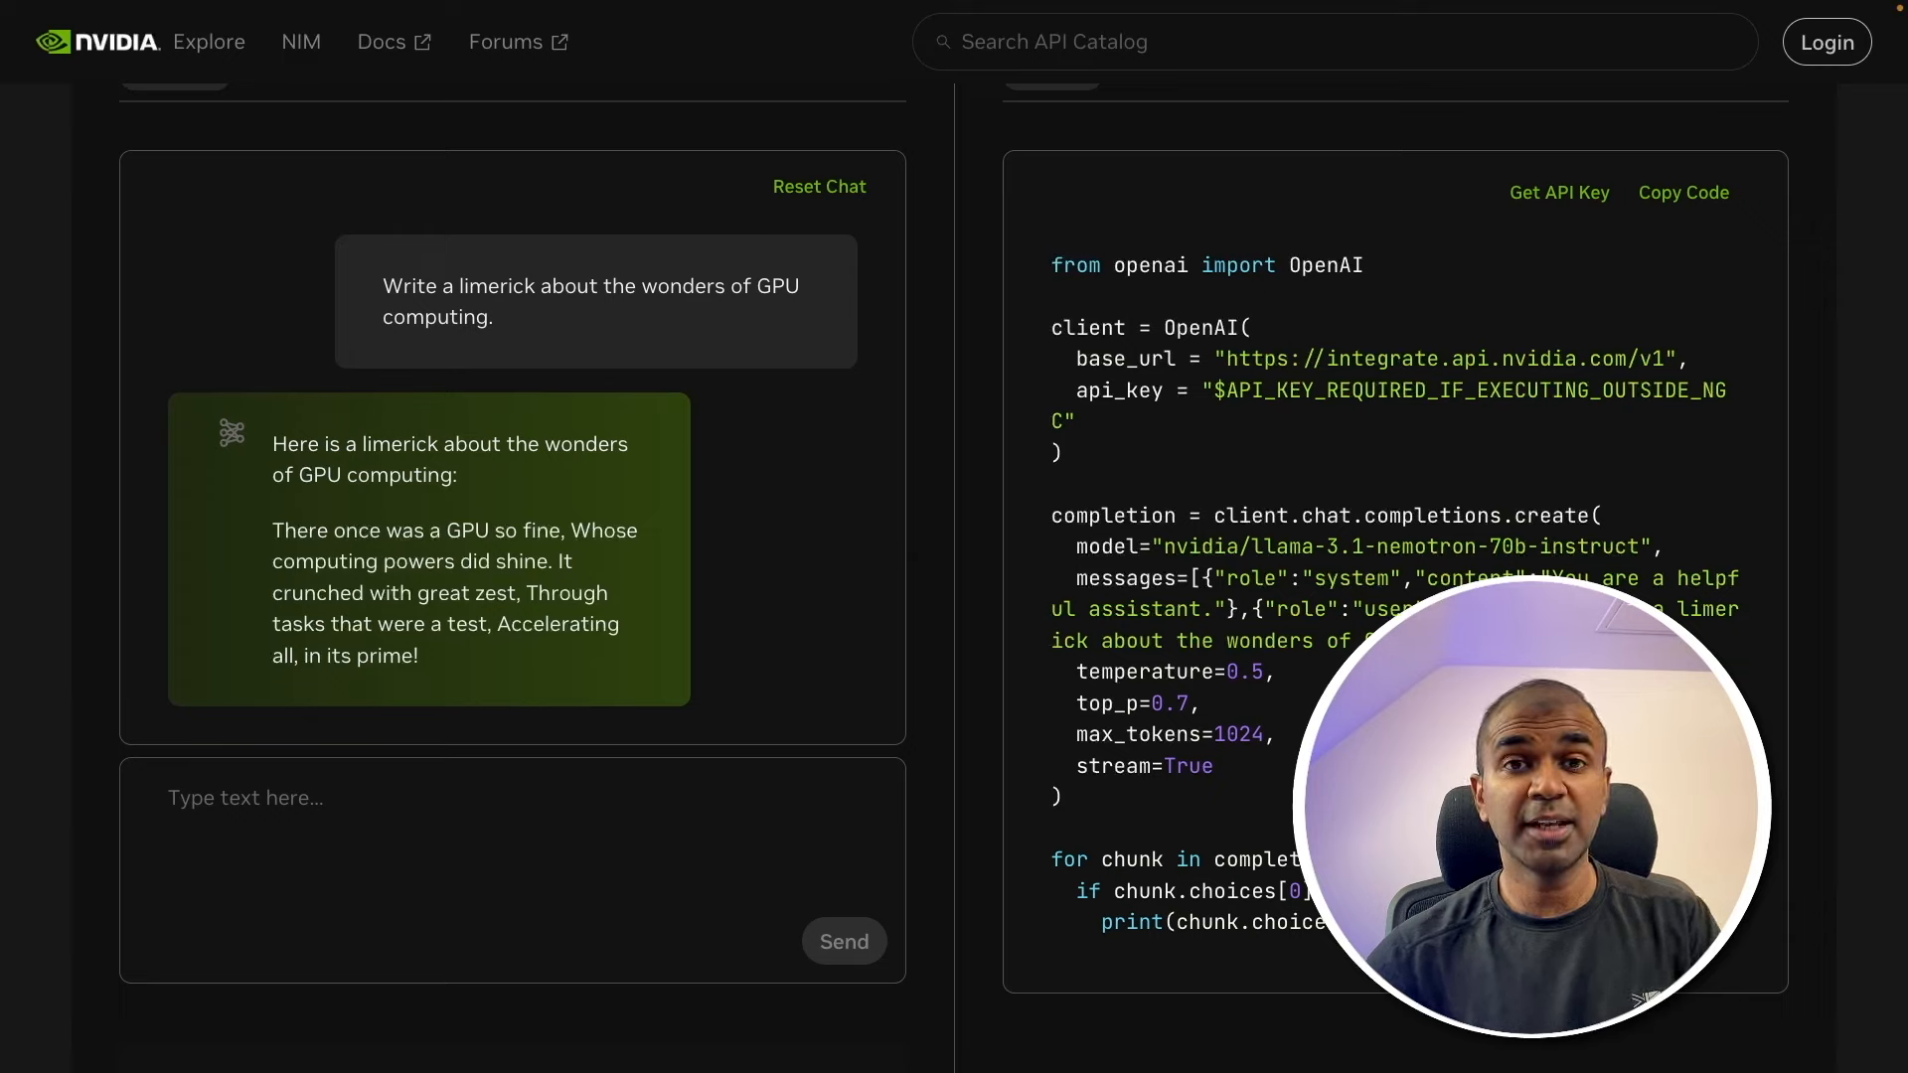
scroll("up", 3)
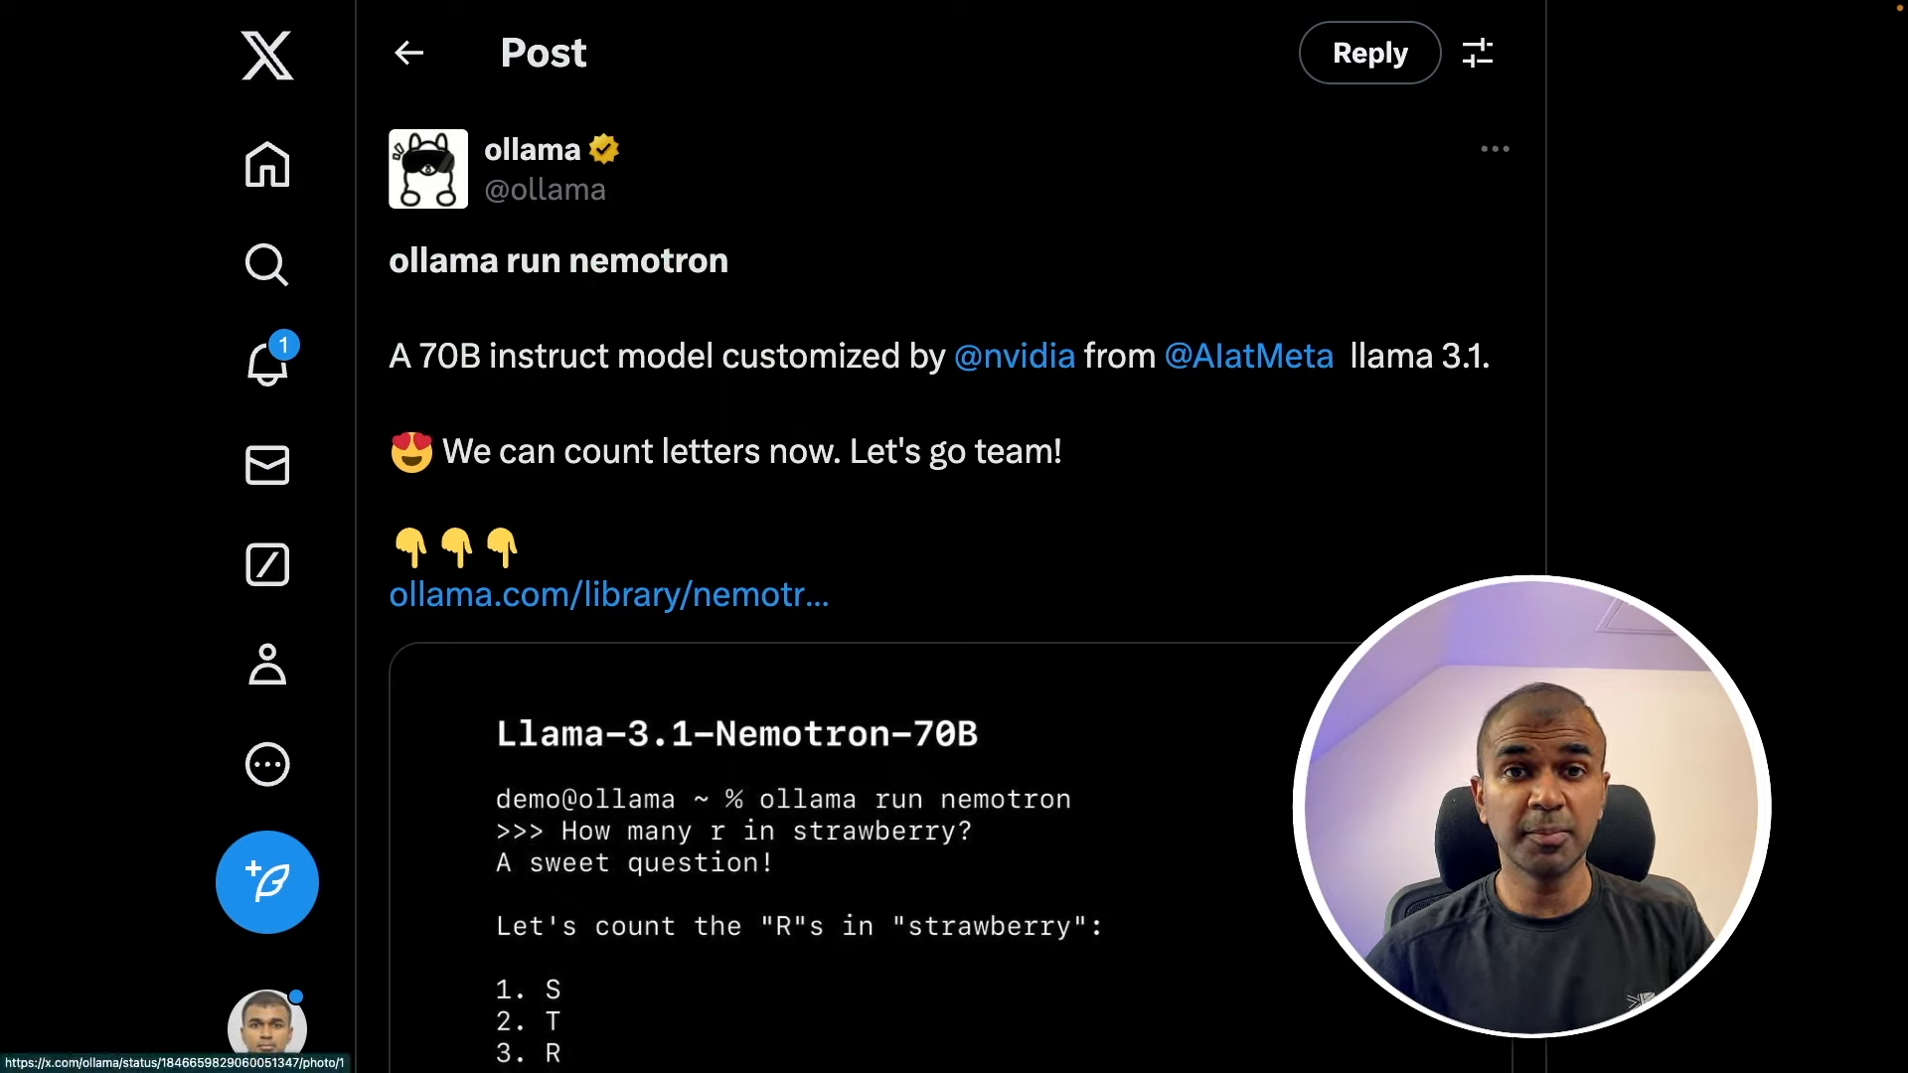
double_click(558, 260)
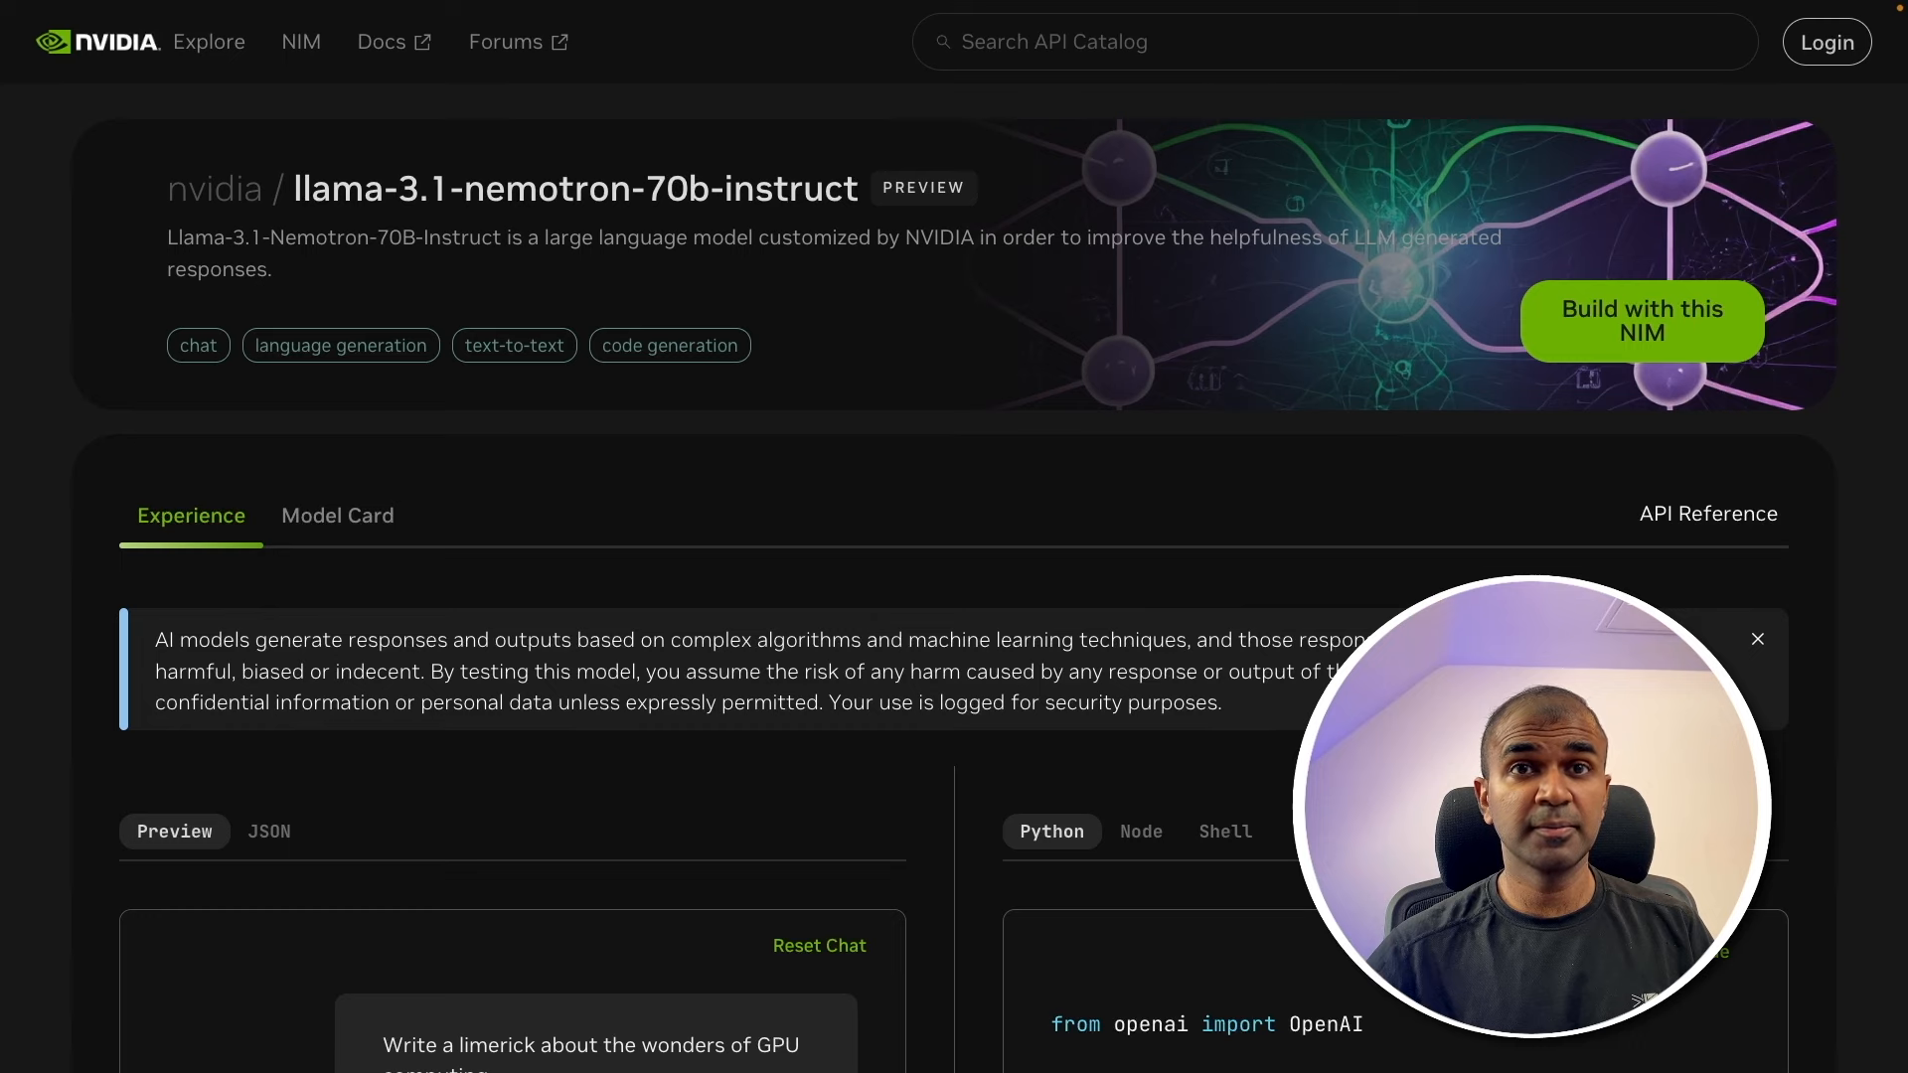
mouse_move(1670, 293)
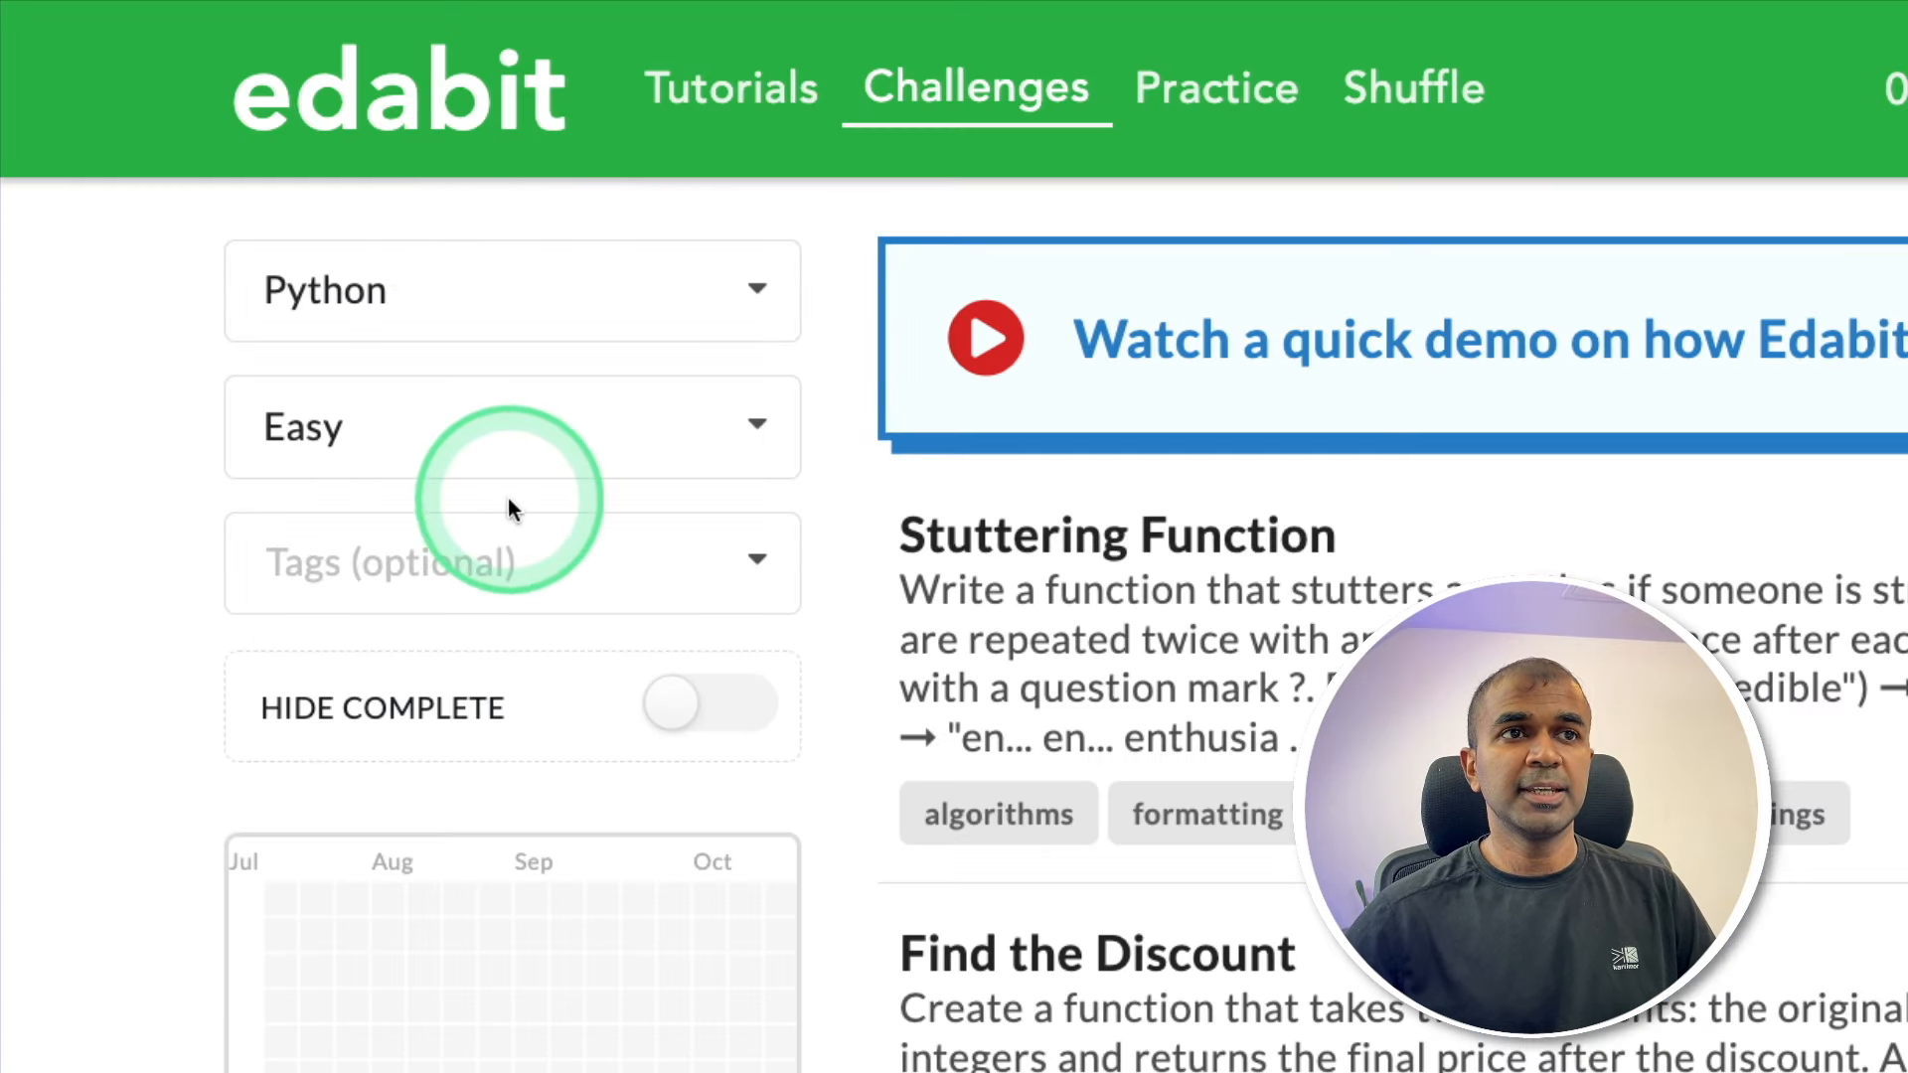
Change the Edabit challenge difficulty filter
left_click(1094, 954)
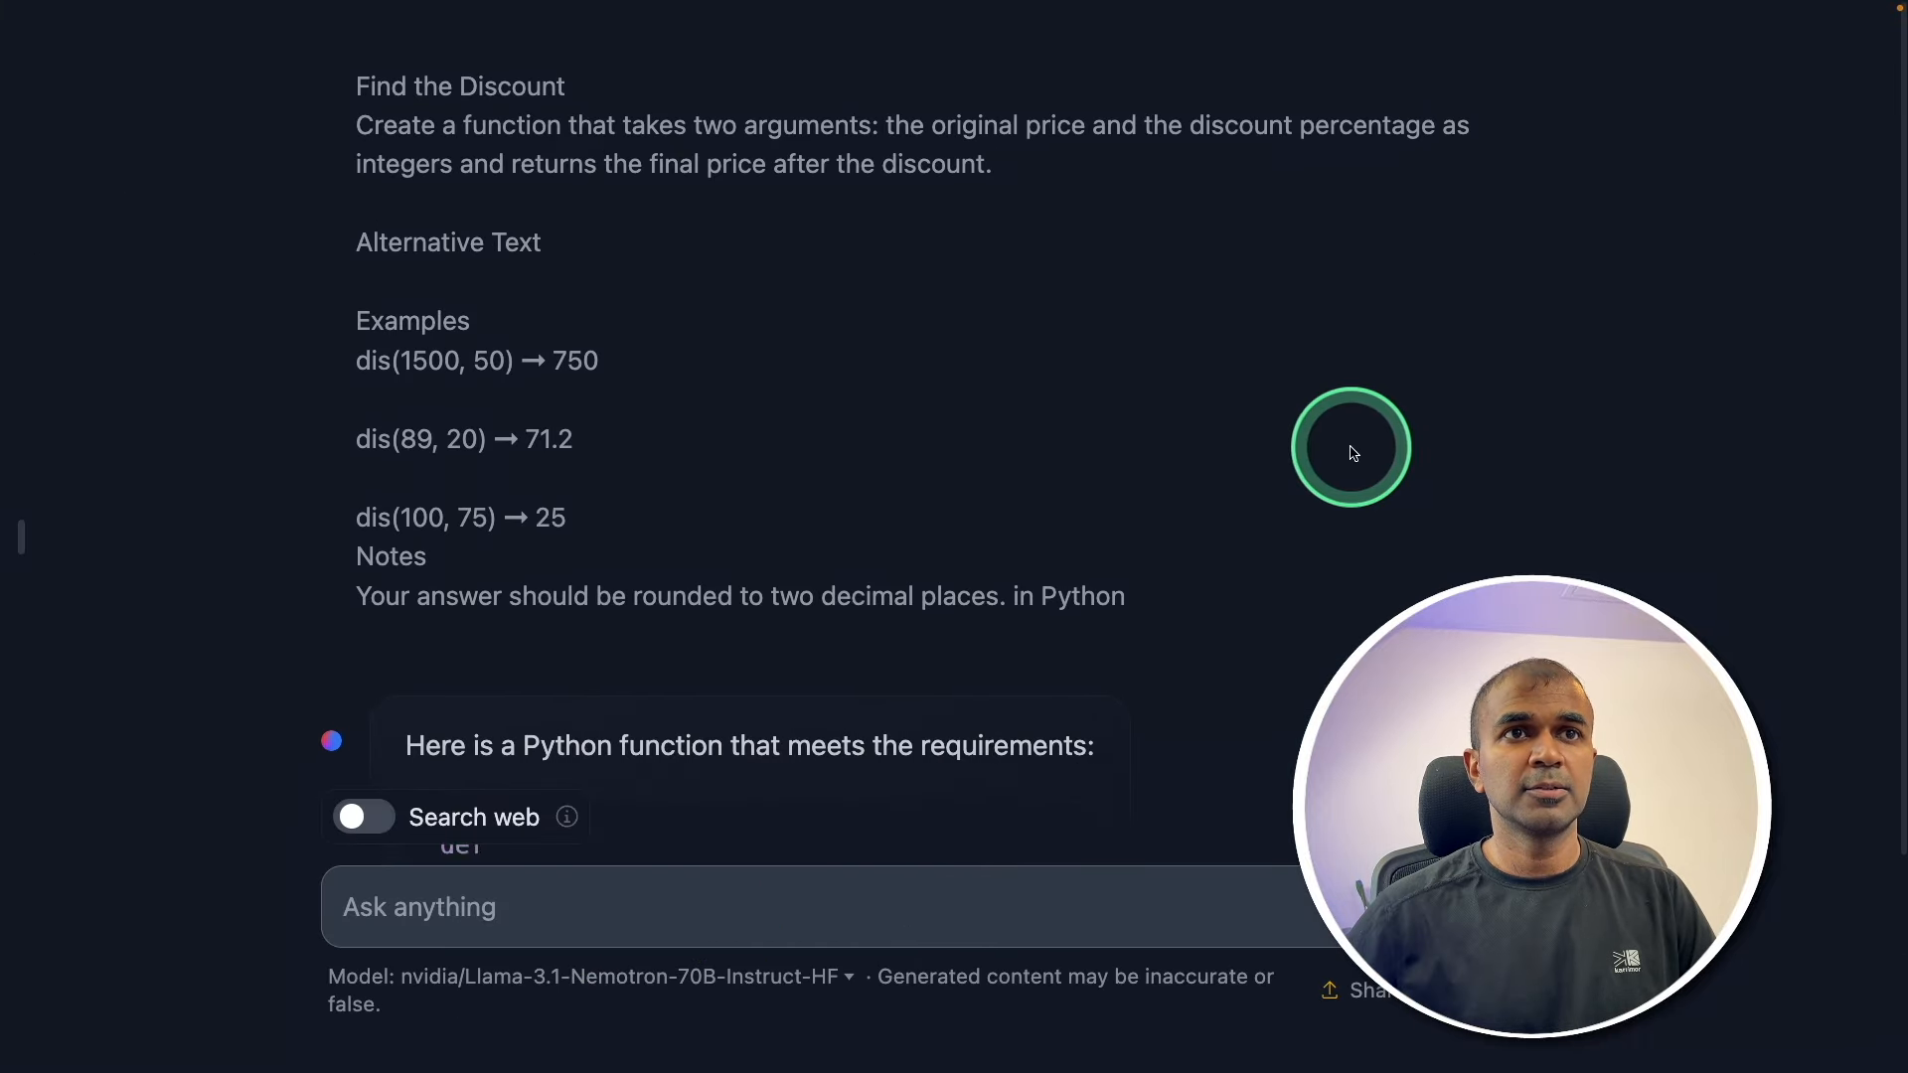
Copy Nemotron's Python dis discount function from the code block
scroll("down", 3)
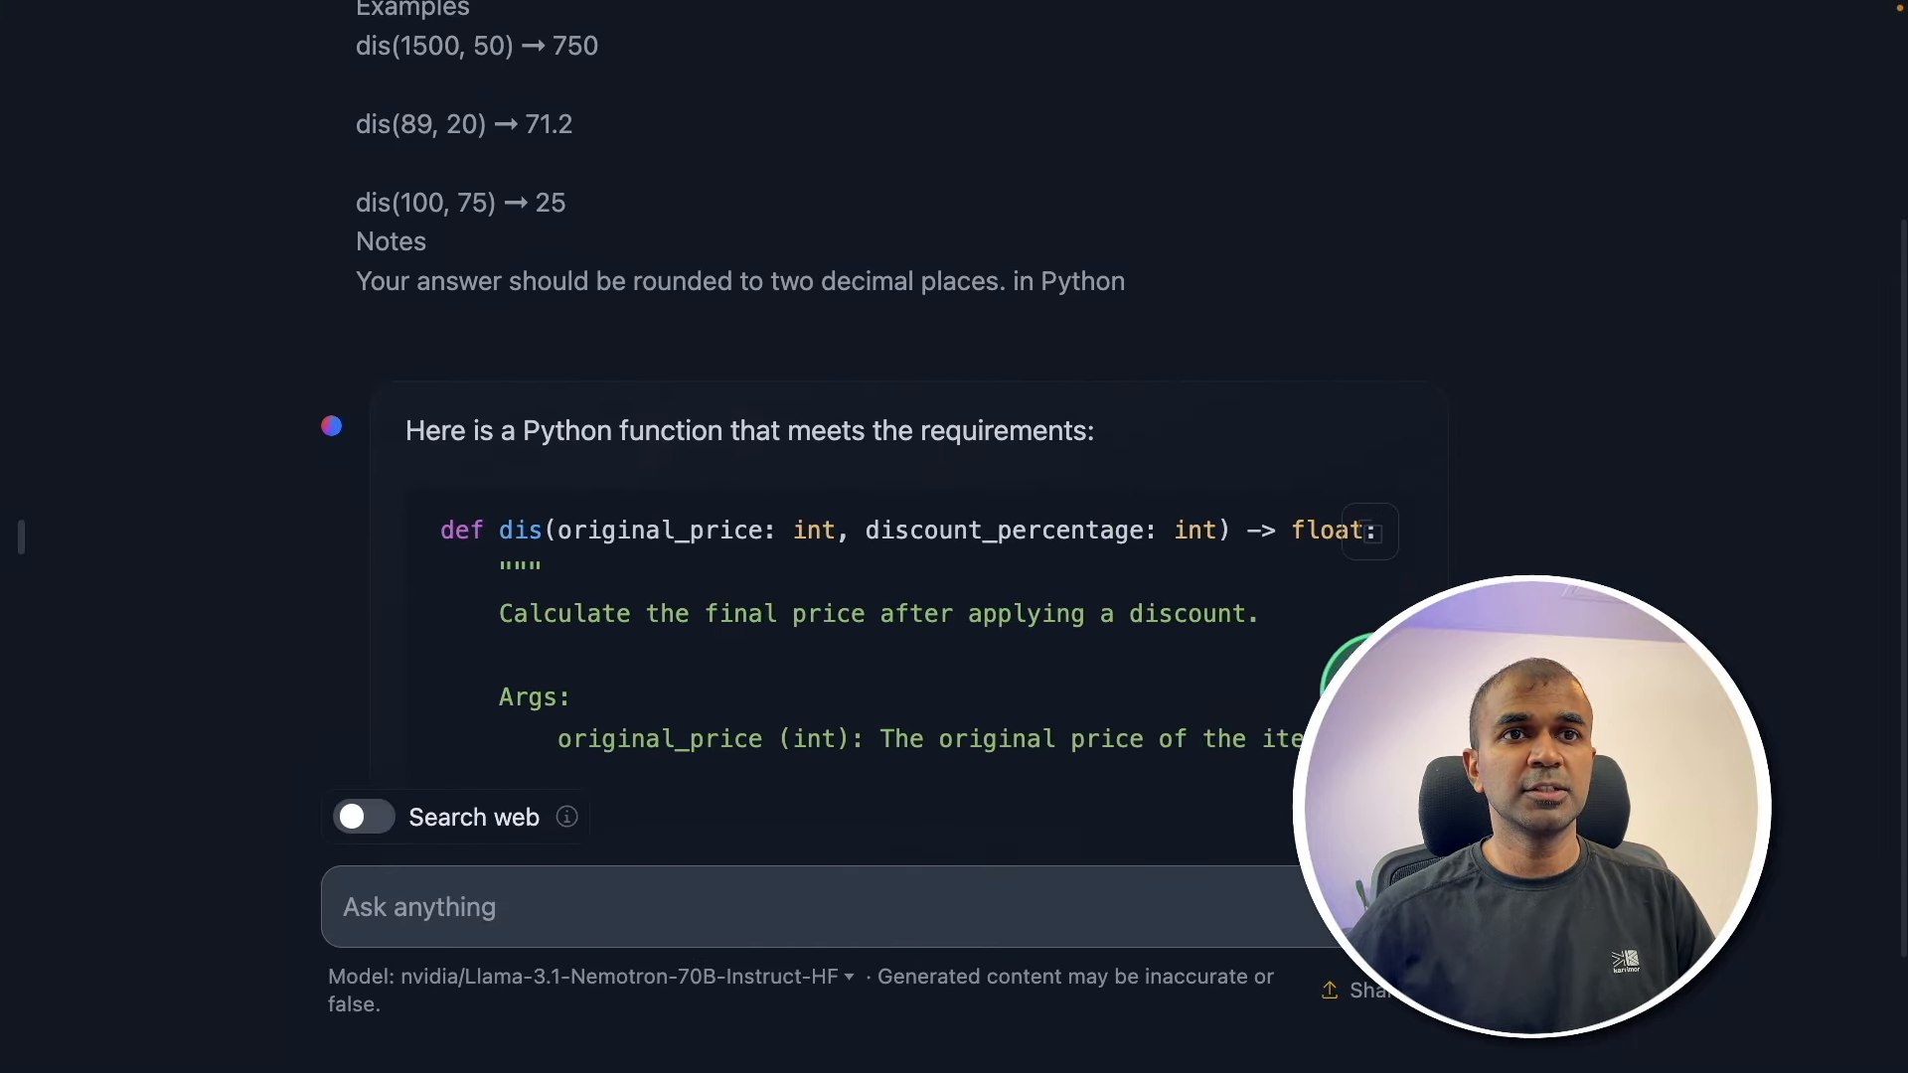
left_click(1507, 156)
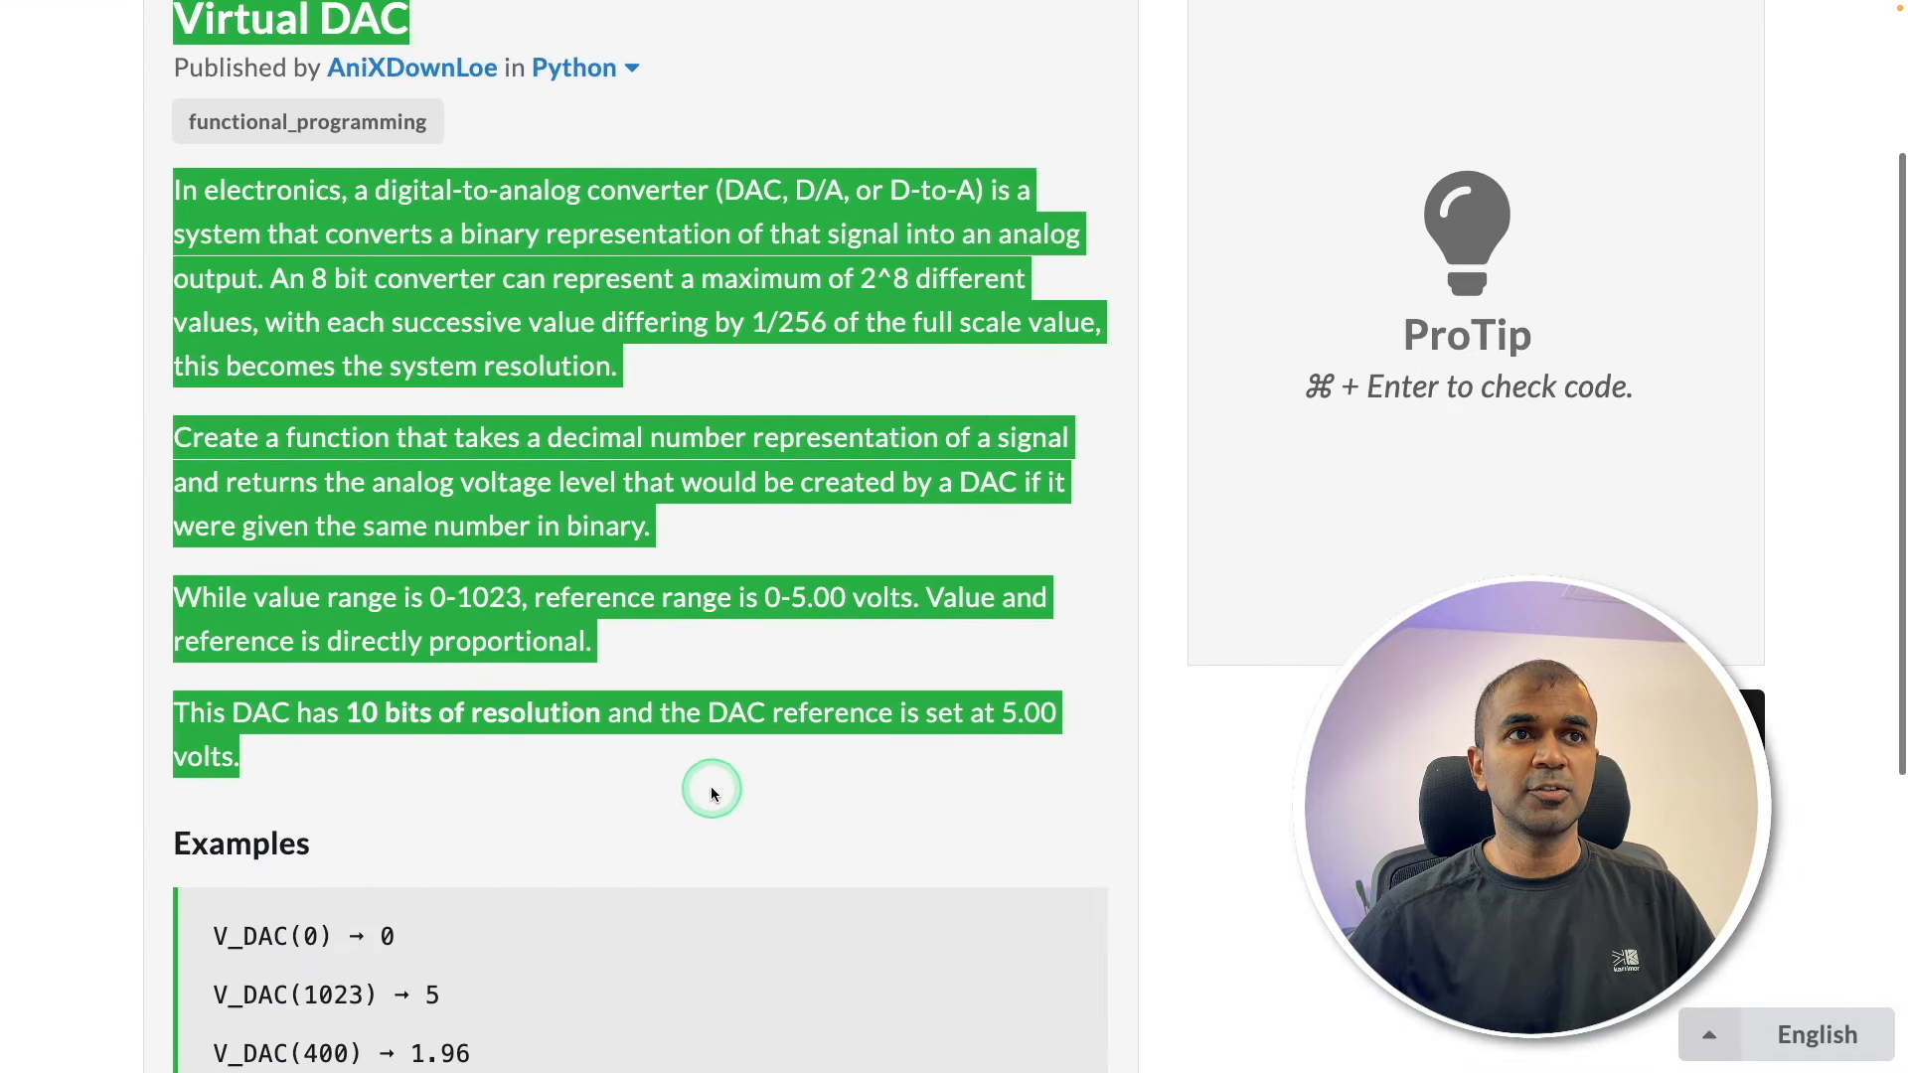
Scroll through Nemotron's V_DAC answer to the Virtual DAC challenge
scroll("down", 3)
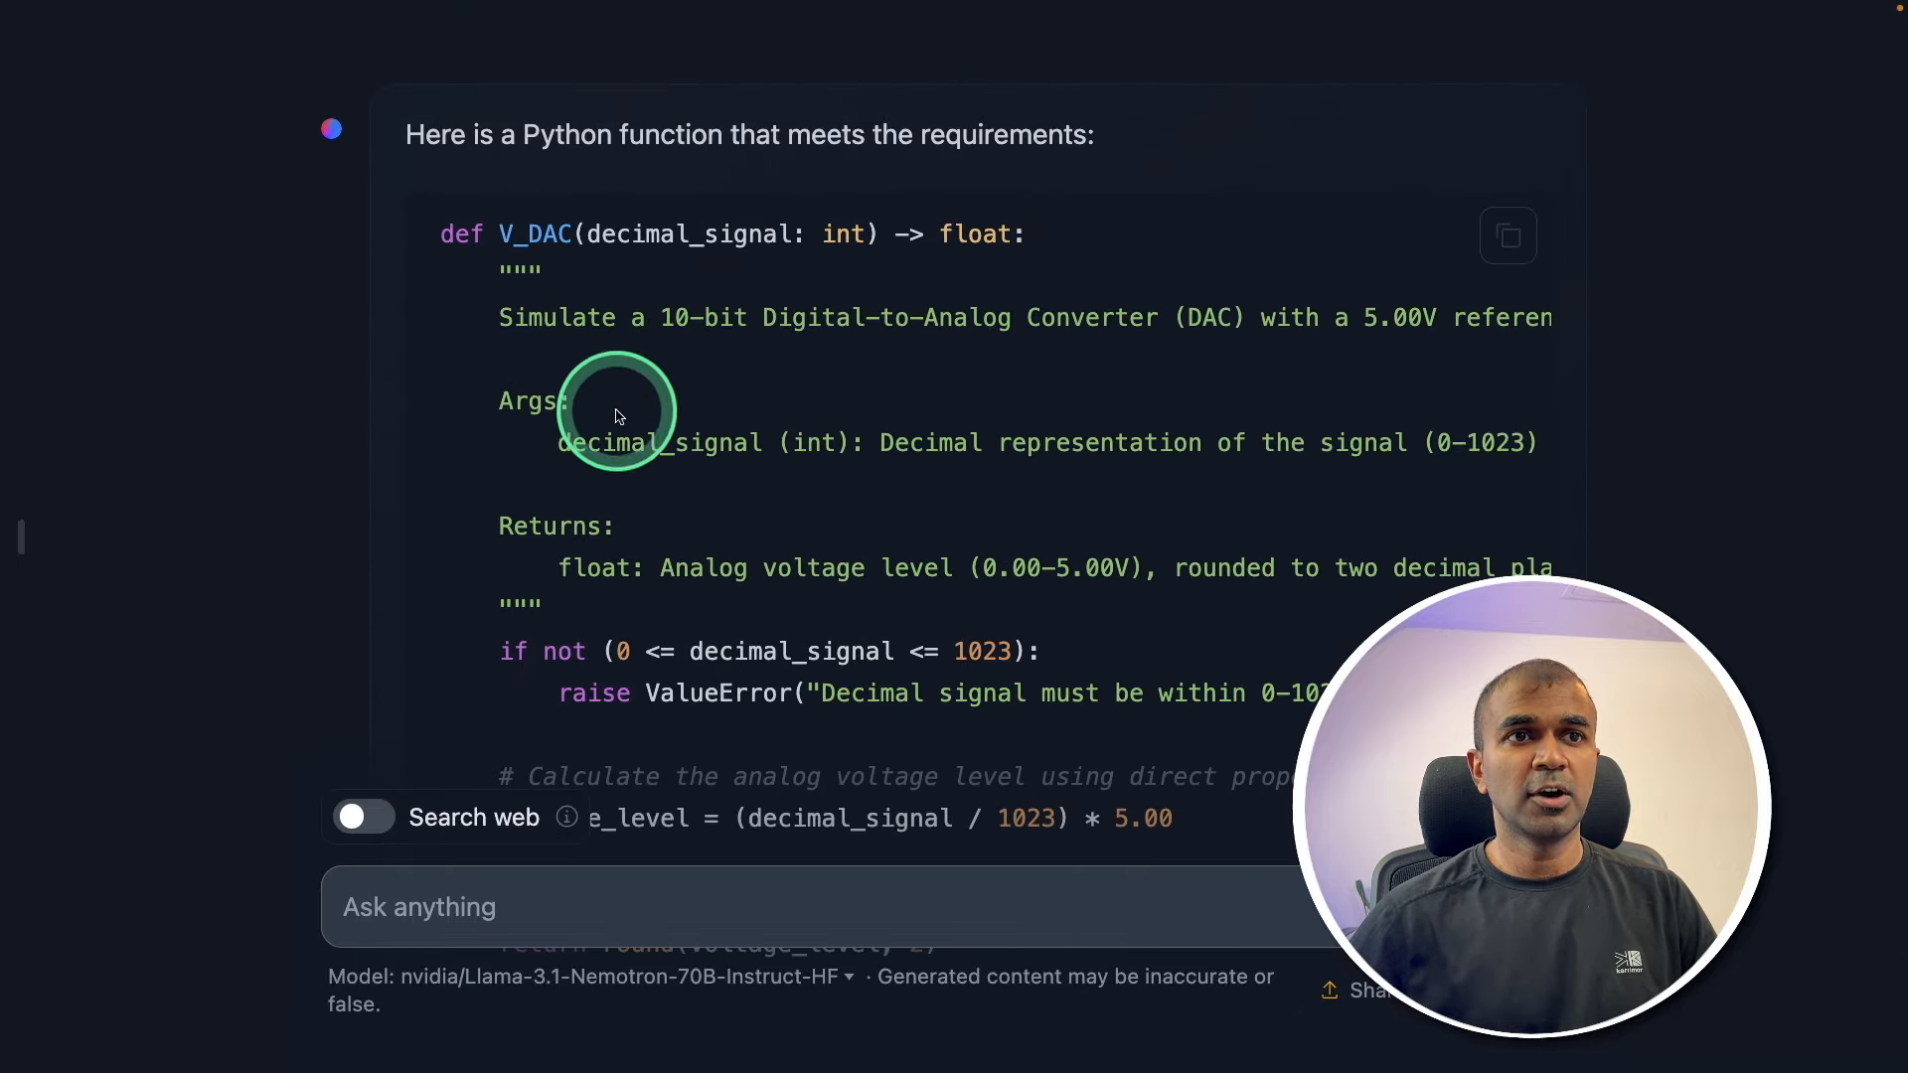
scroll("down", 3)
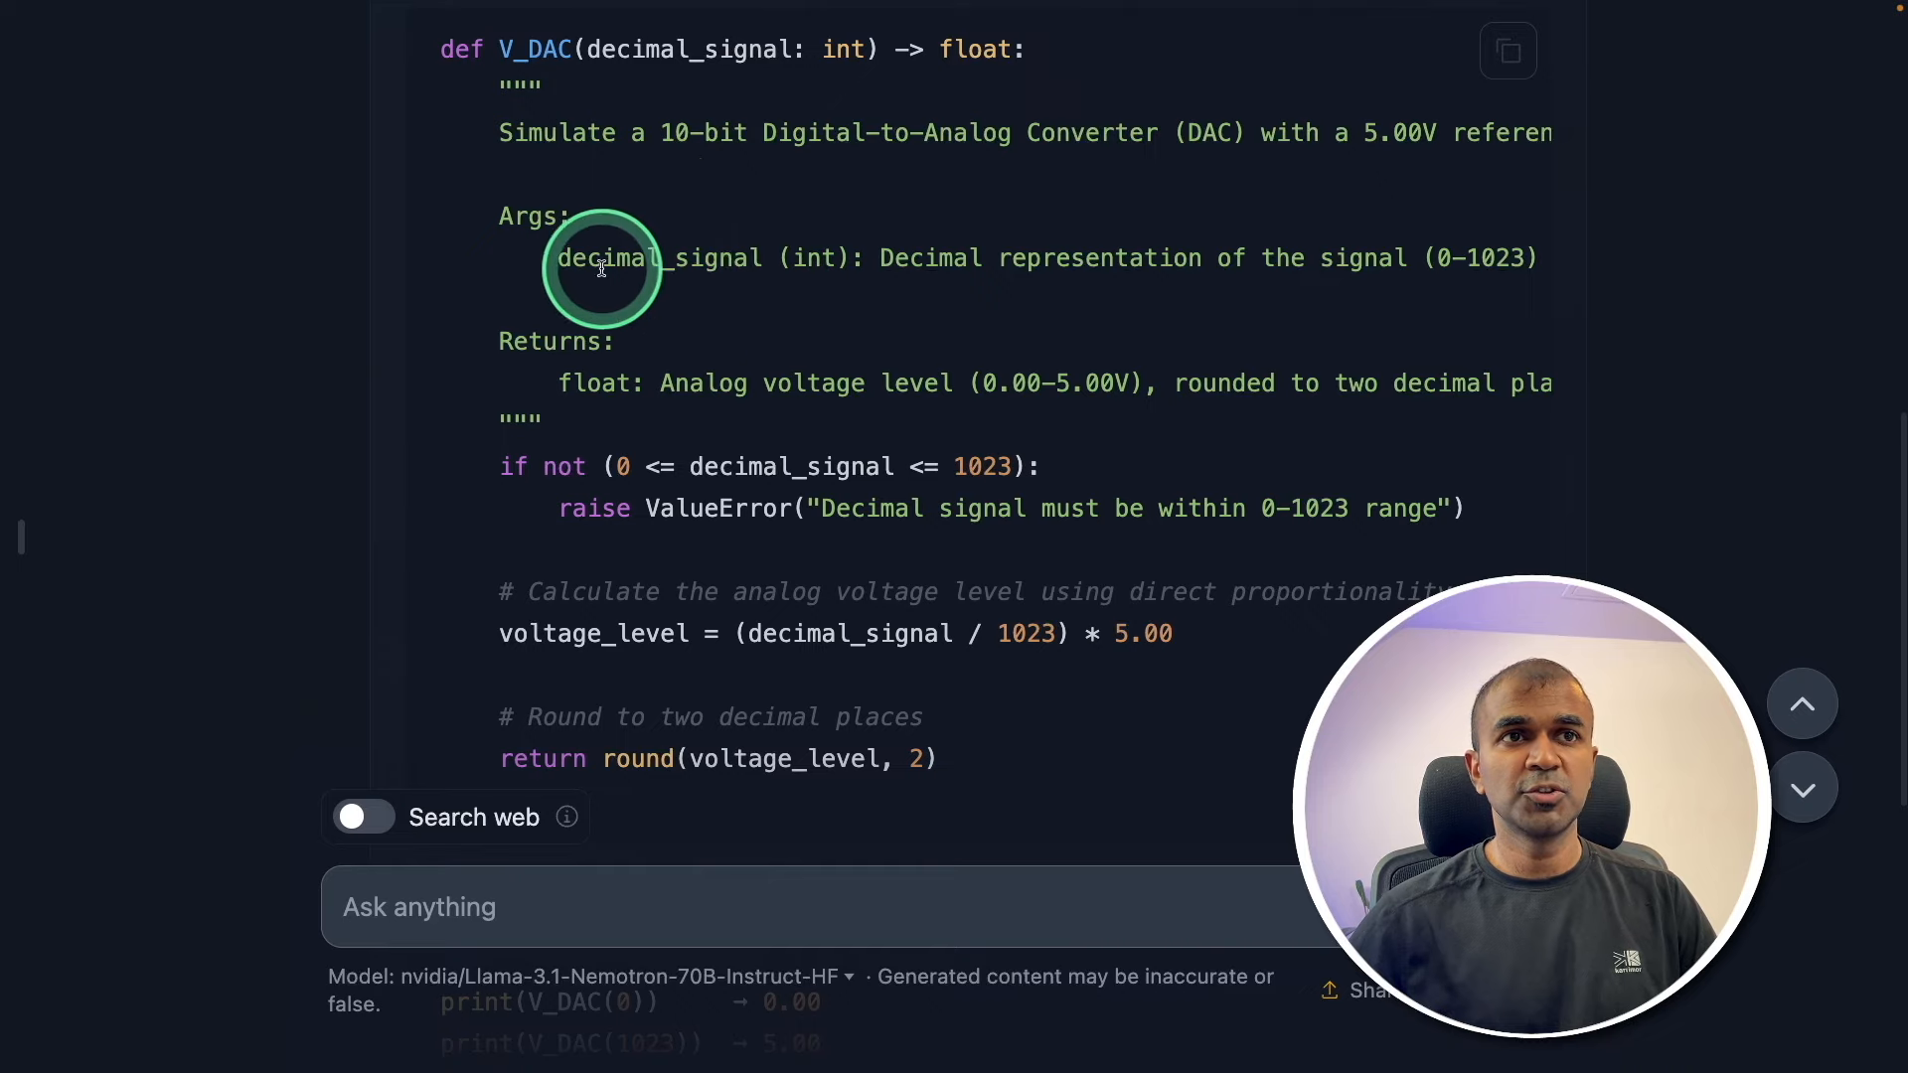
mouse_move(1126, 477)
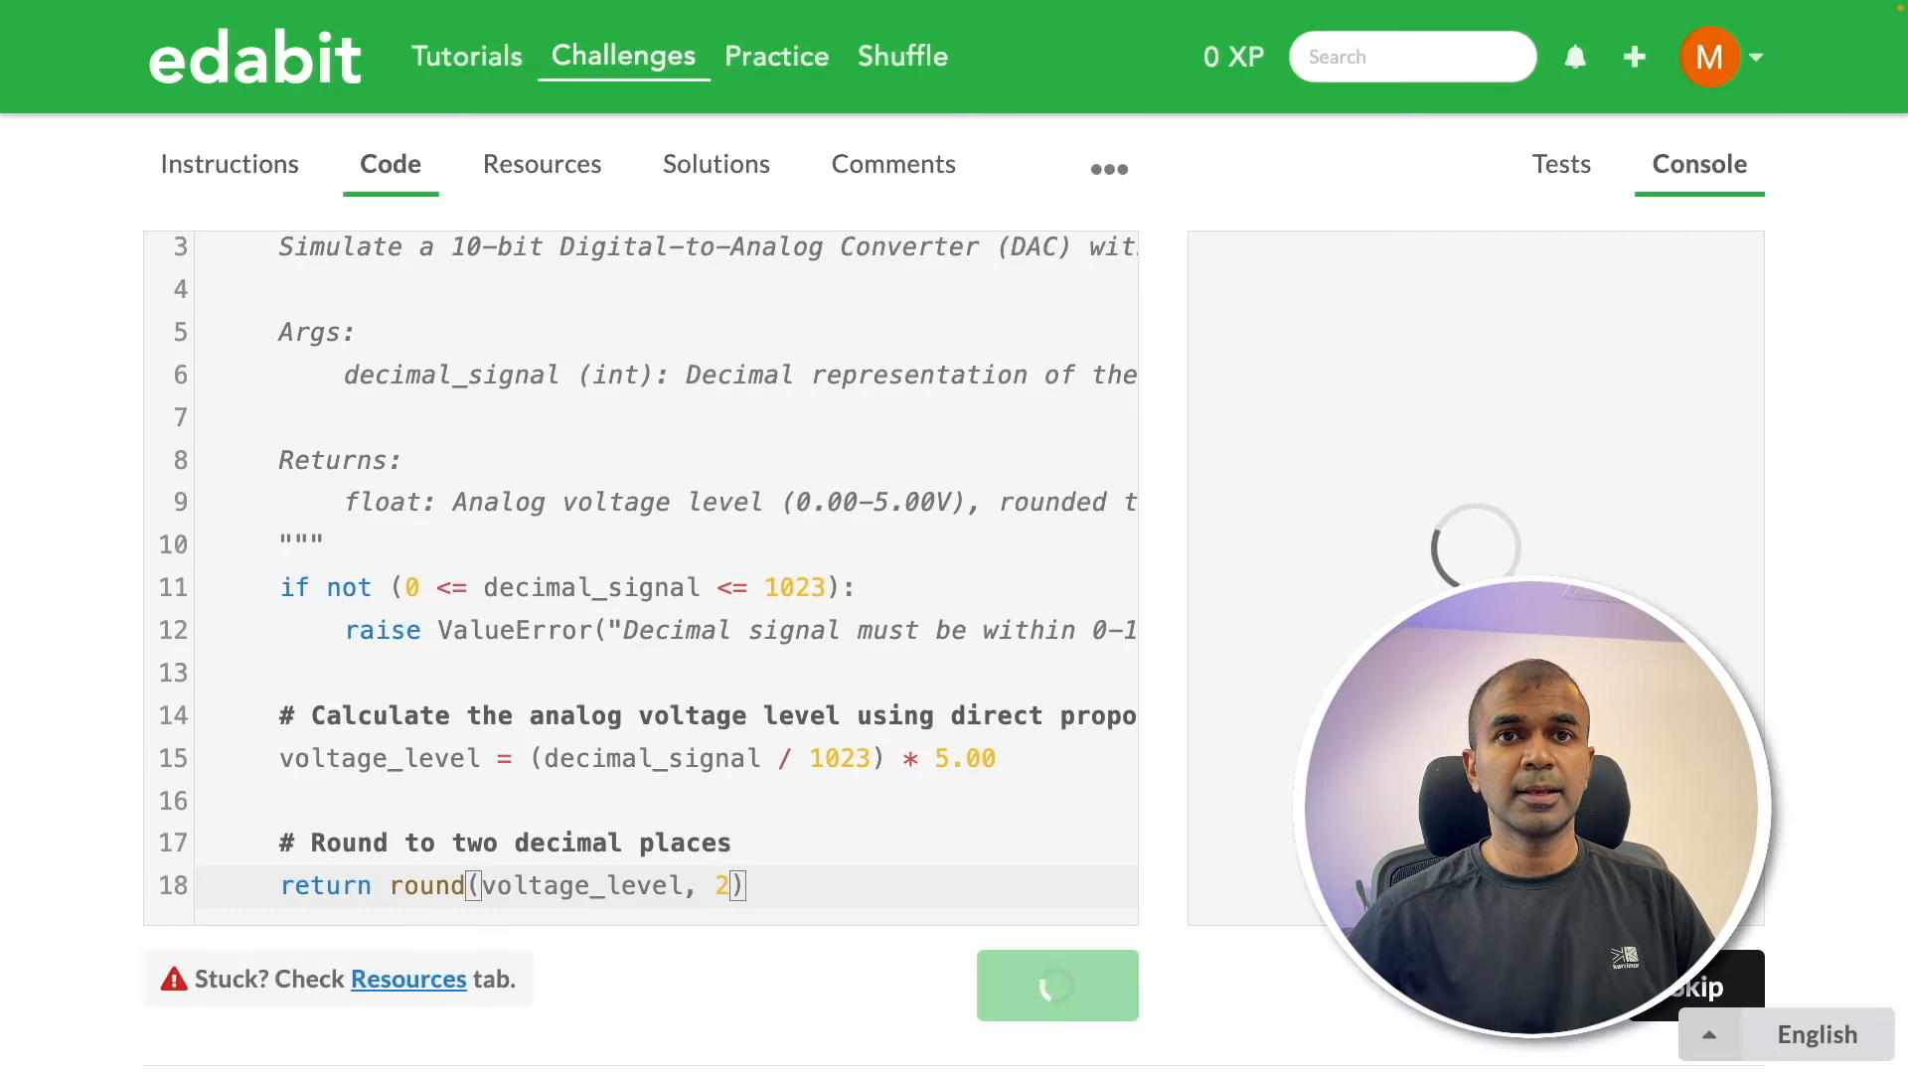
Check the V_DAC solution in Edabit and review Nemotron's get_domain reply
left_click(1053, 985)
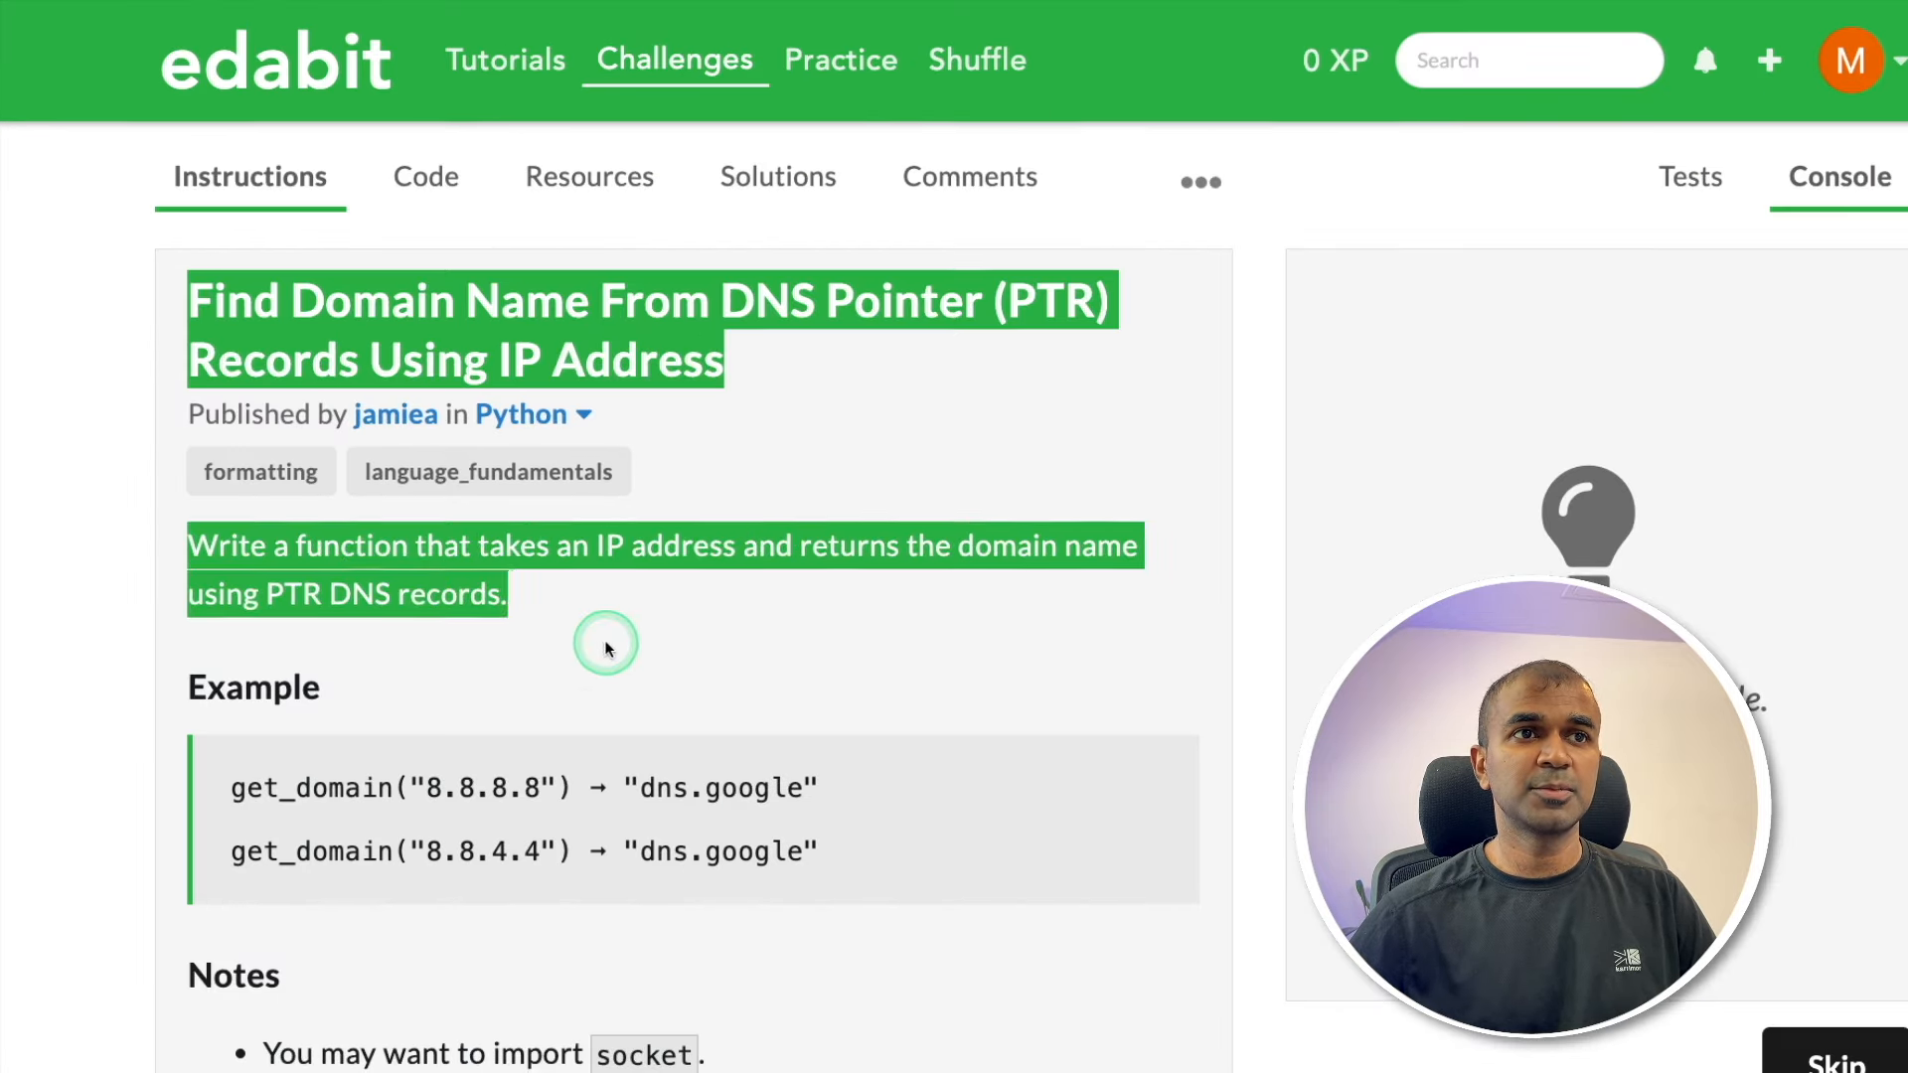
scroll("down", 3)
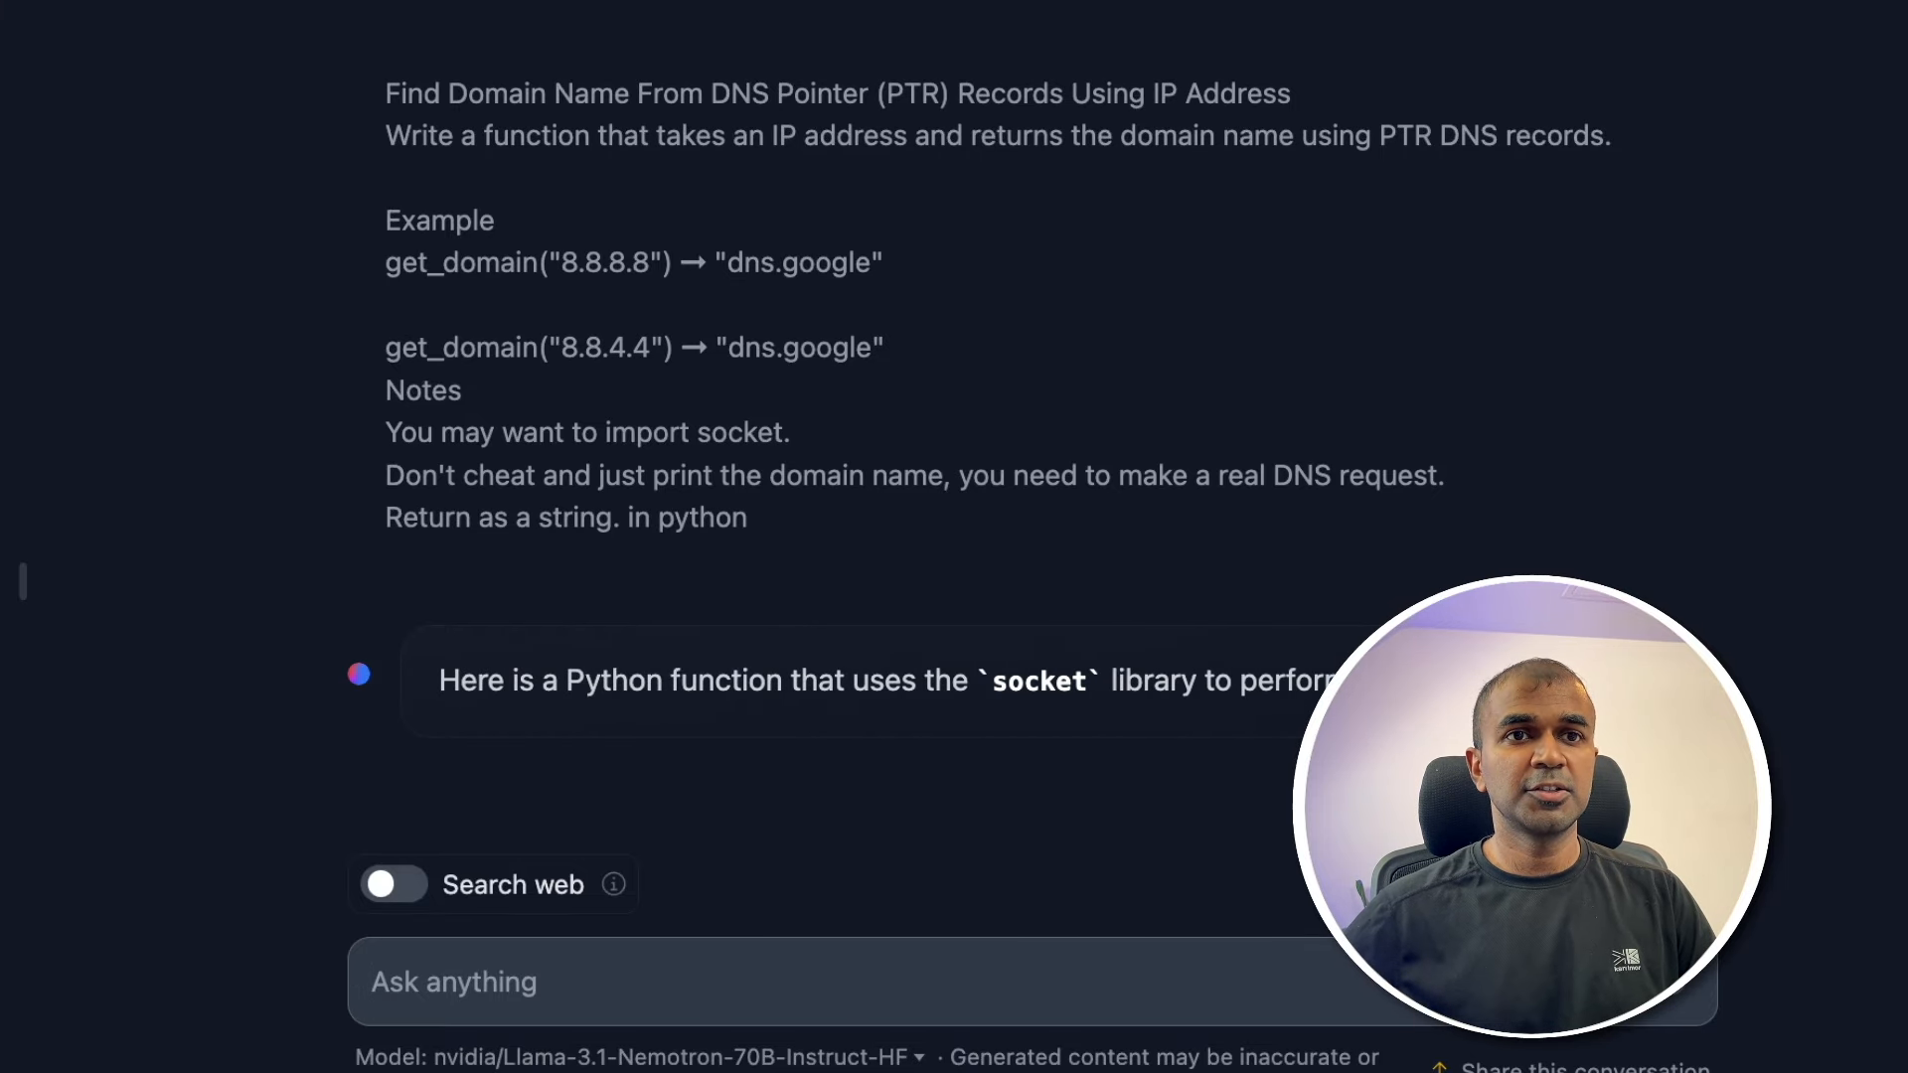
scroll("down", 3)
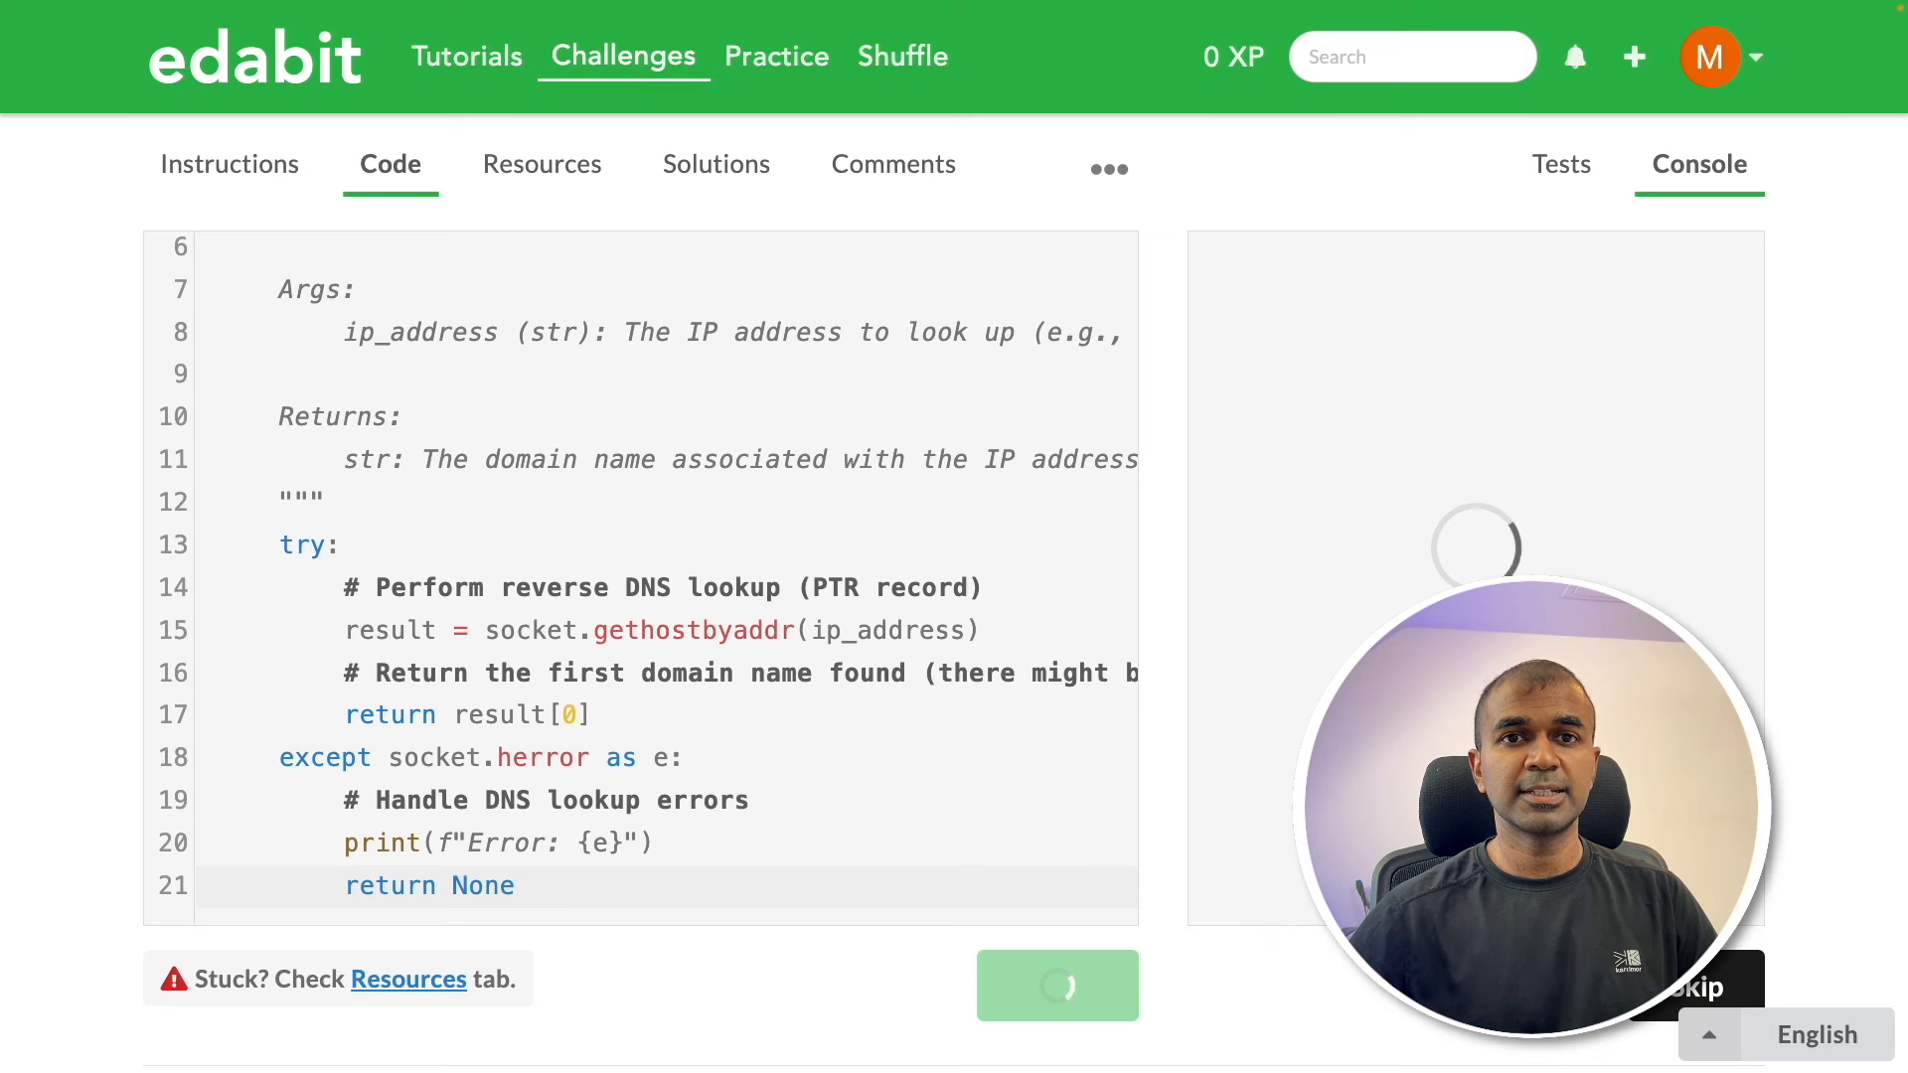
Run Edabit's tests on Nemotron's get_domain solution
left_click(1057, 986)
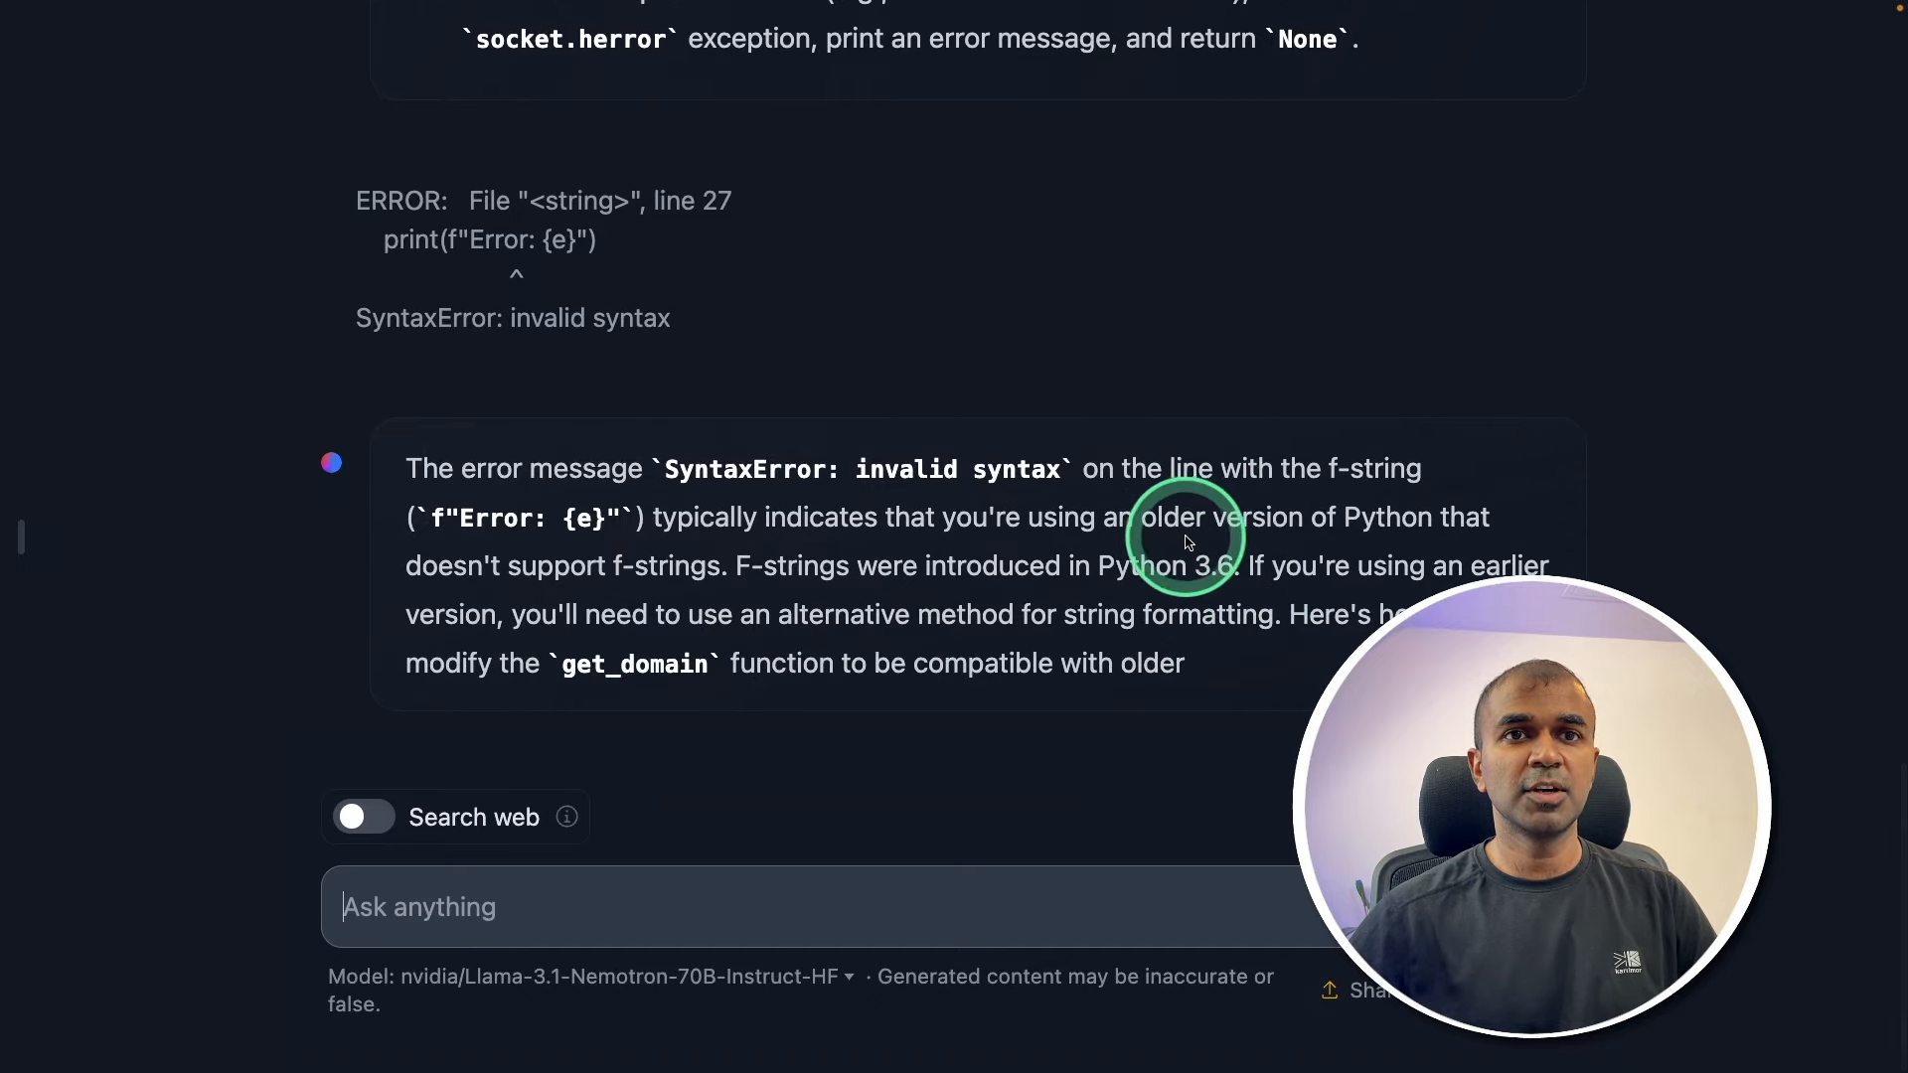
Test the f-string-free get_domain and select the 'import socket' line from the reply
scroll("down", 3)
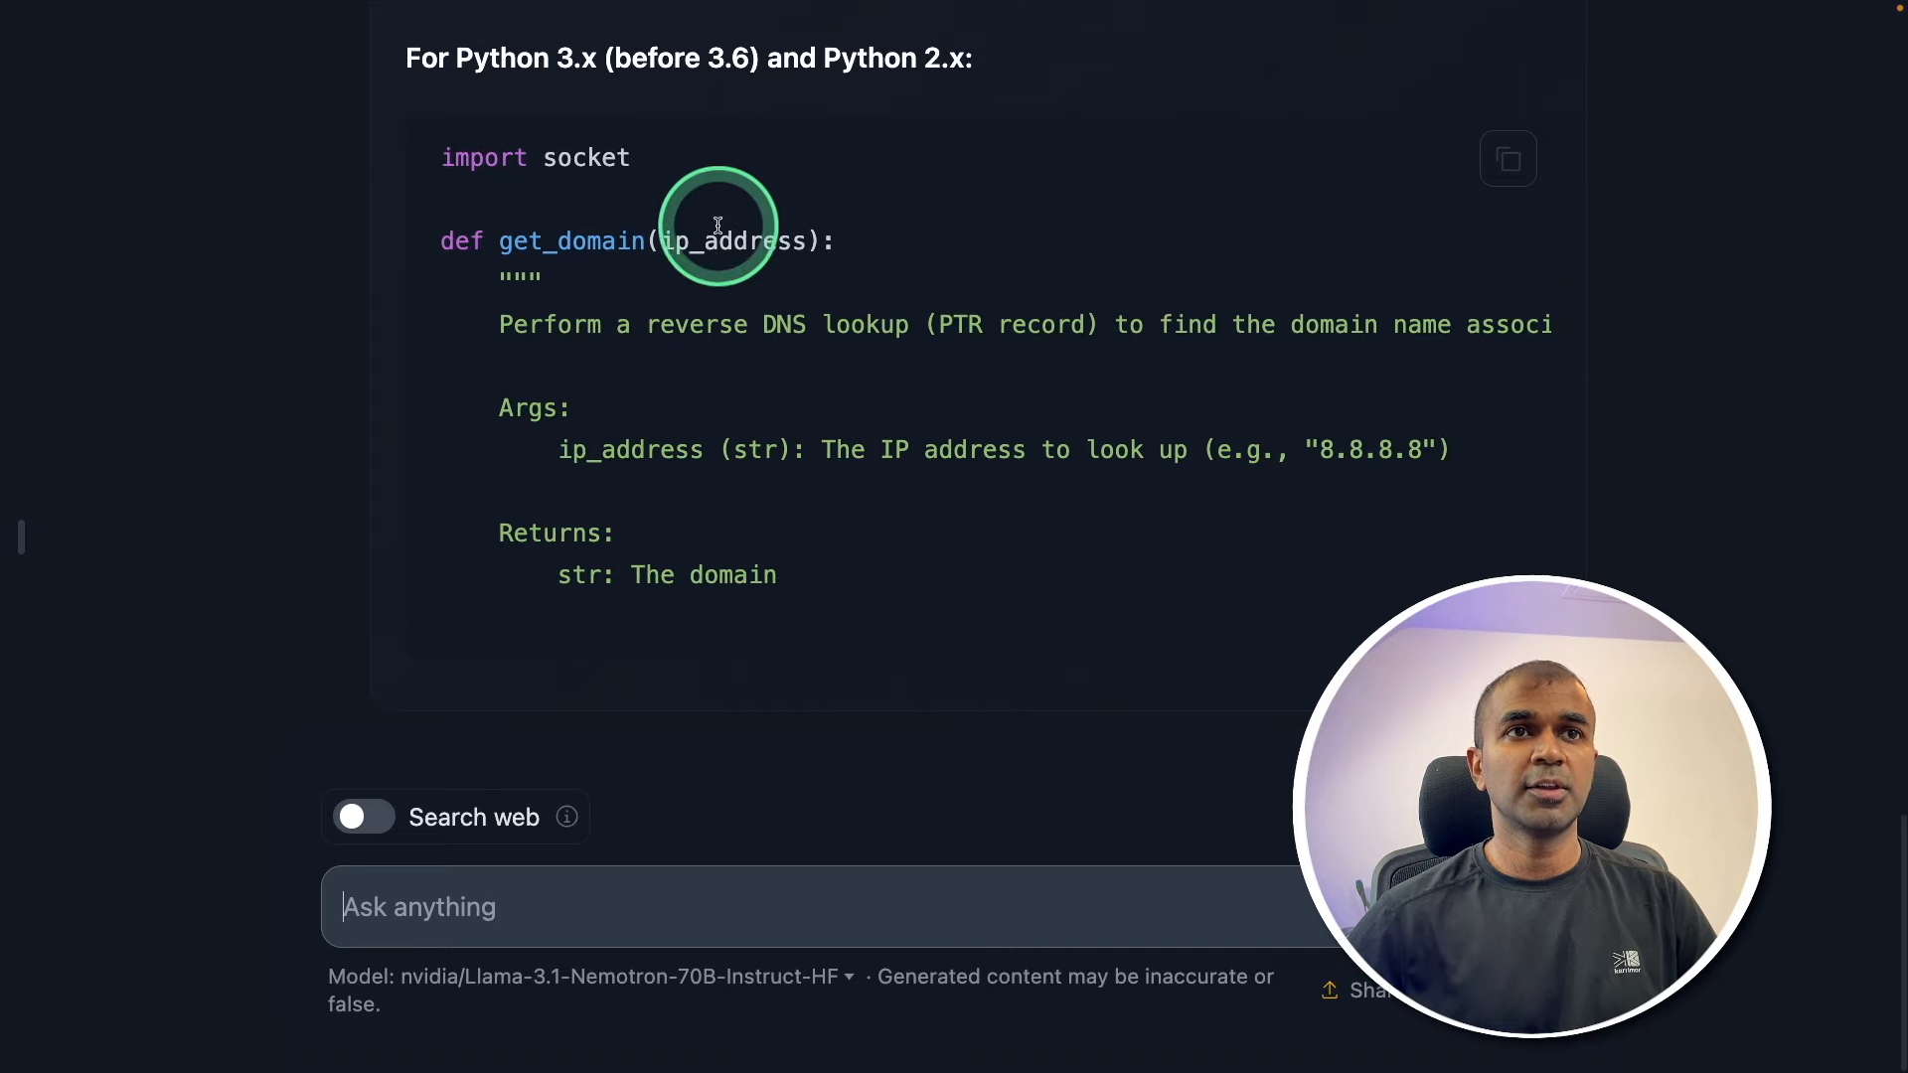
scroll("down", 3)
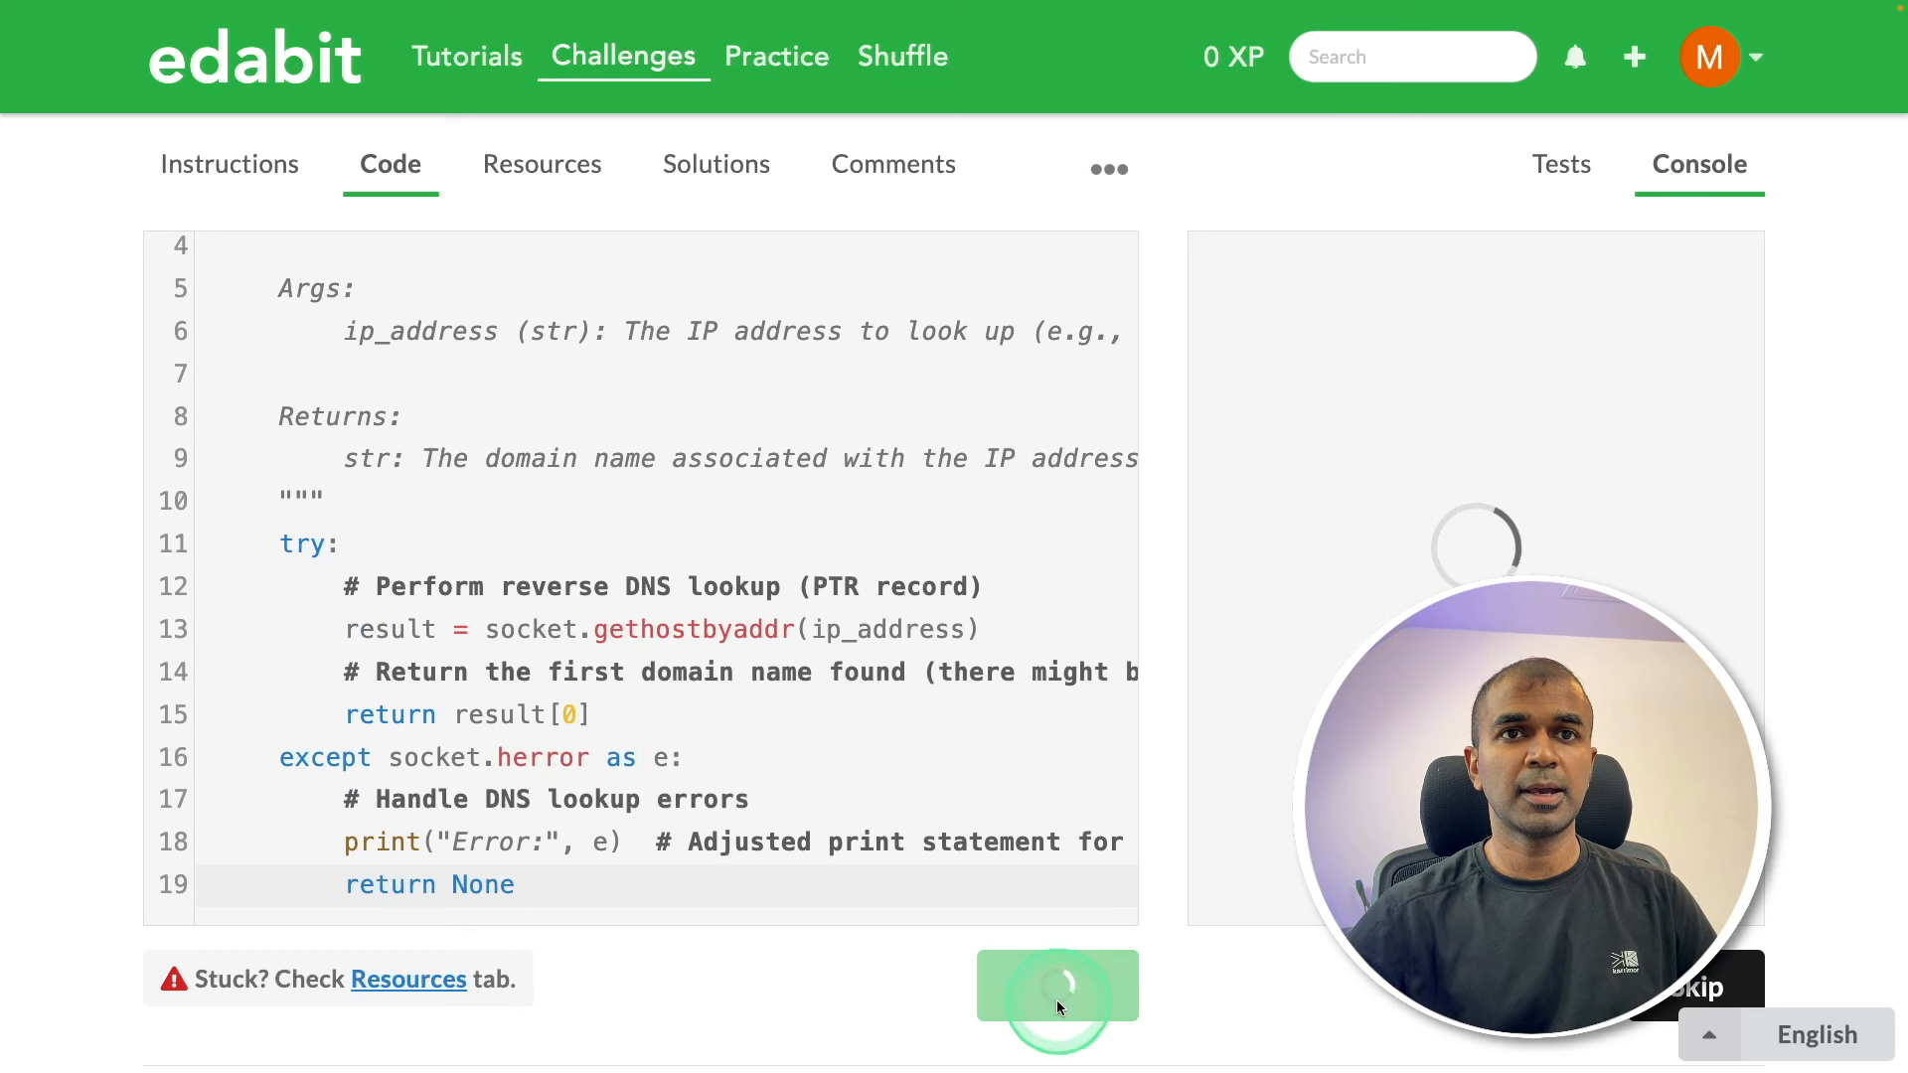
left_click(1056, 985)
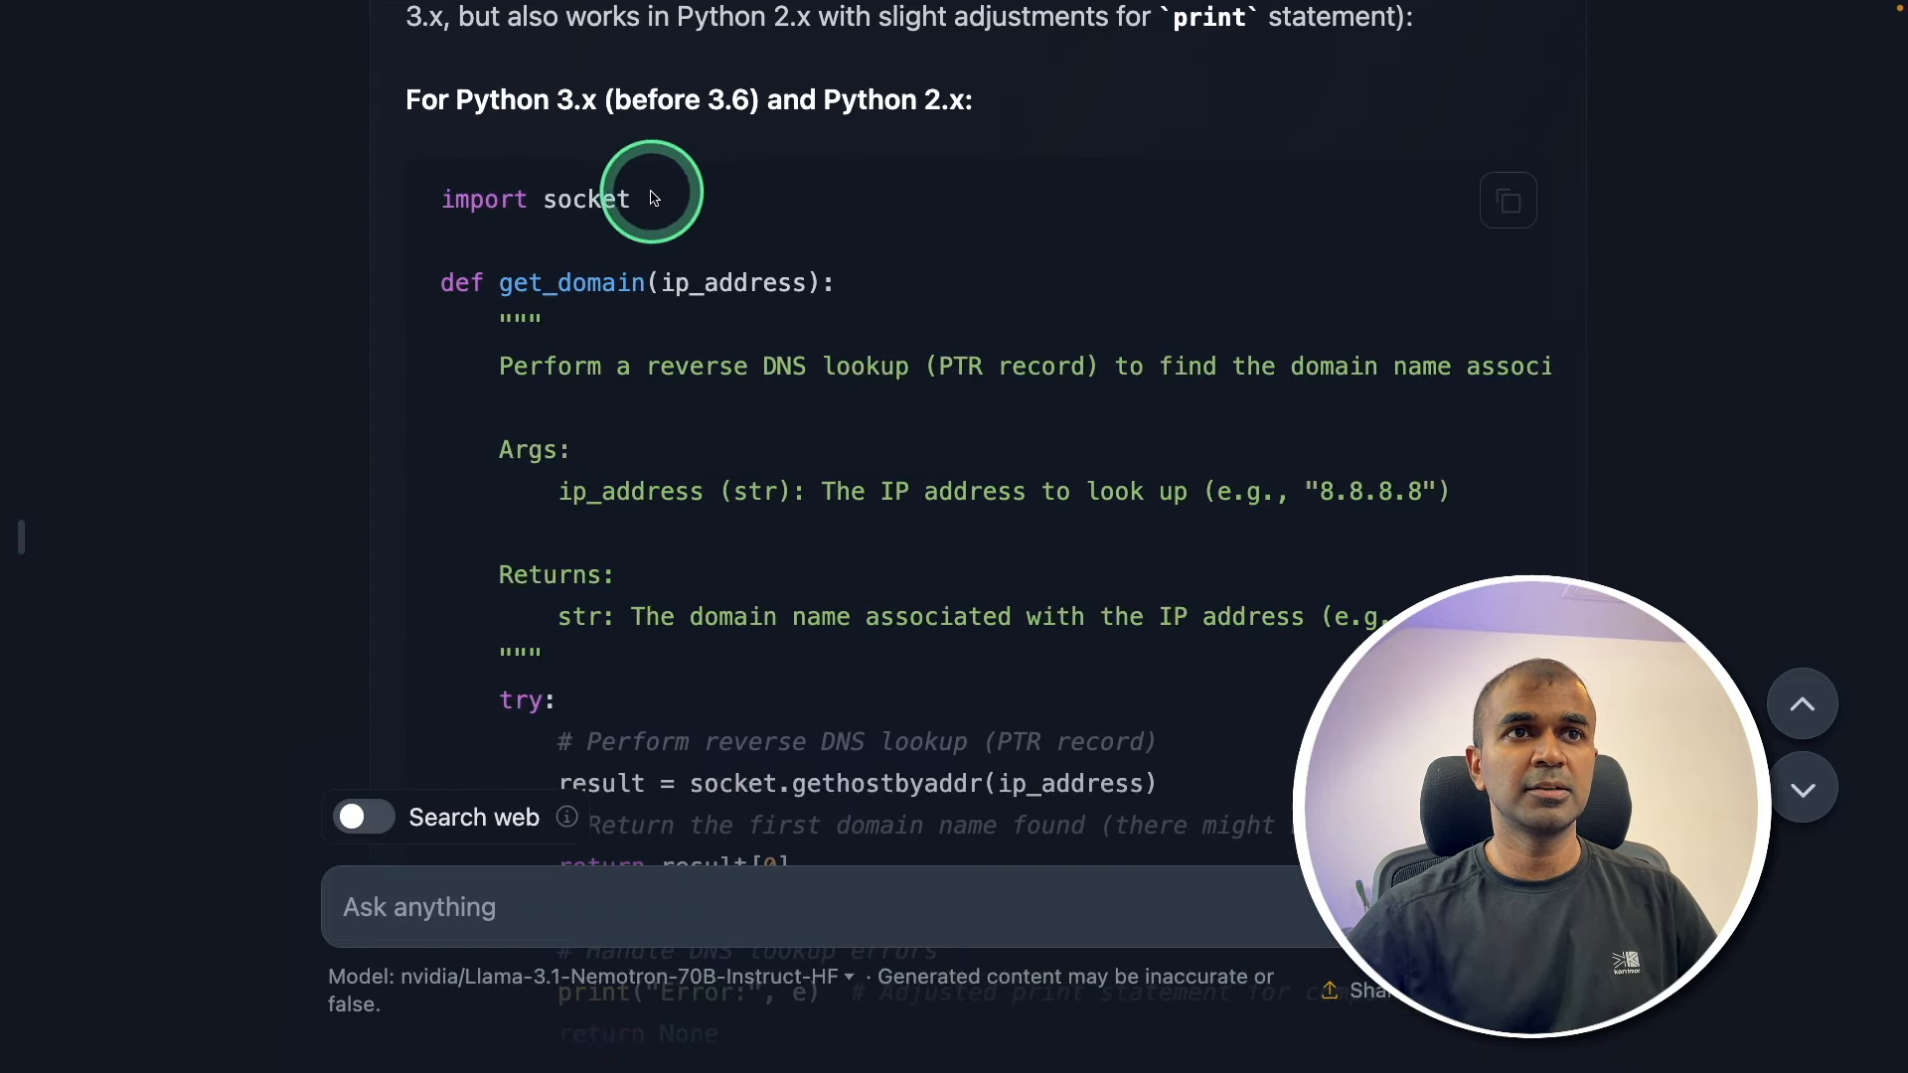
double_click(535, 199)
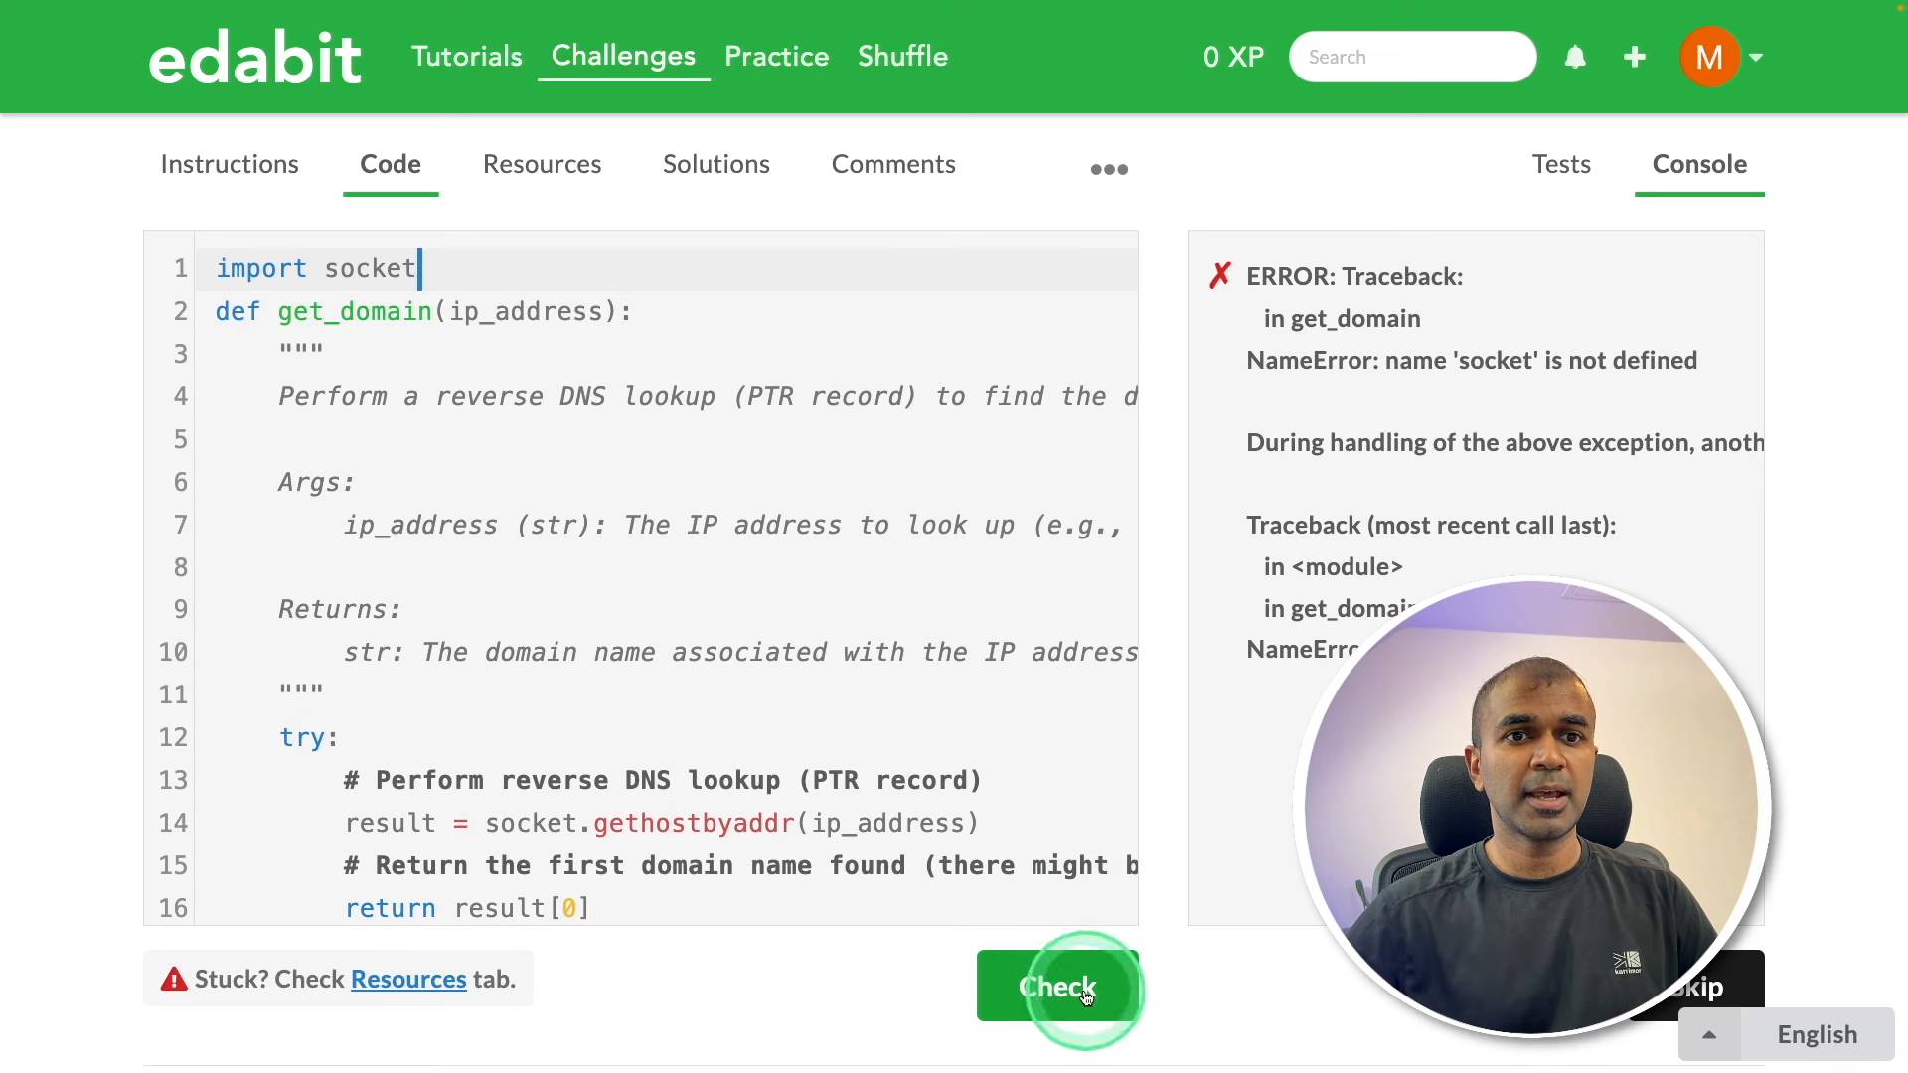
Recheck get_domain with the socket import, then bring up a Very Hard Python challenge
left_click(1057, 986)
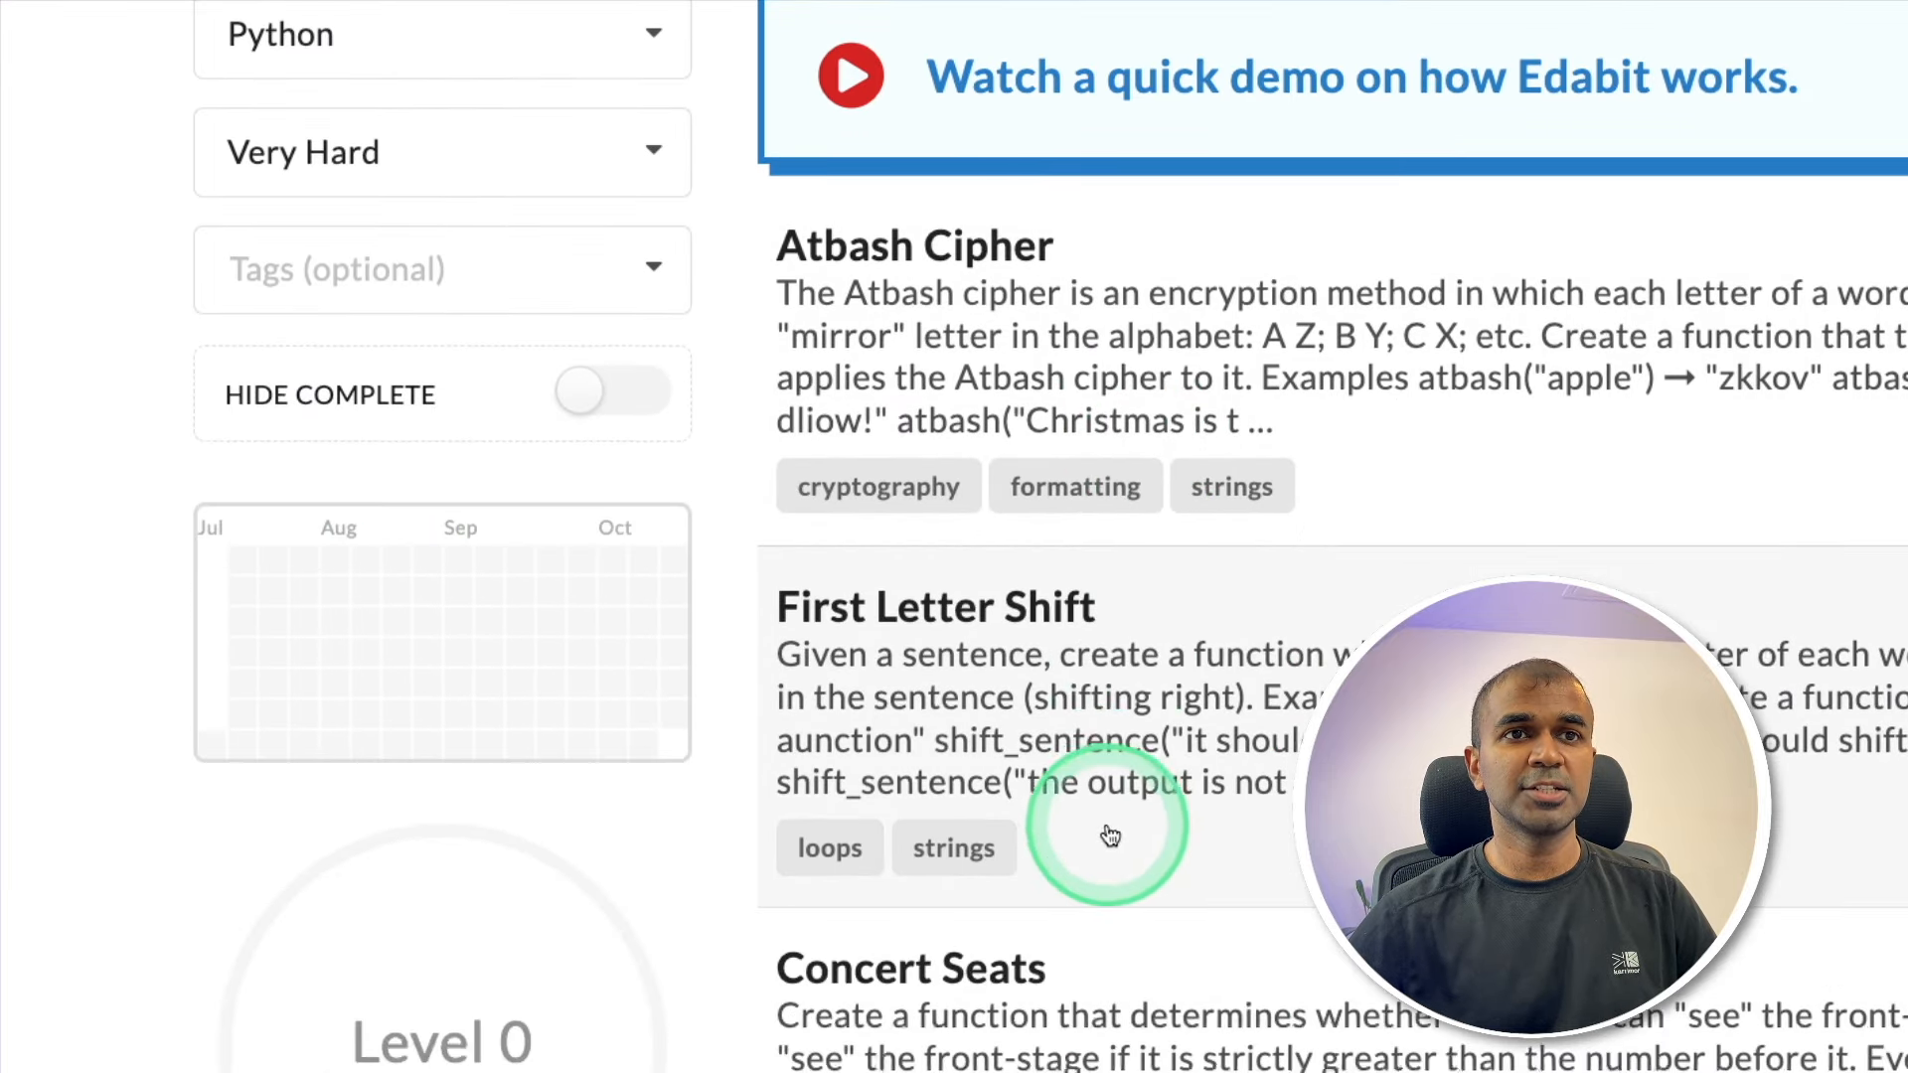
left_click(1107, 833)
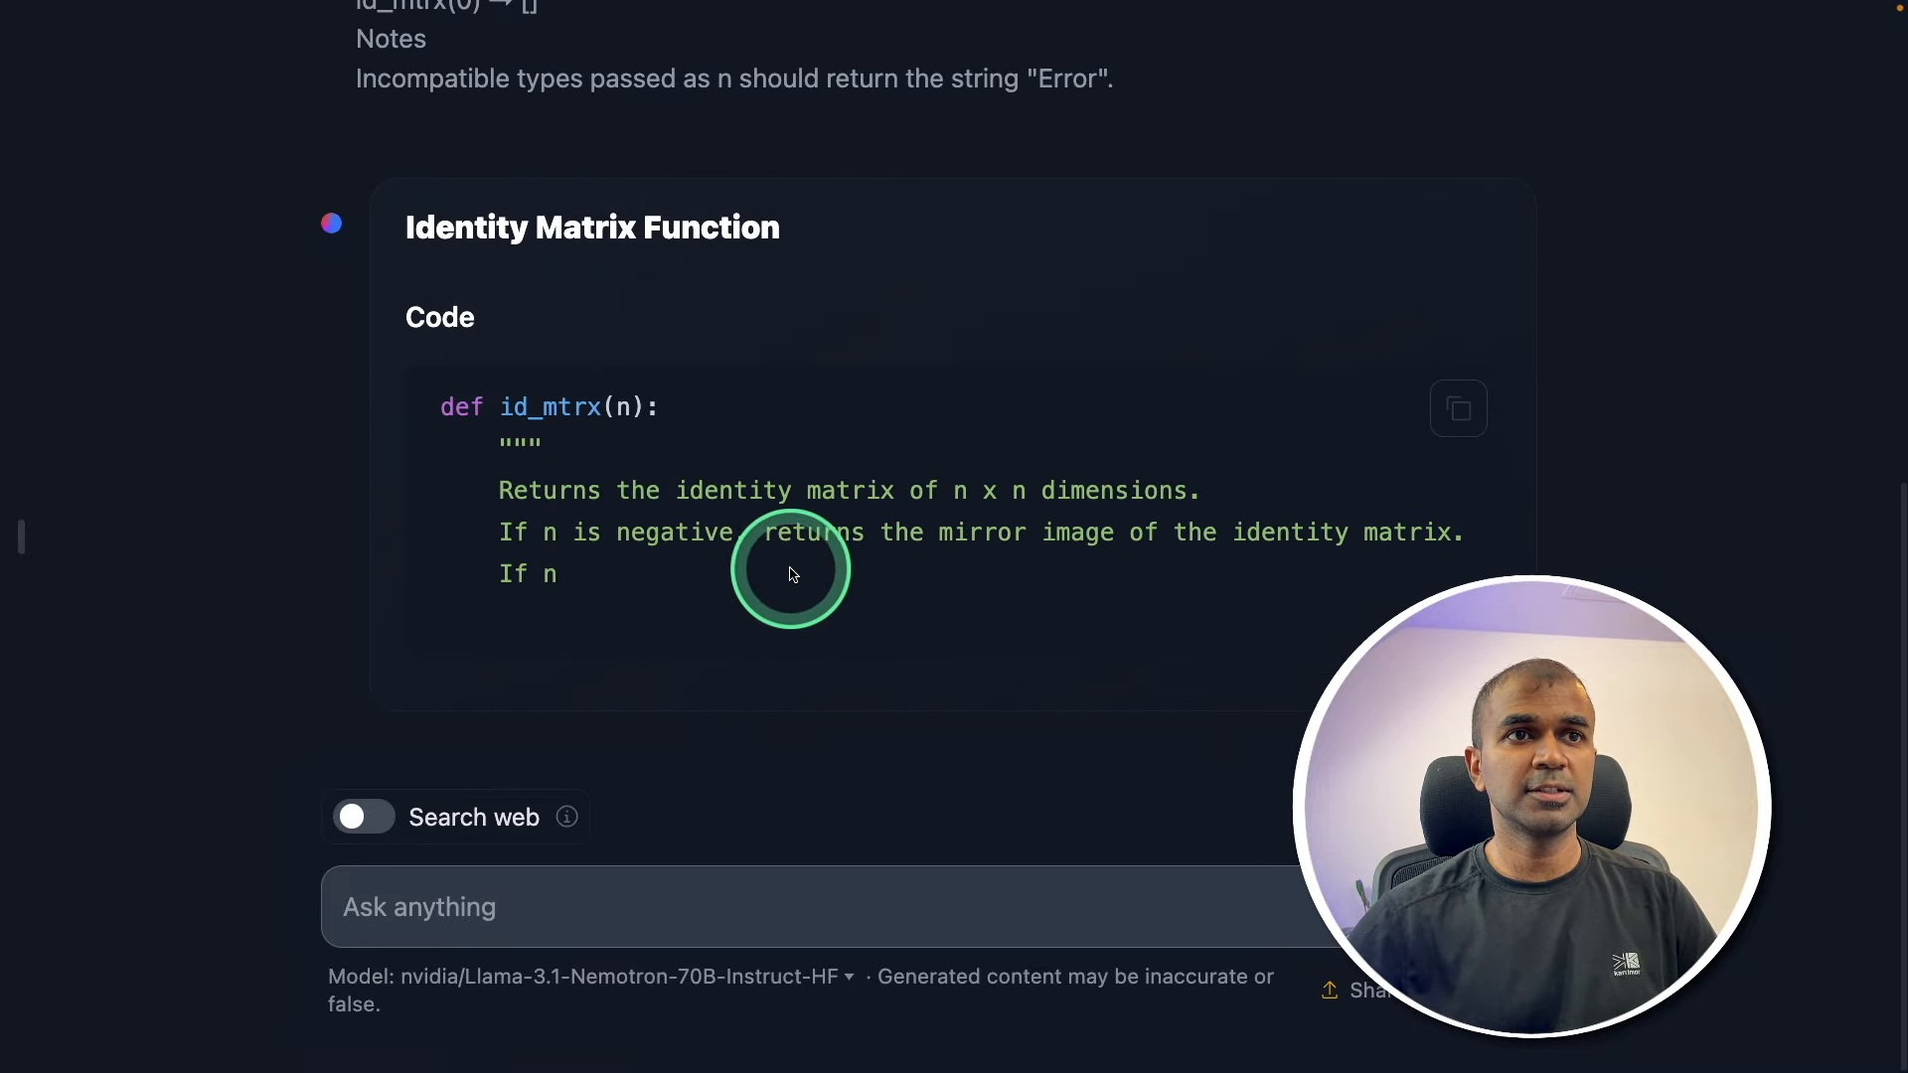
left_click(1458, 408)
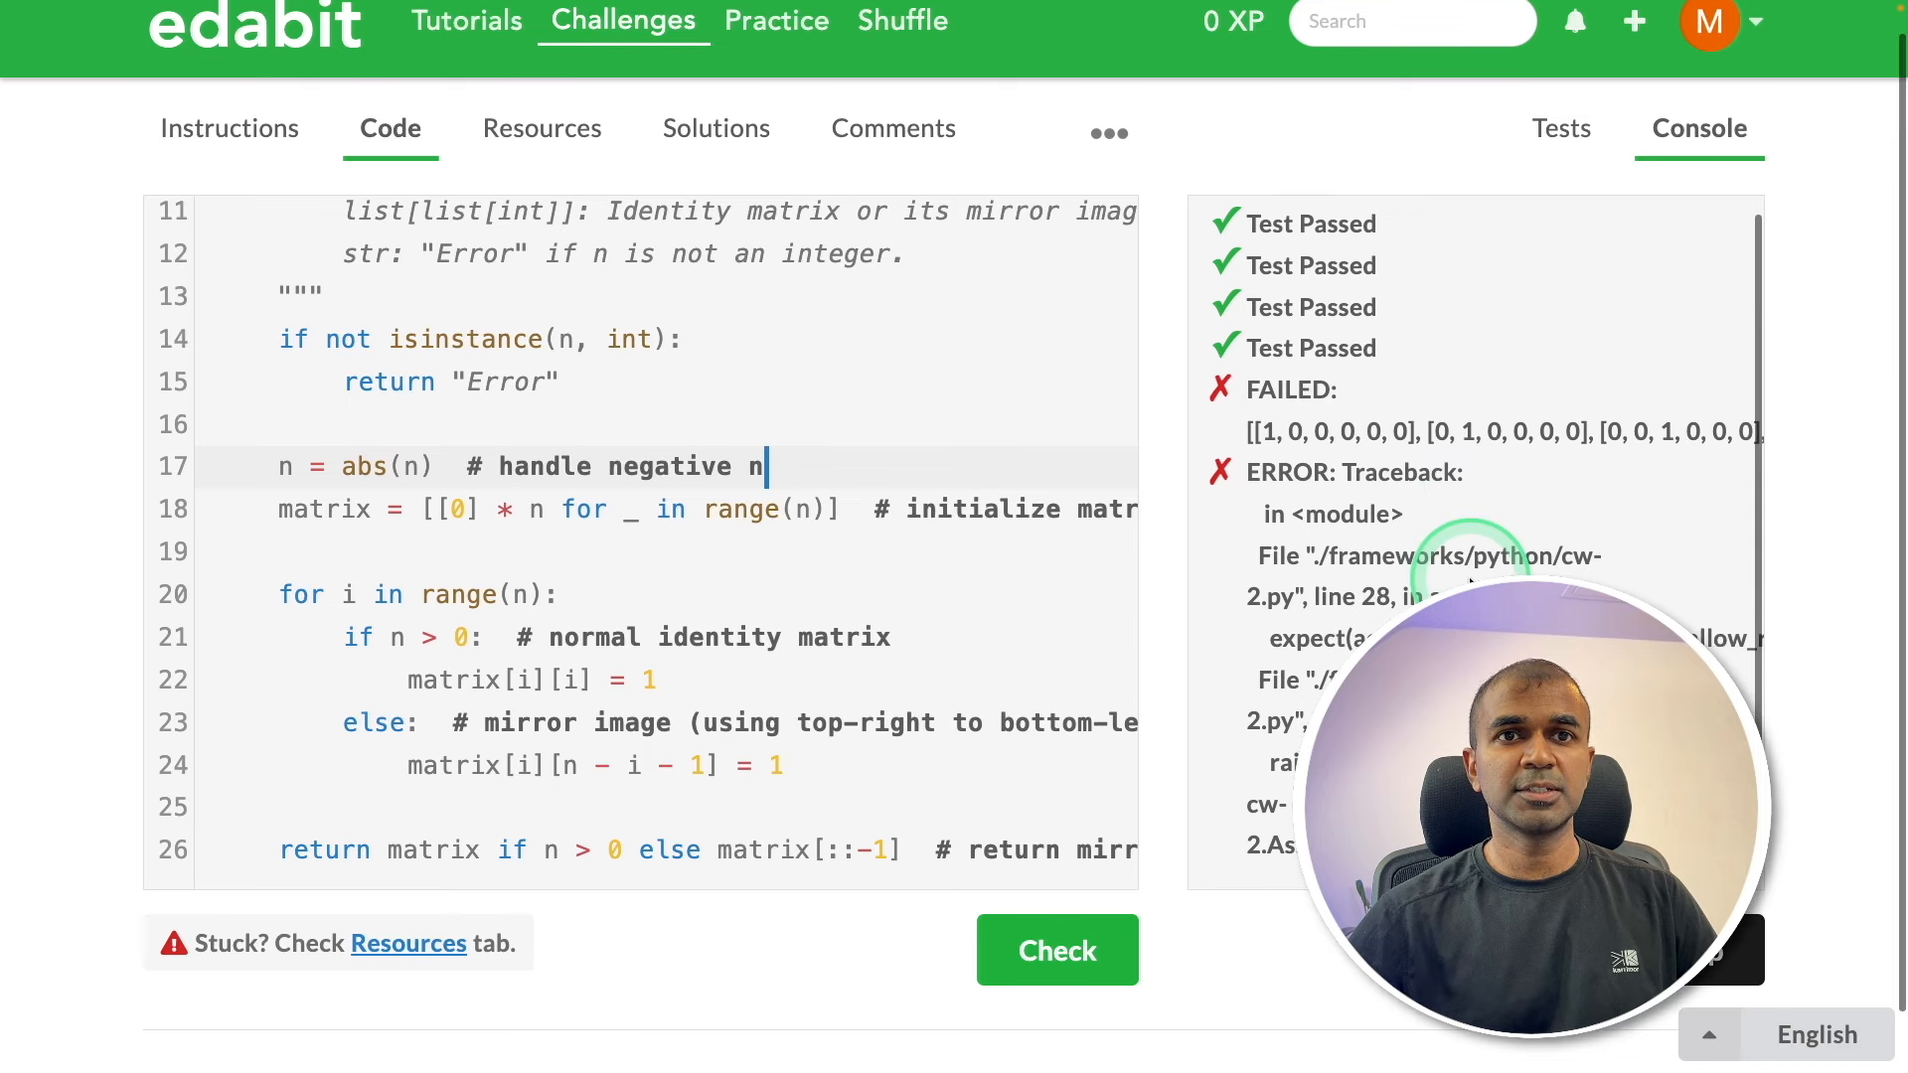
scroll("down", 3)
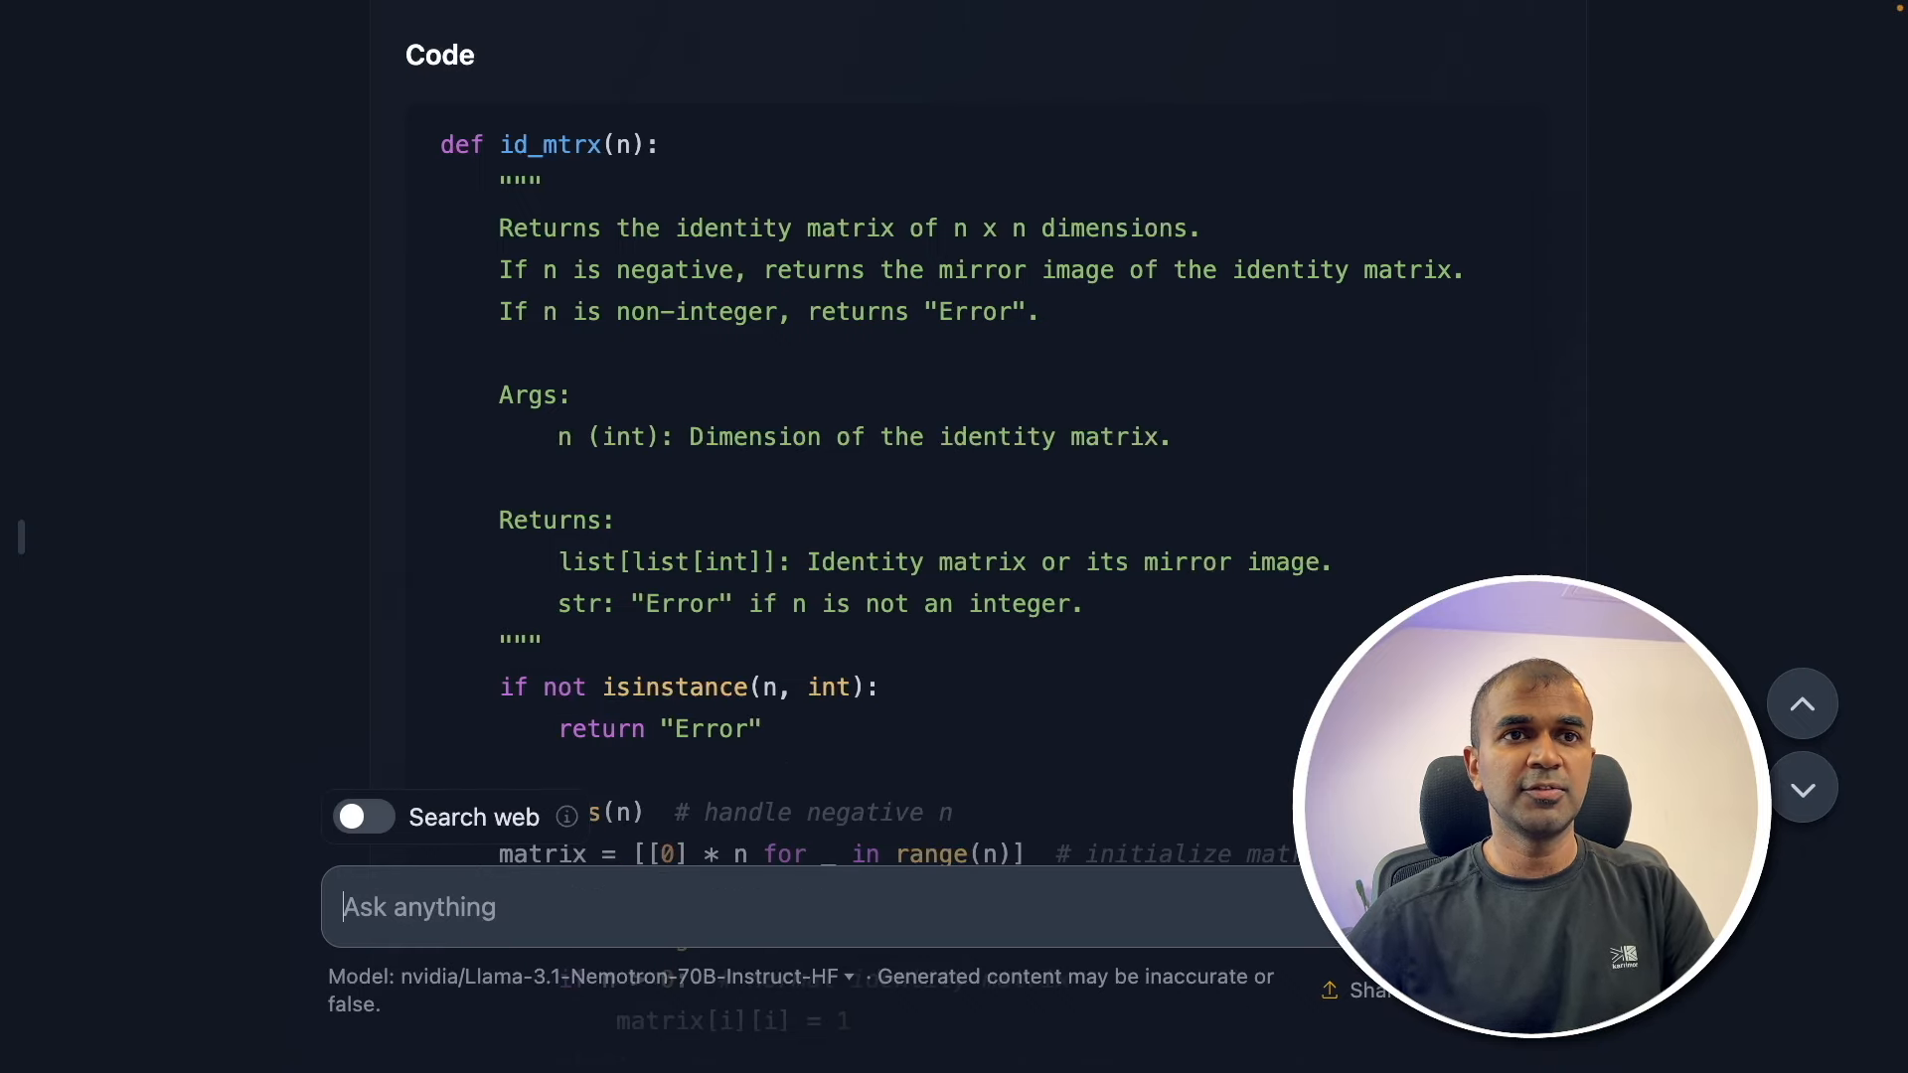
Review Nemotron's corrected Farey sequence code, then go back to the Expert challenge list
scroll("down", 3)
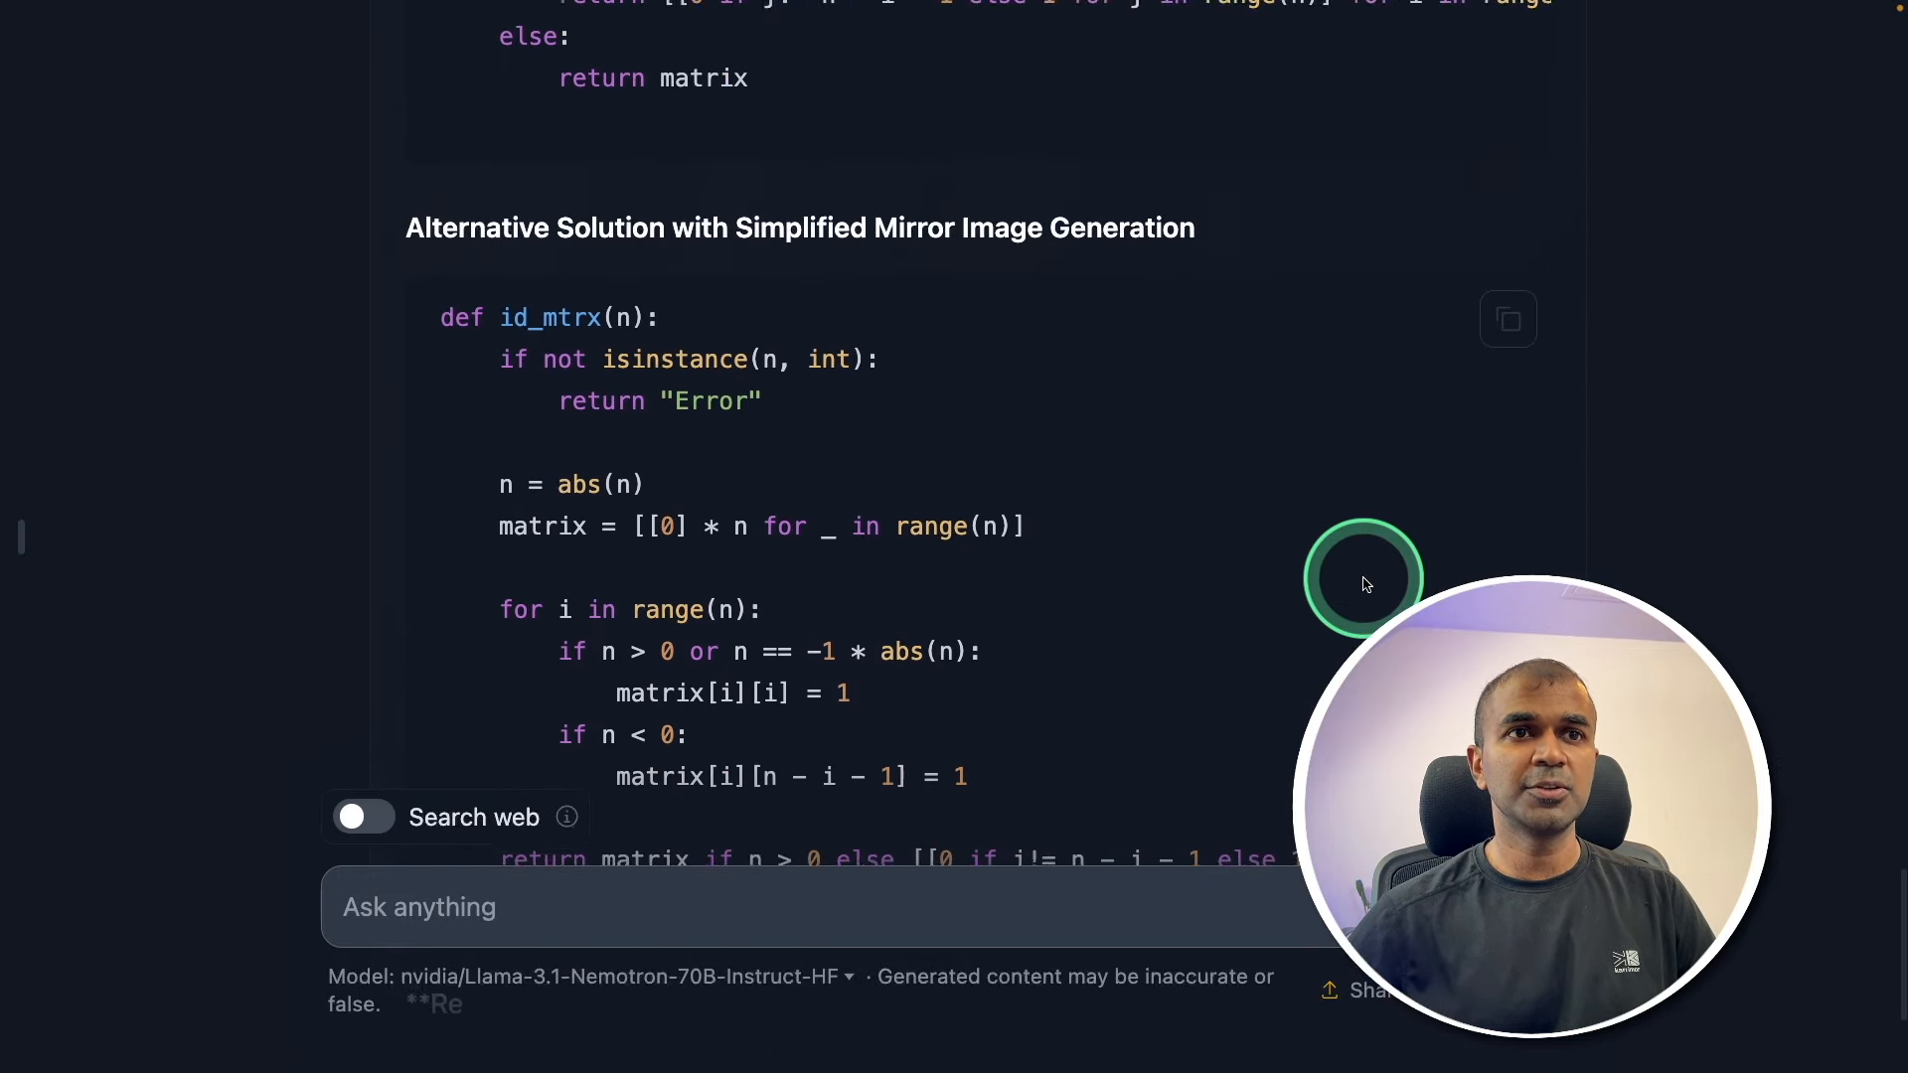
scroll("down", 3)
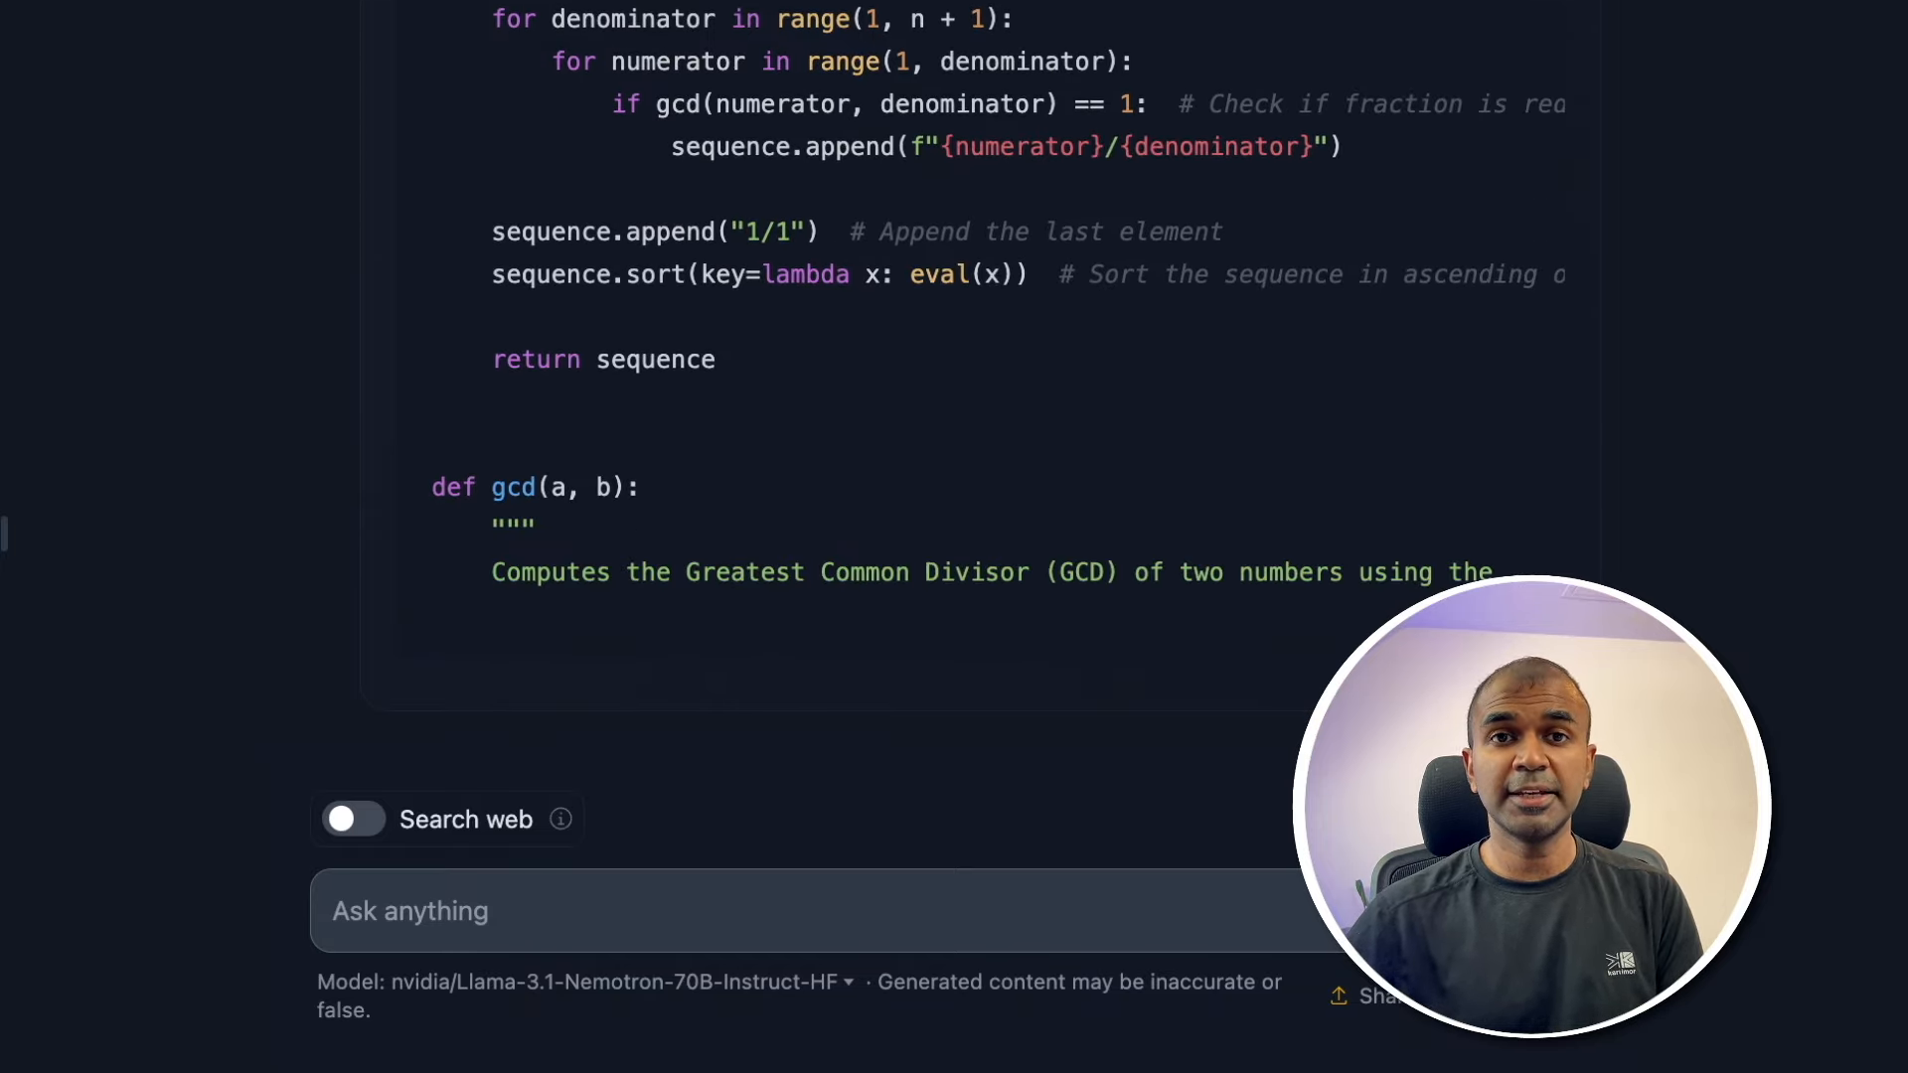
scroll("down", 3)
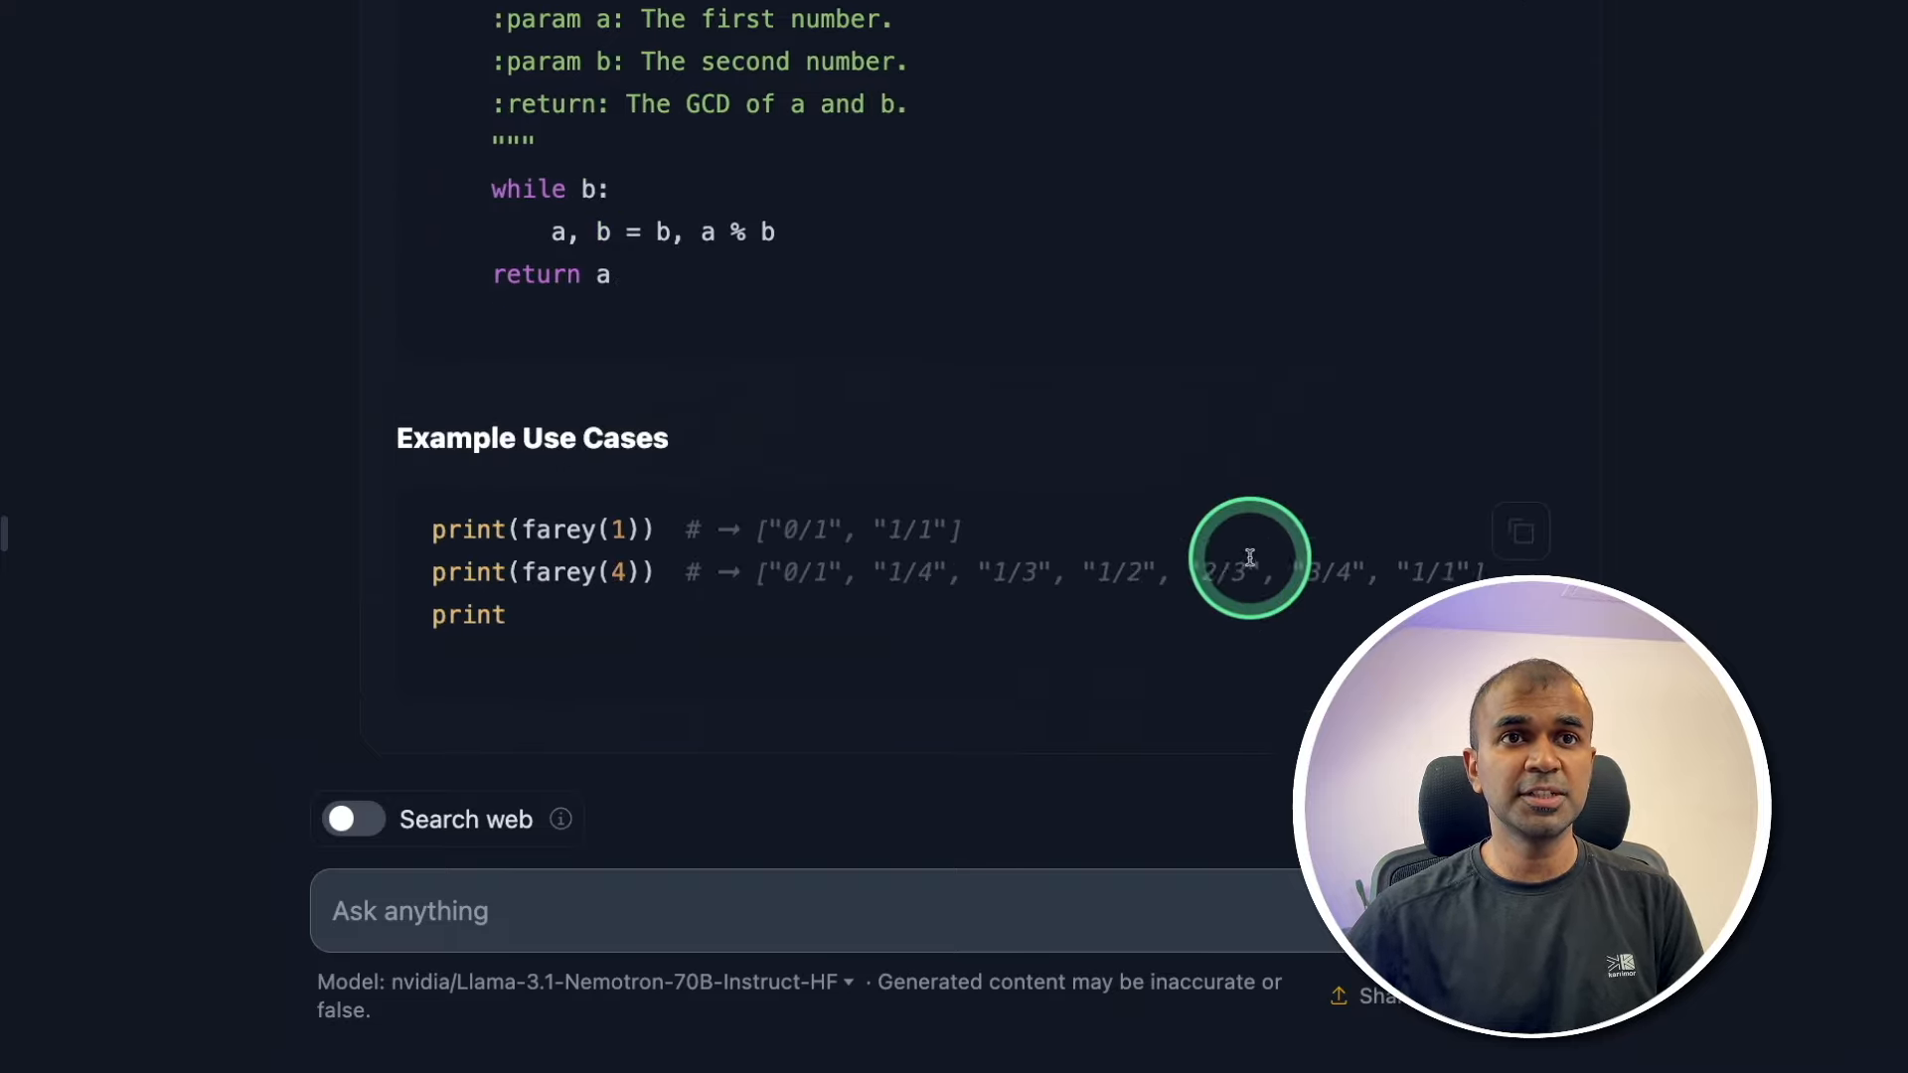
scroll("up", 3)
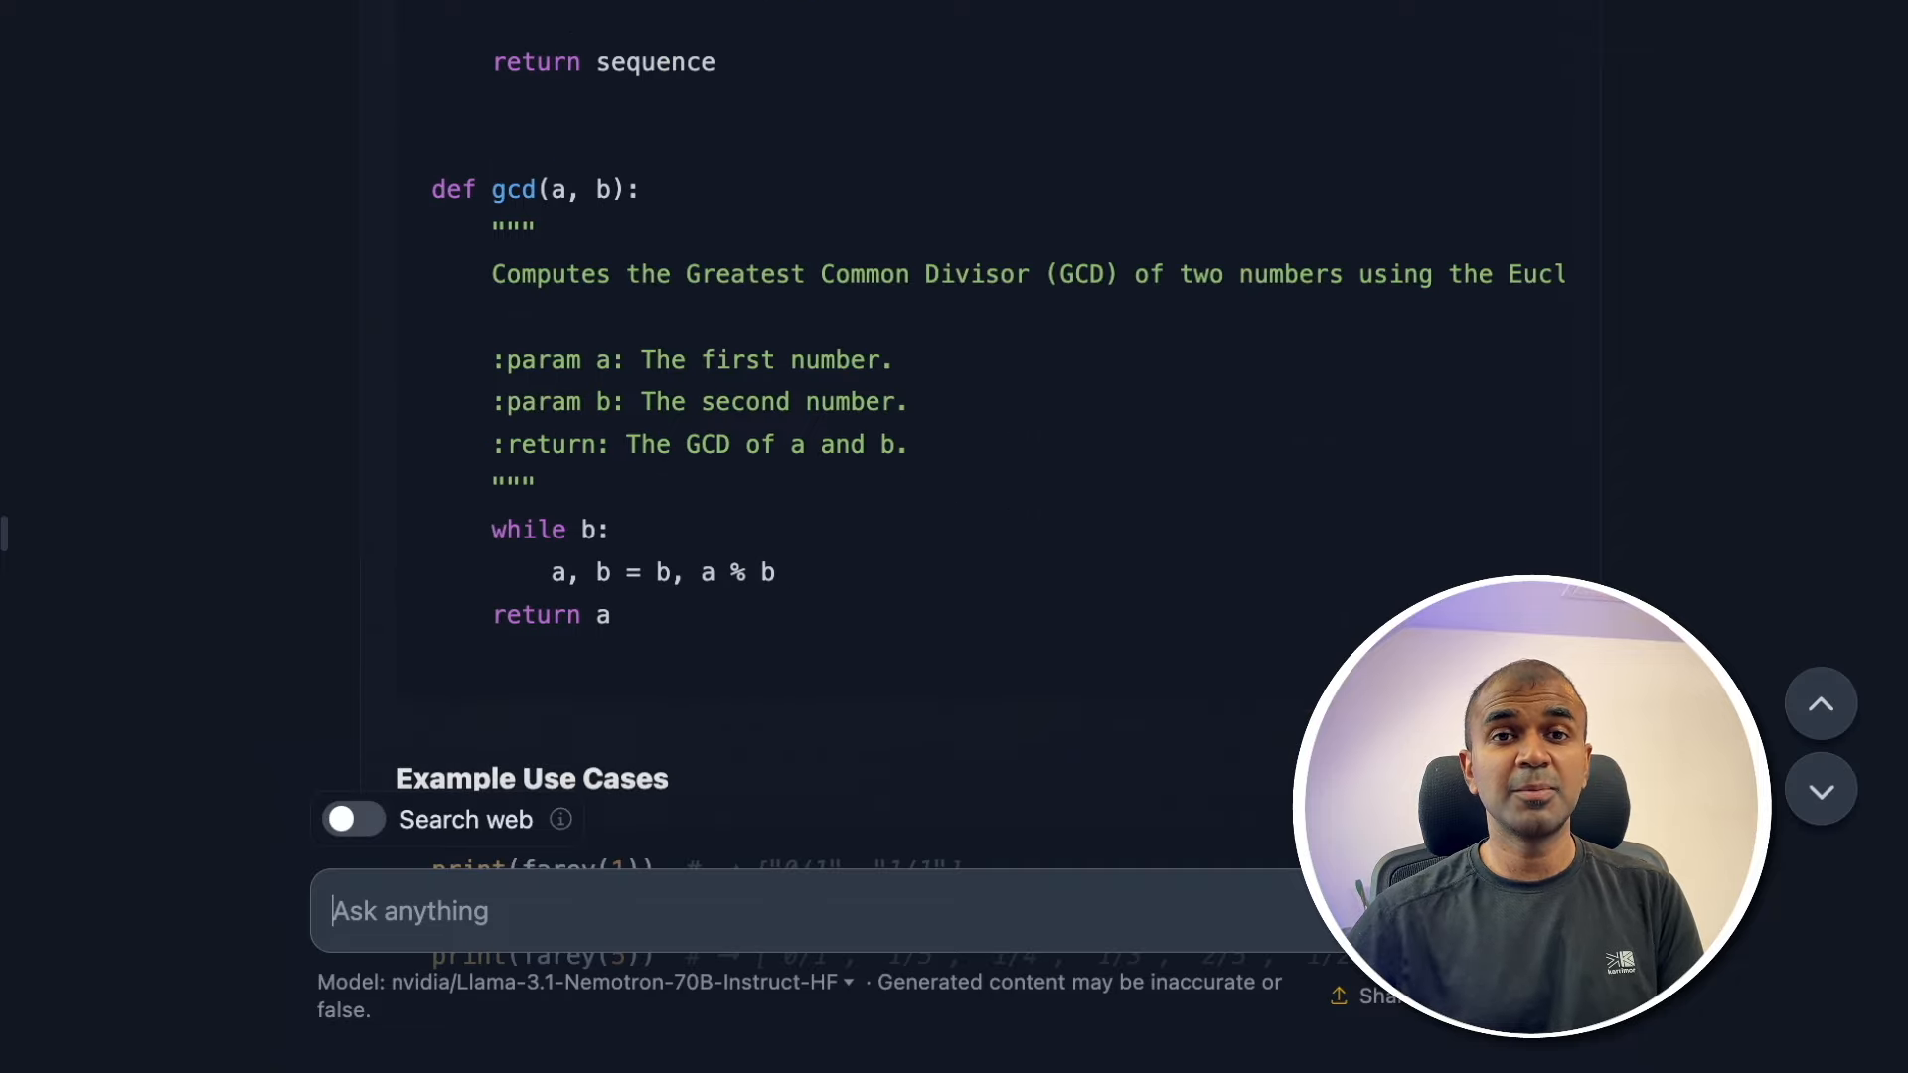
scroll("up", 3)
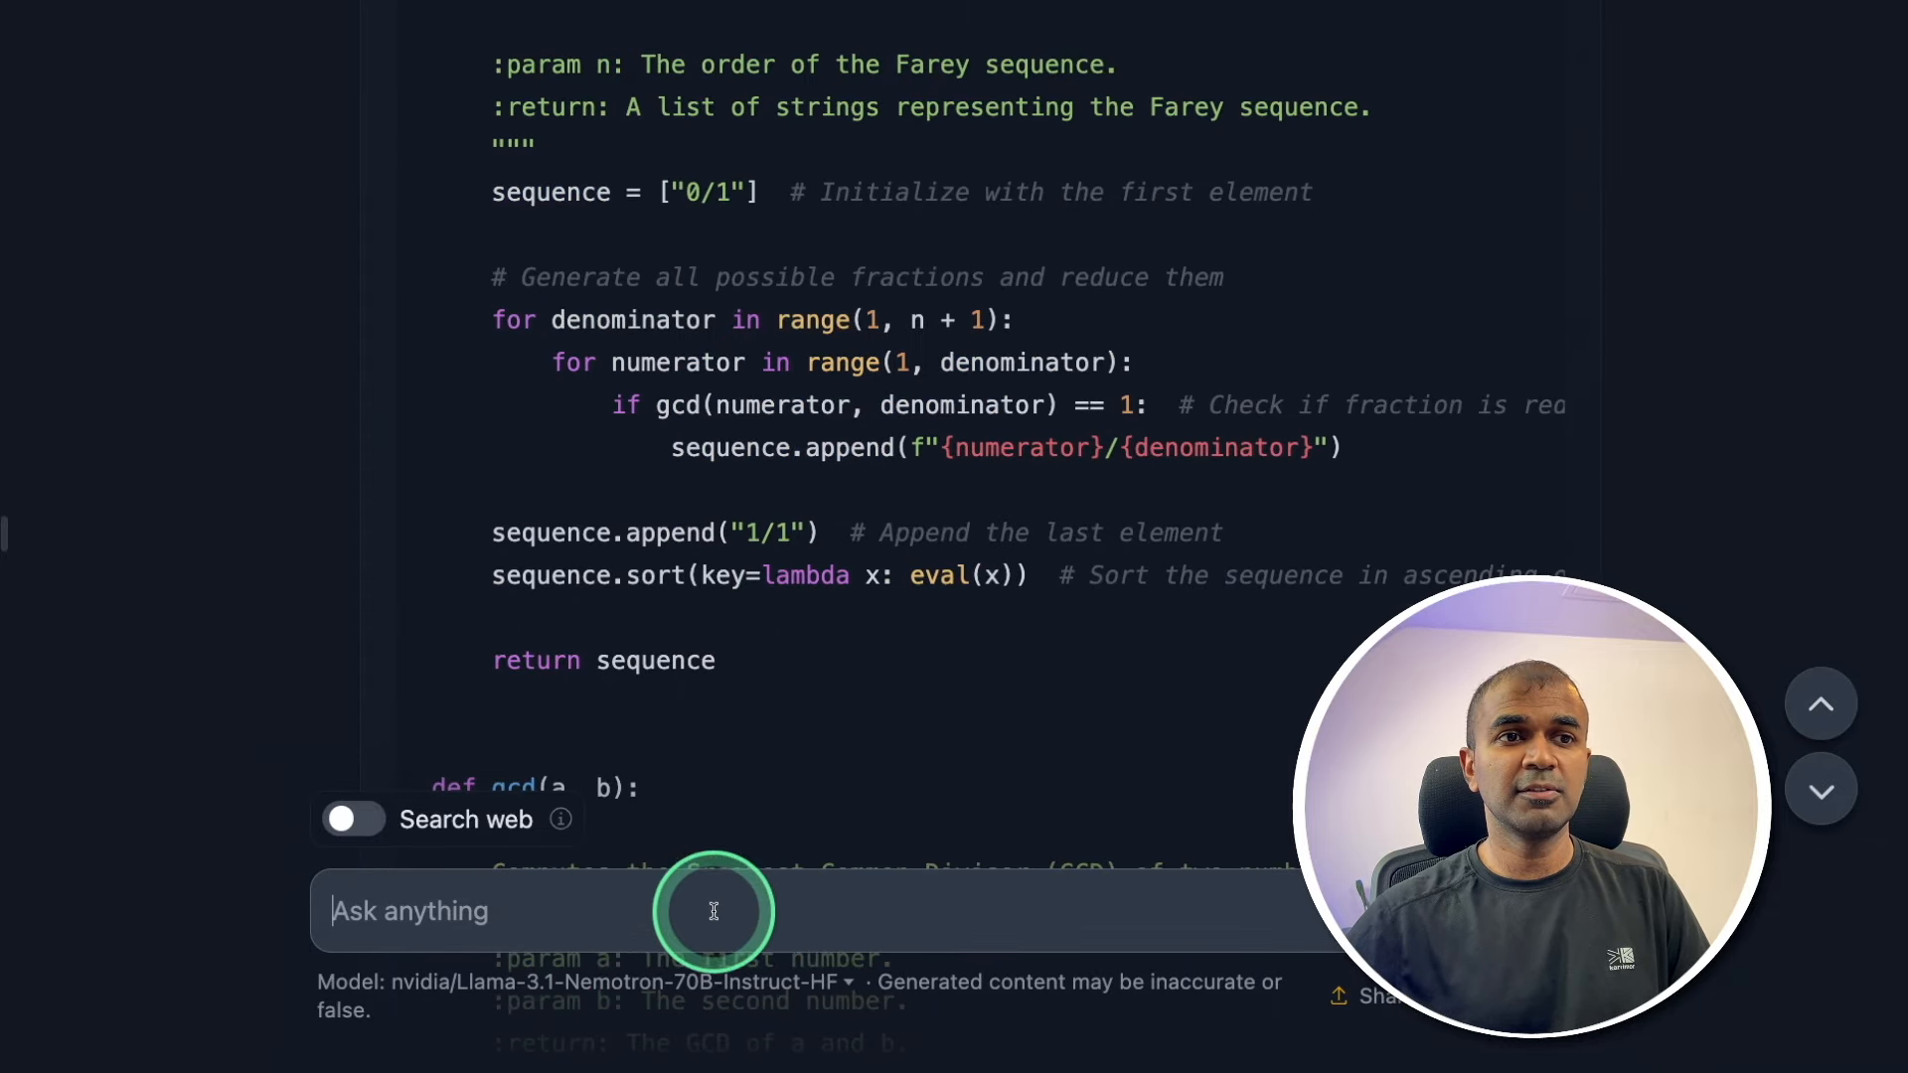
scroll("down", 3)
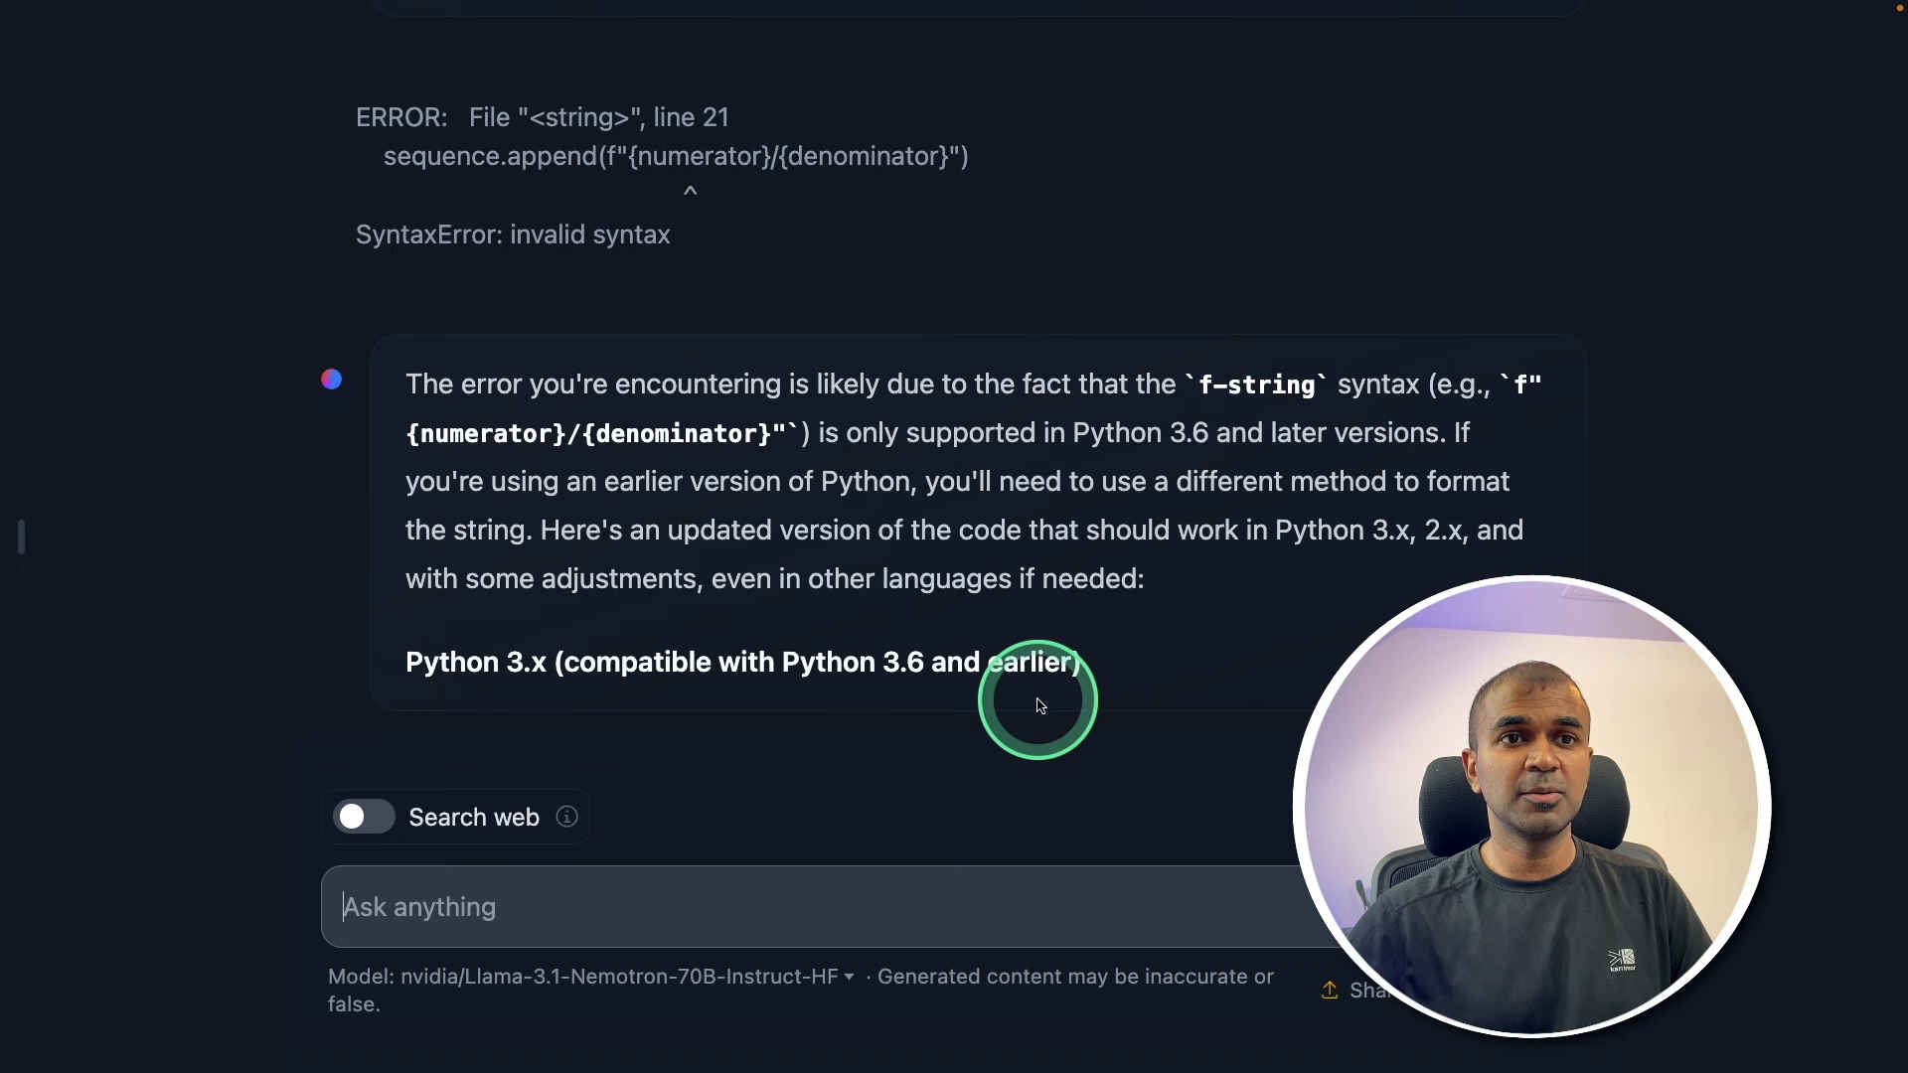
scroll("down", 3)
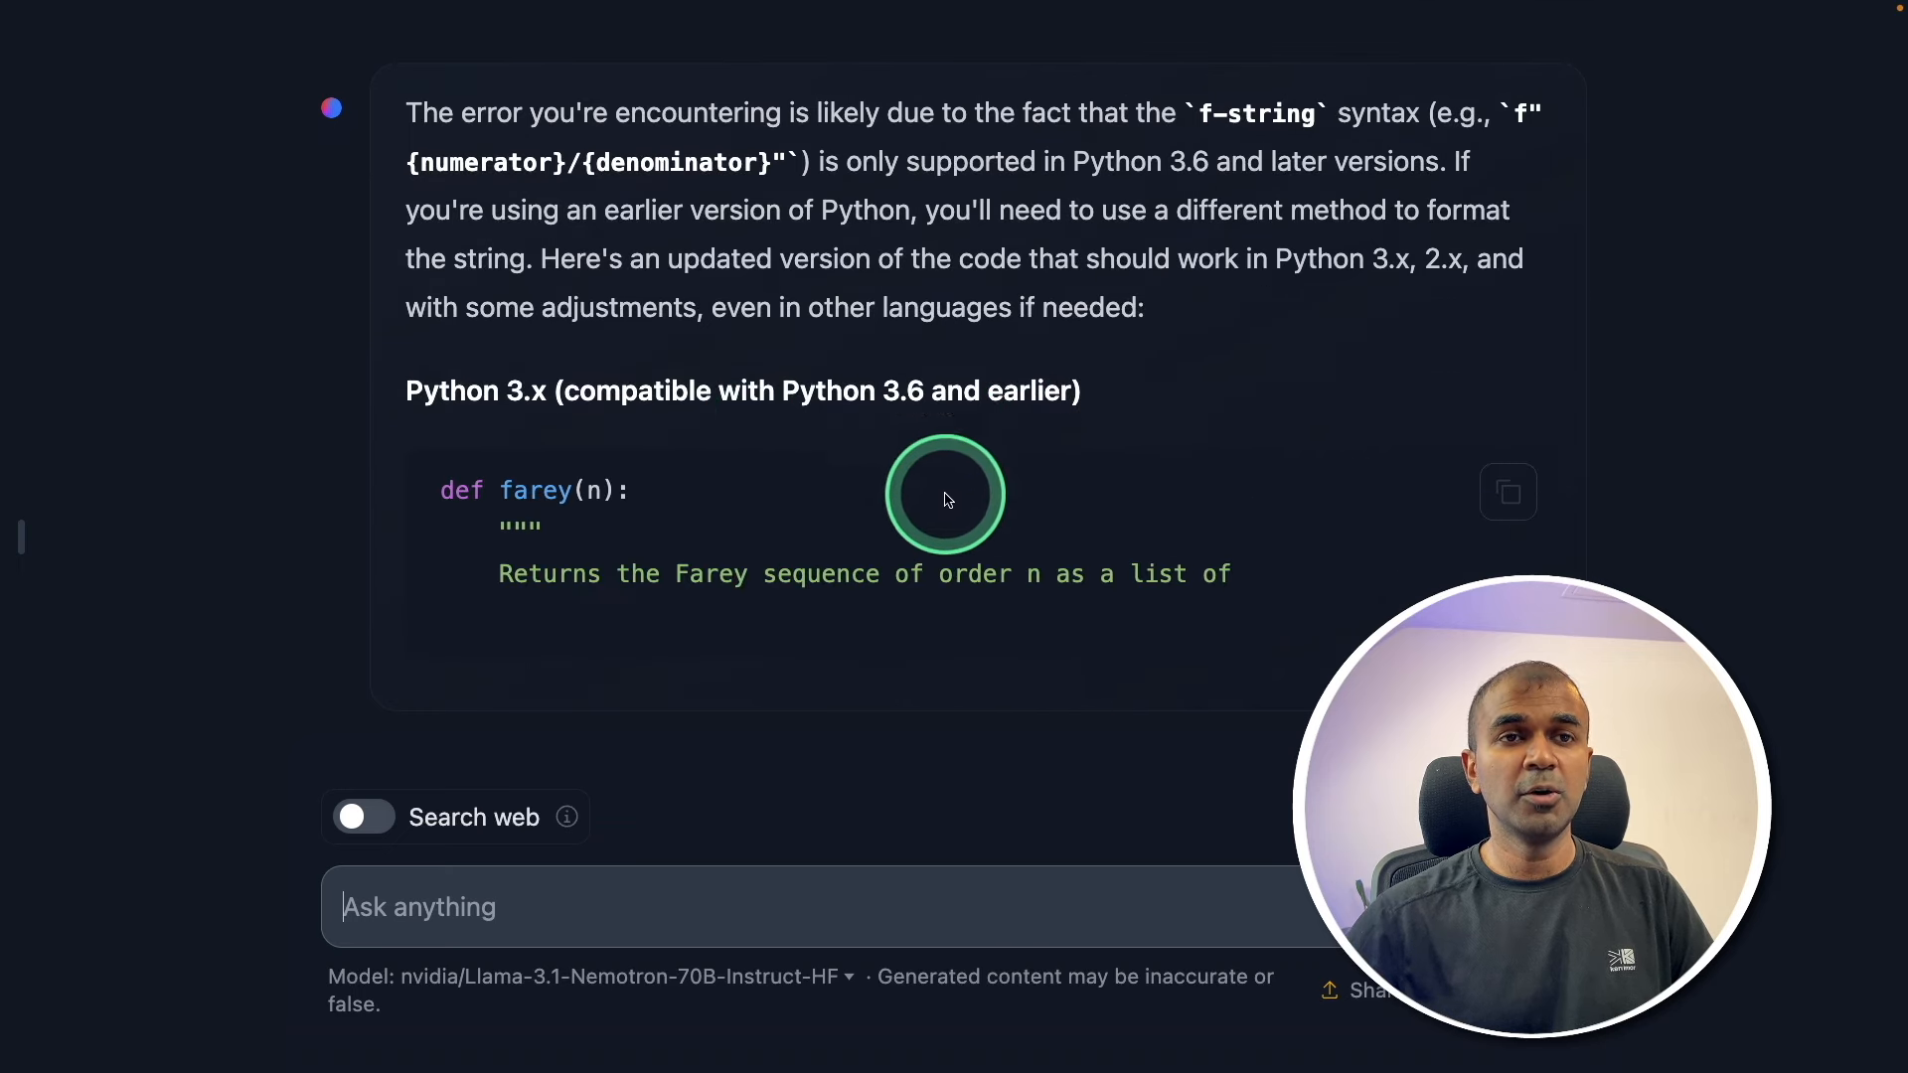
scroll("down", 3)
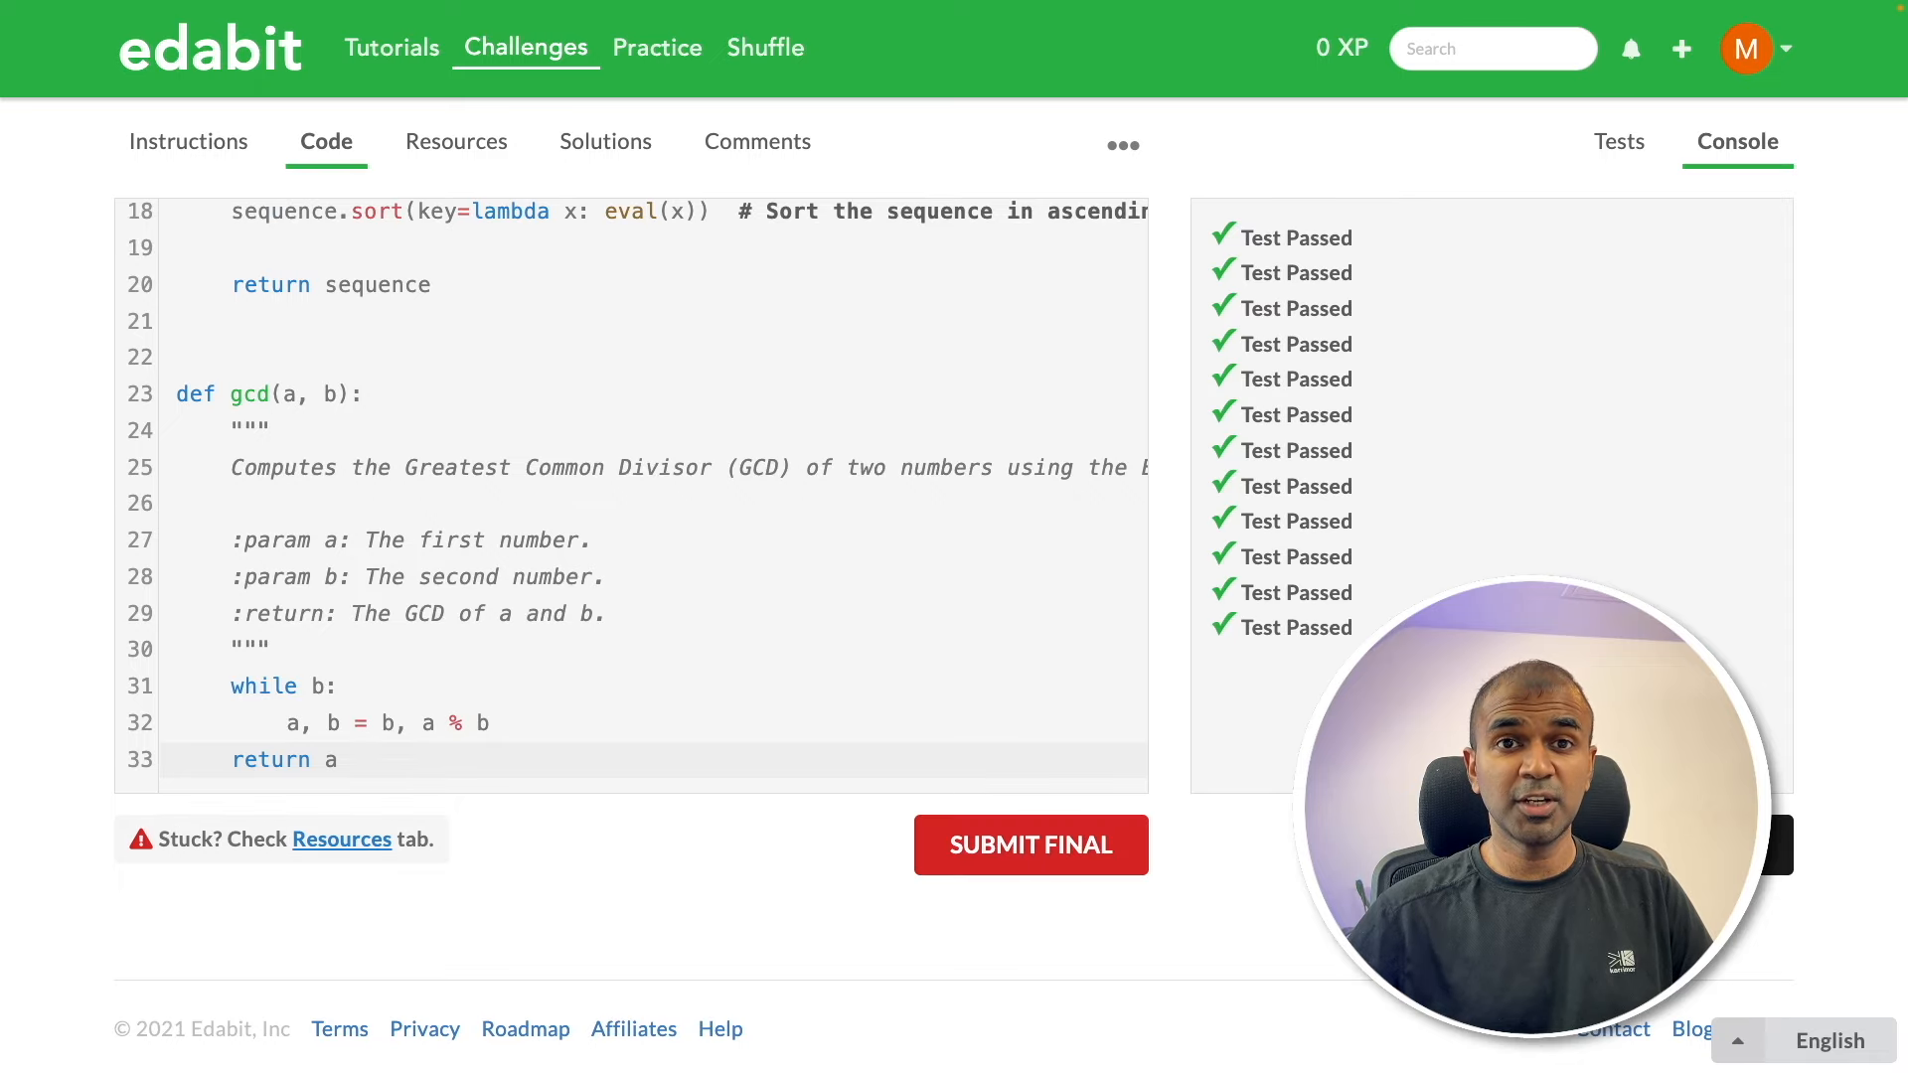
left_click(526, 48)
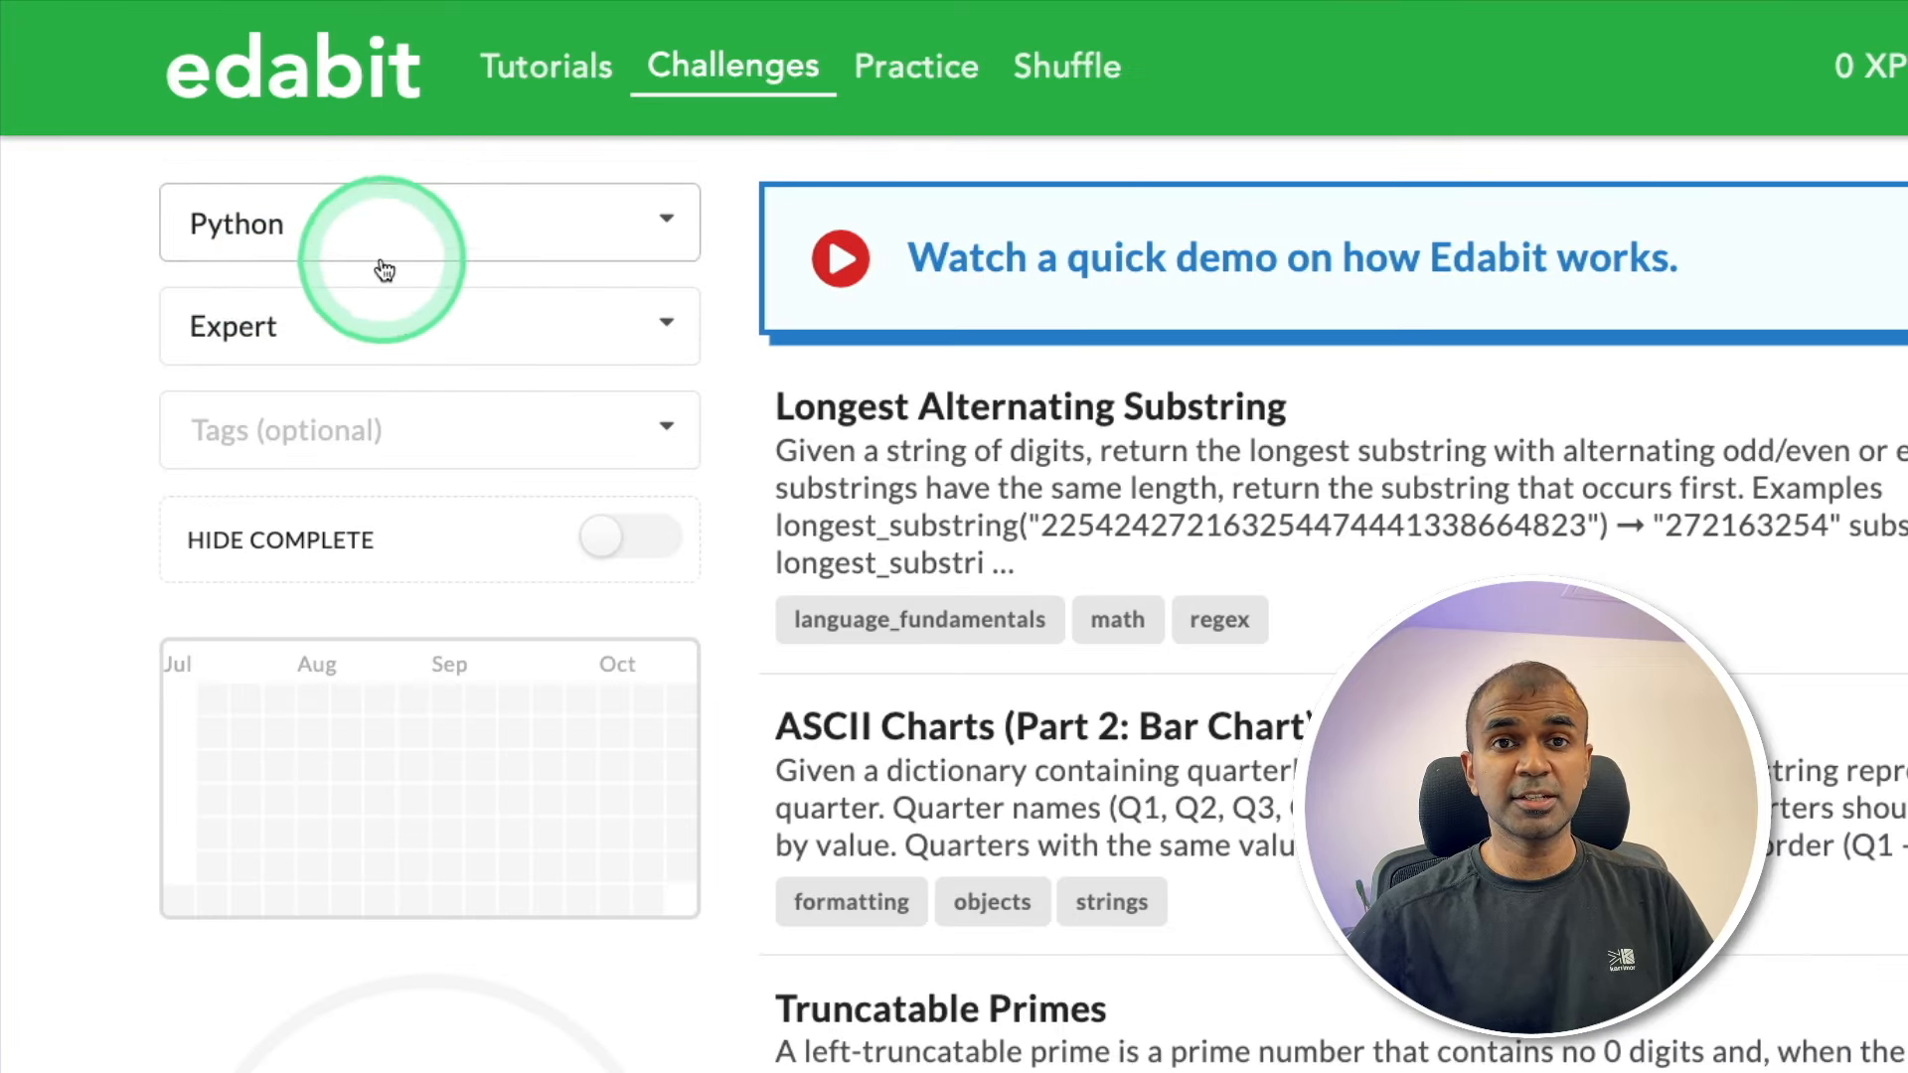
Open Edabit's Least Common Multiple challenge and hand its instructions to Nemotron
scroll("down", 3)
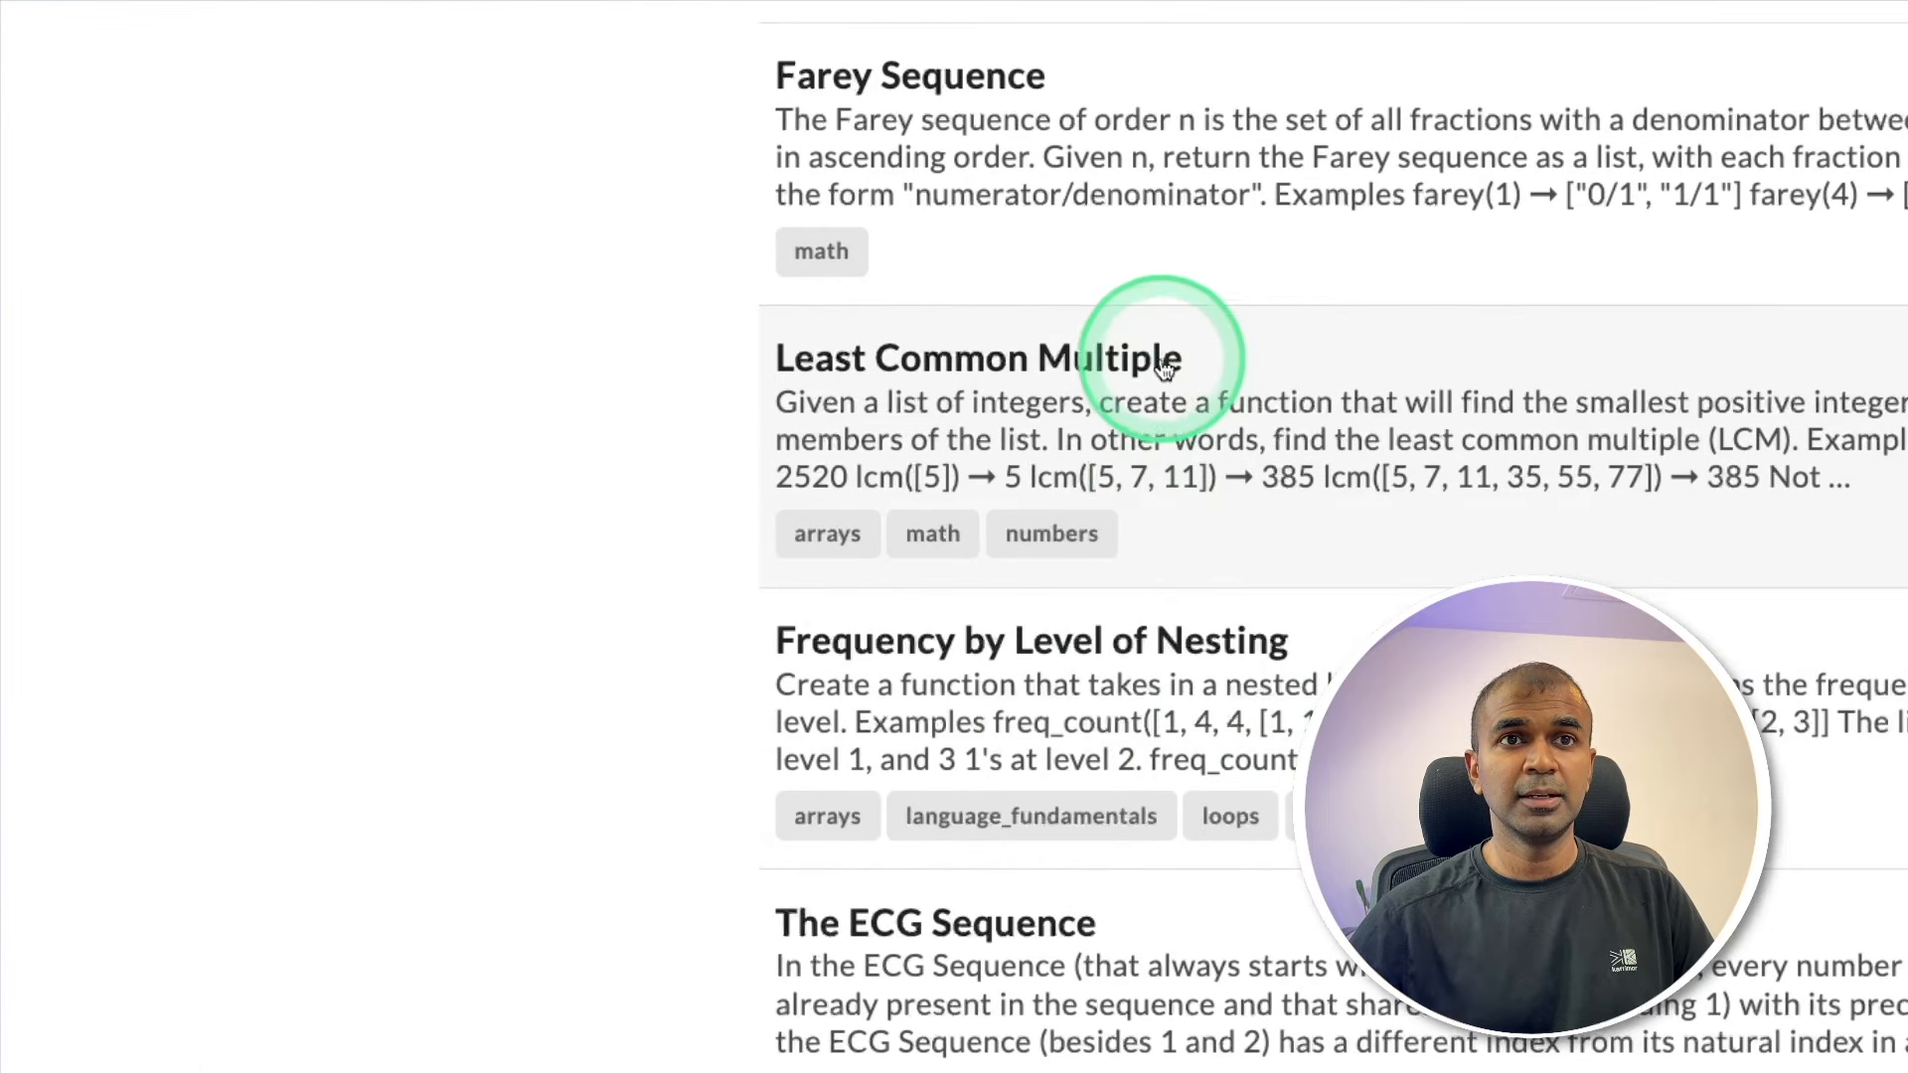
left_click(976, 356)
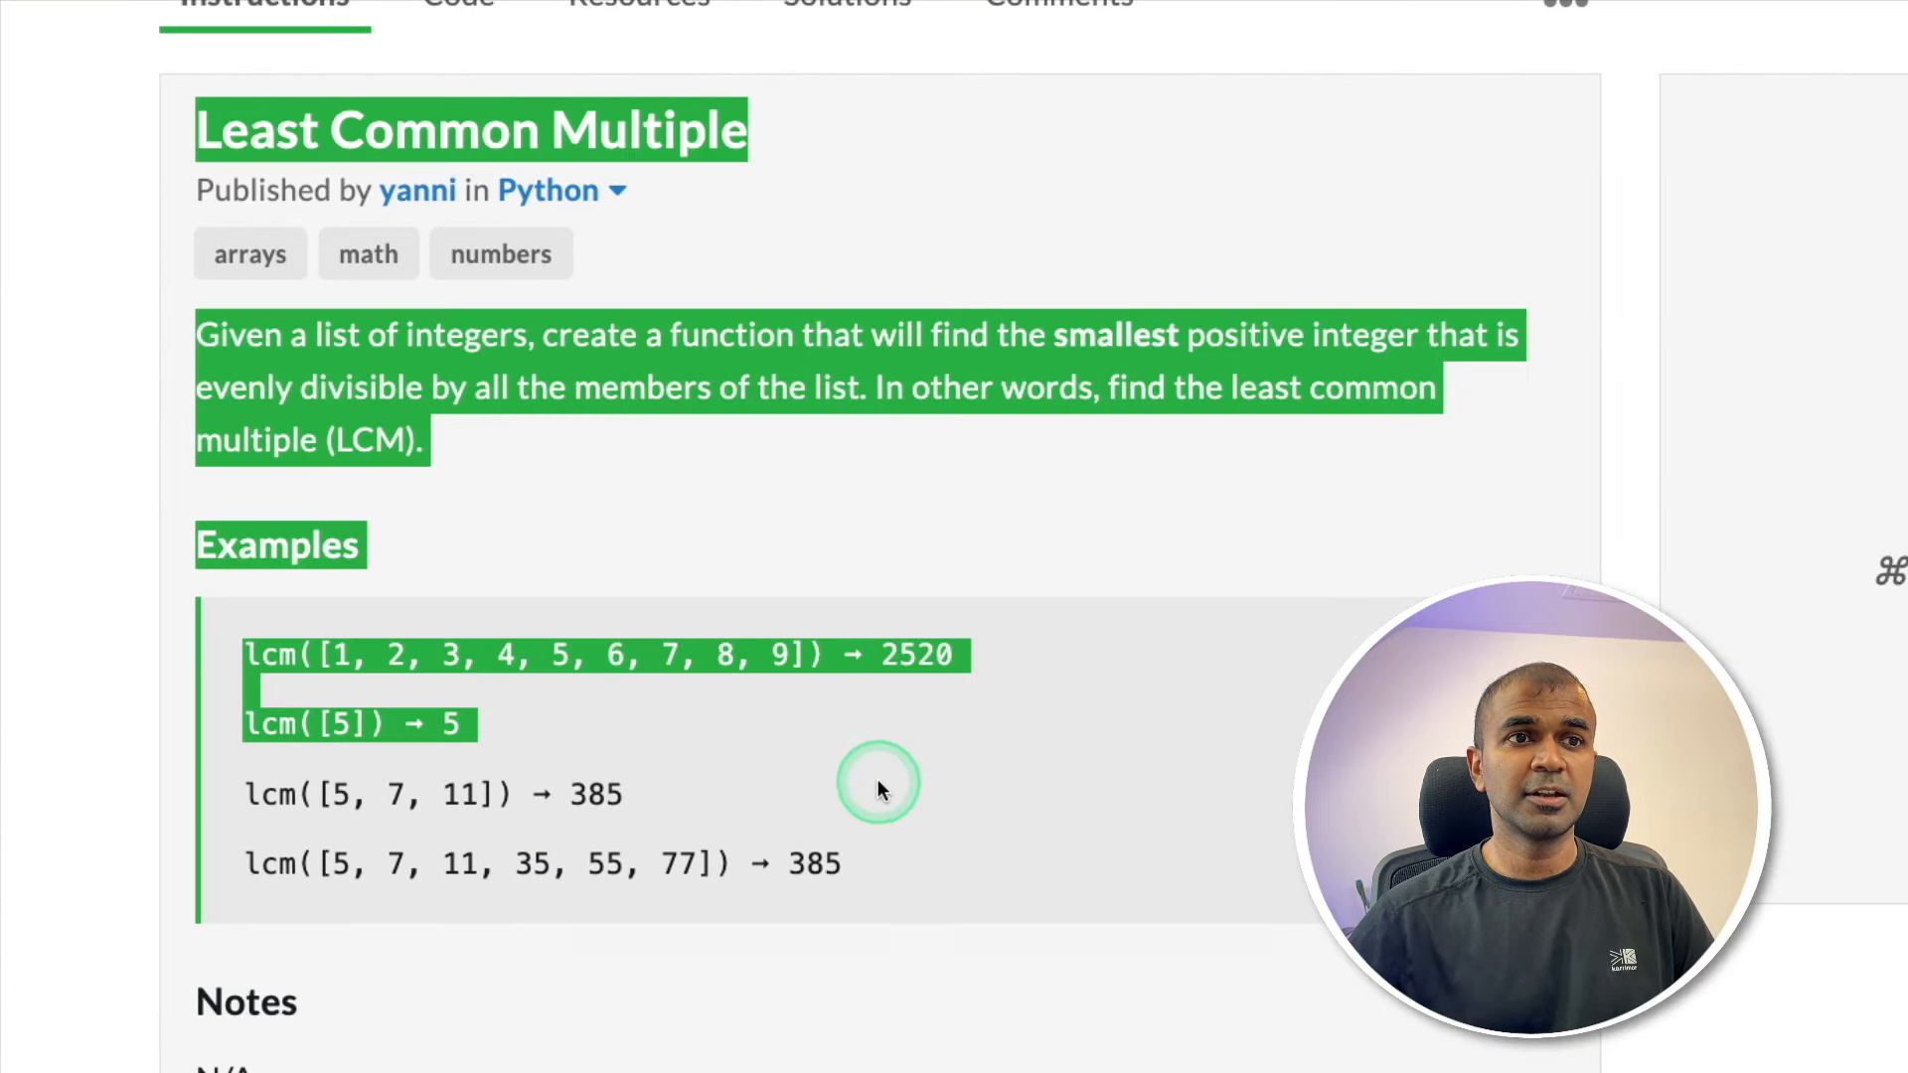
scroll("down", 3)
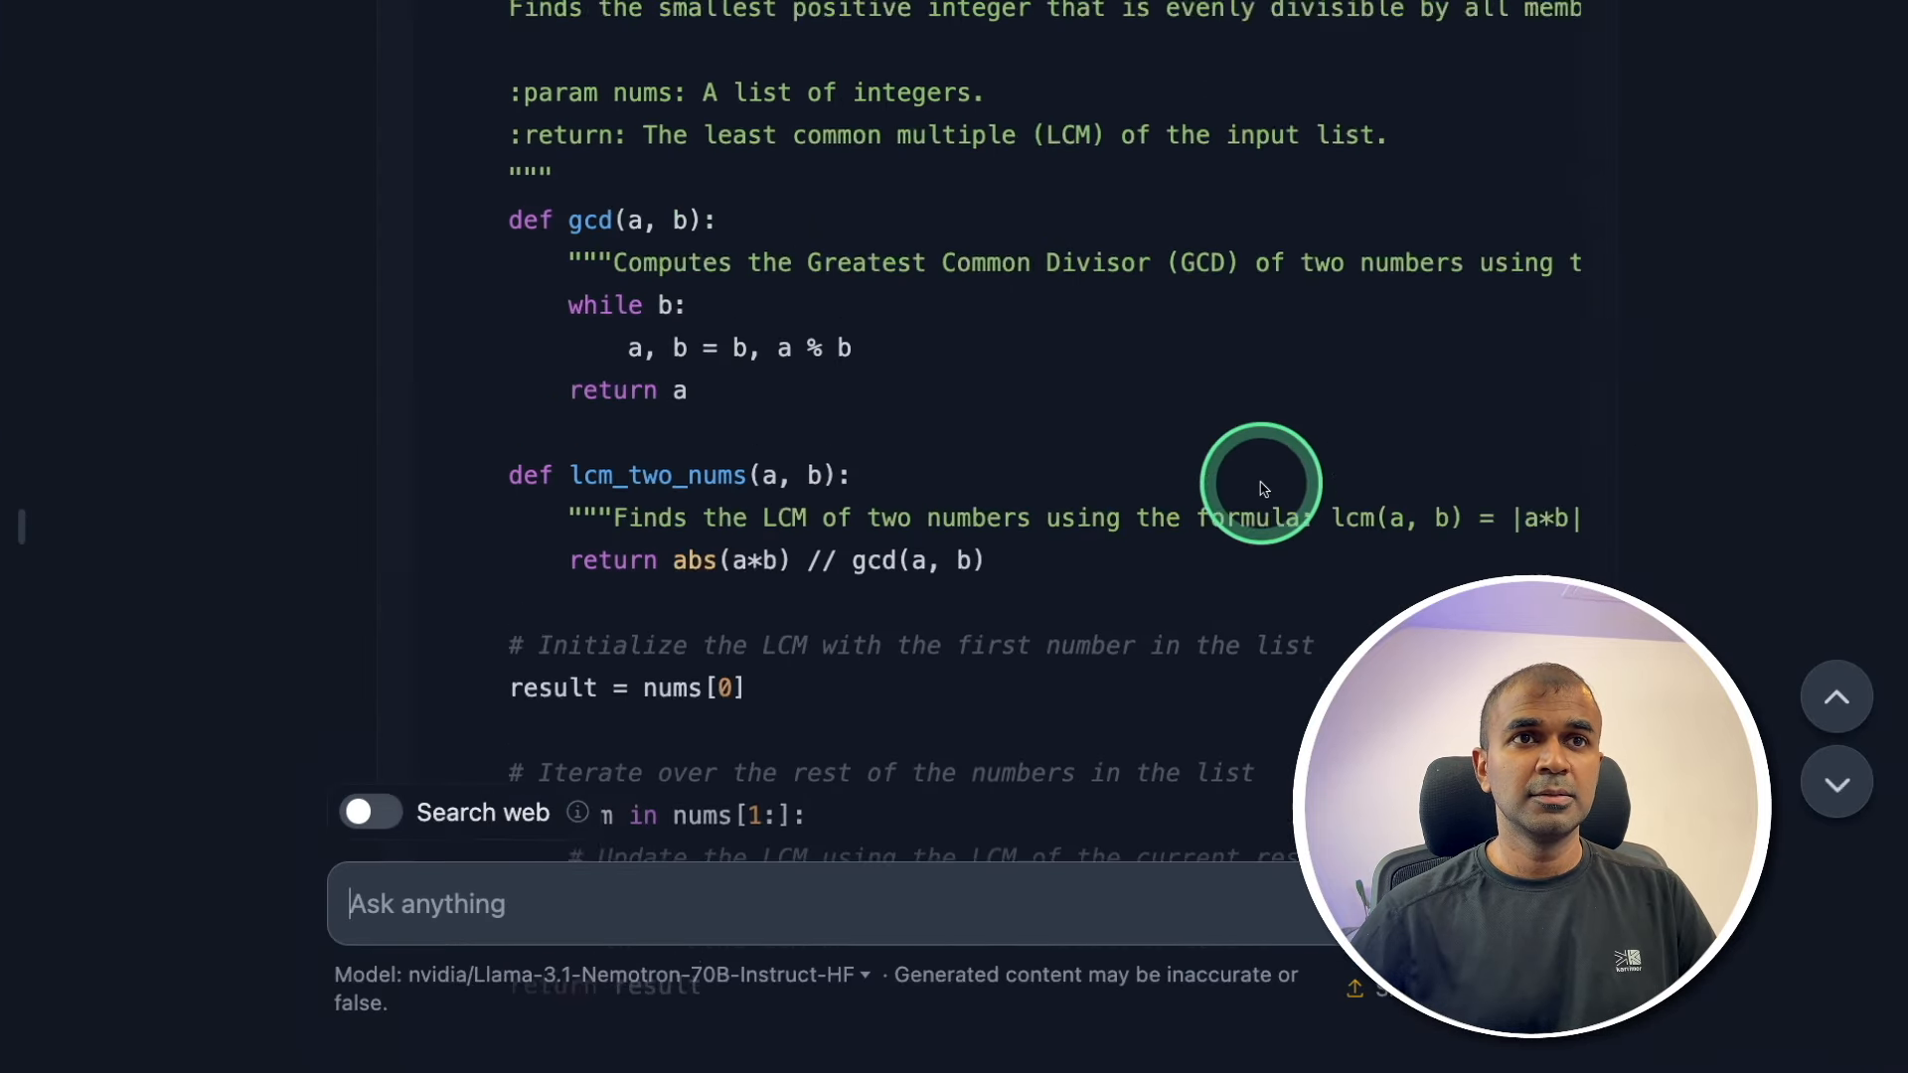
scroll("down", 3)
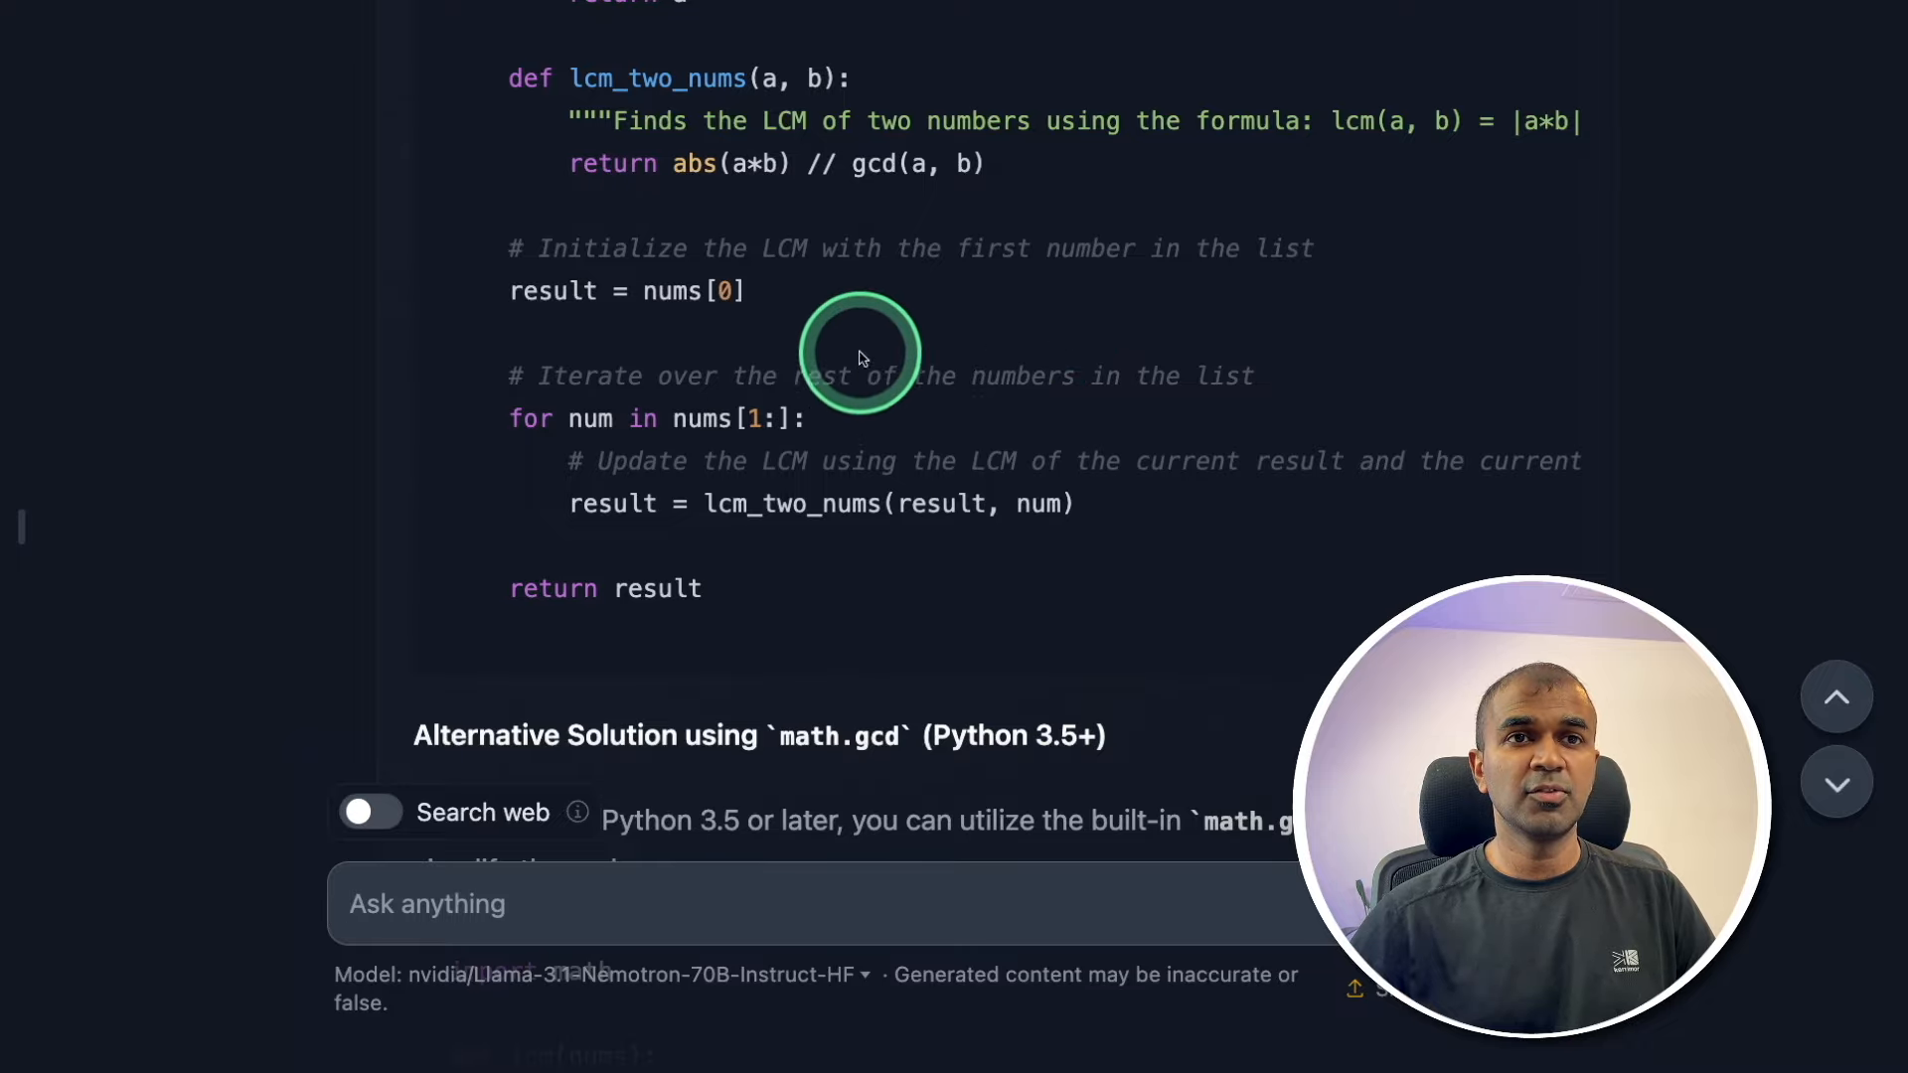
scroll("down", 3)
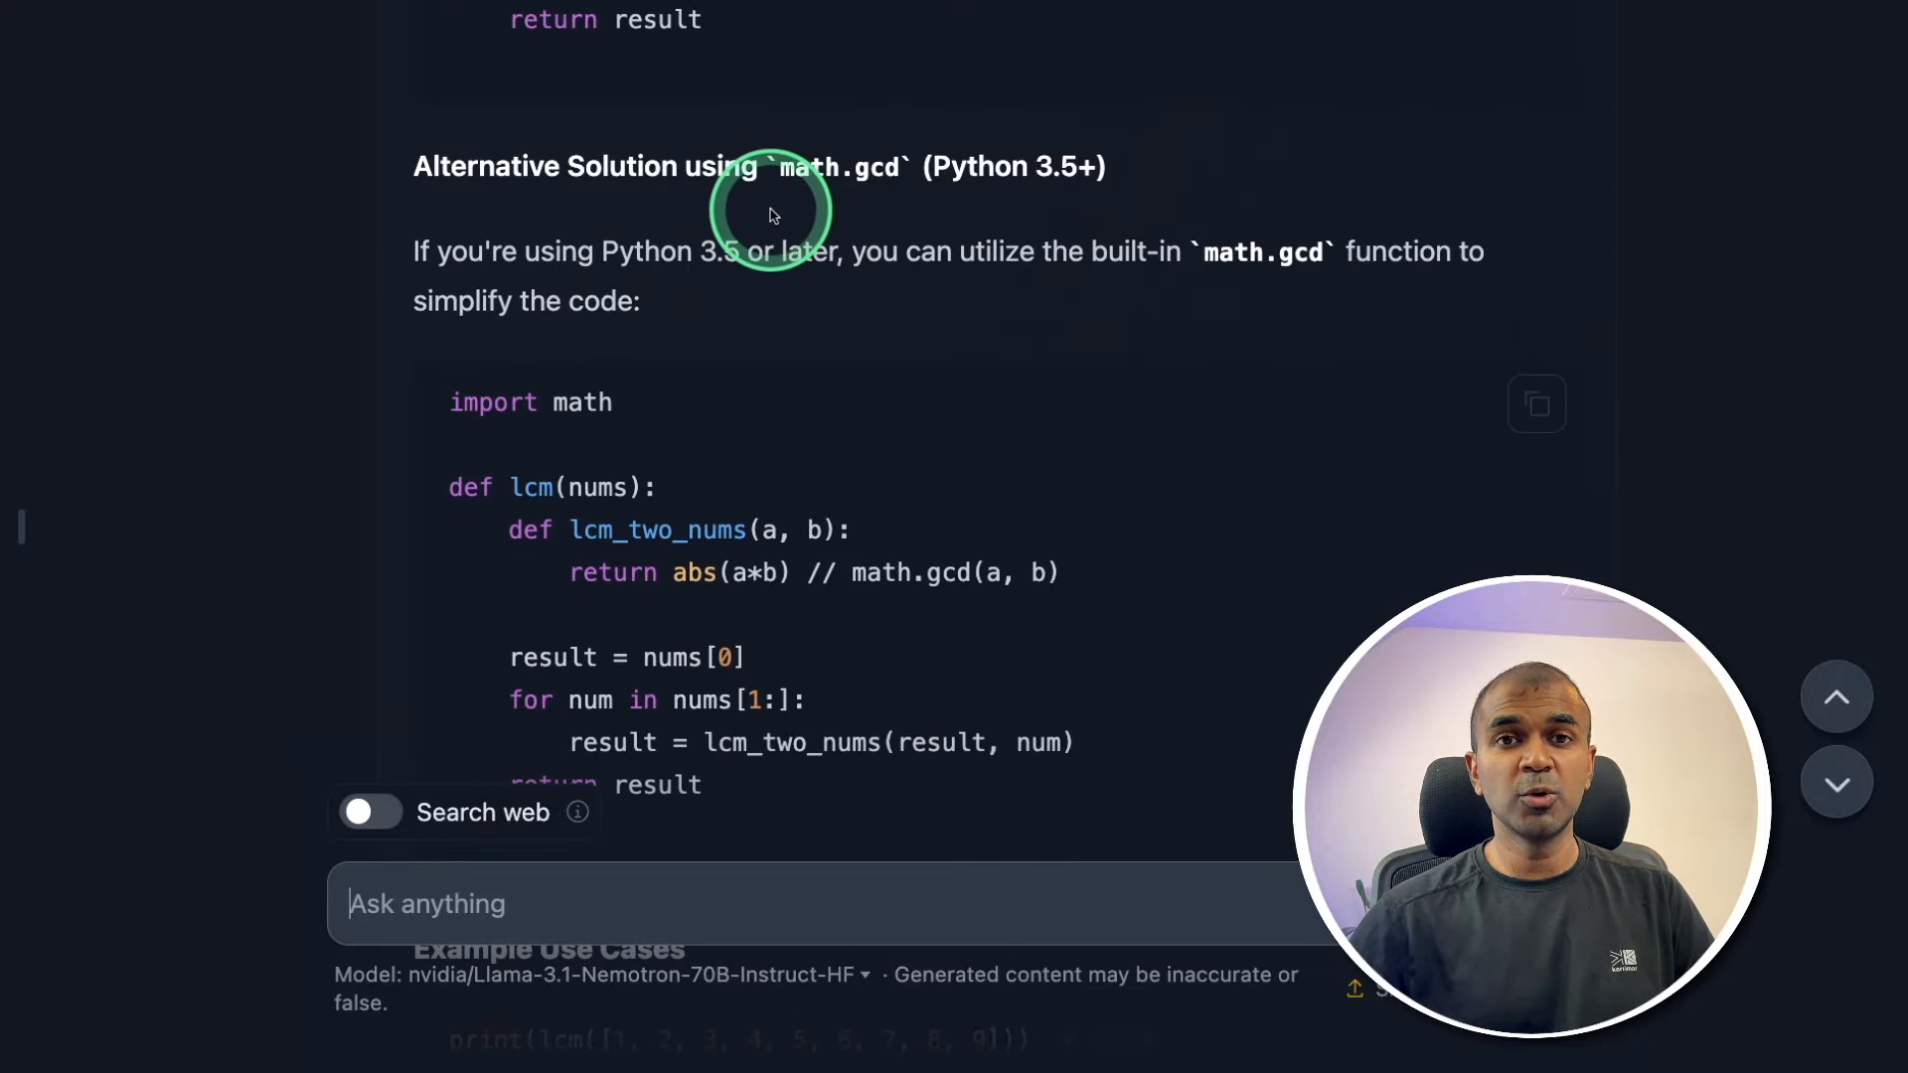
mouse_move(1058, 259)
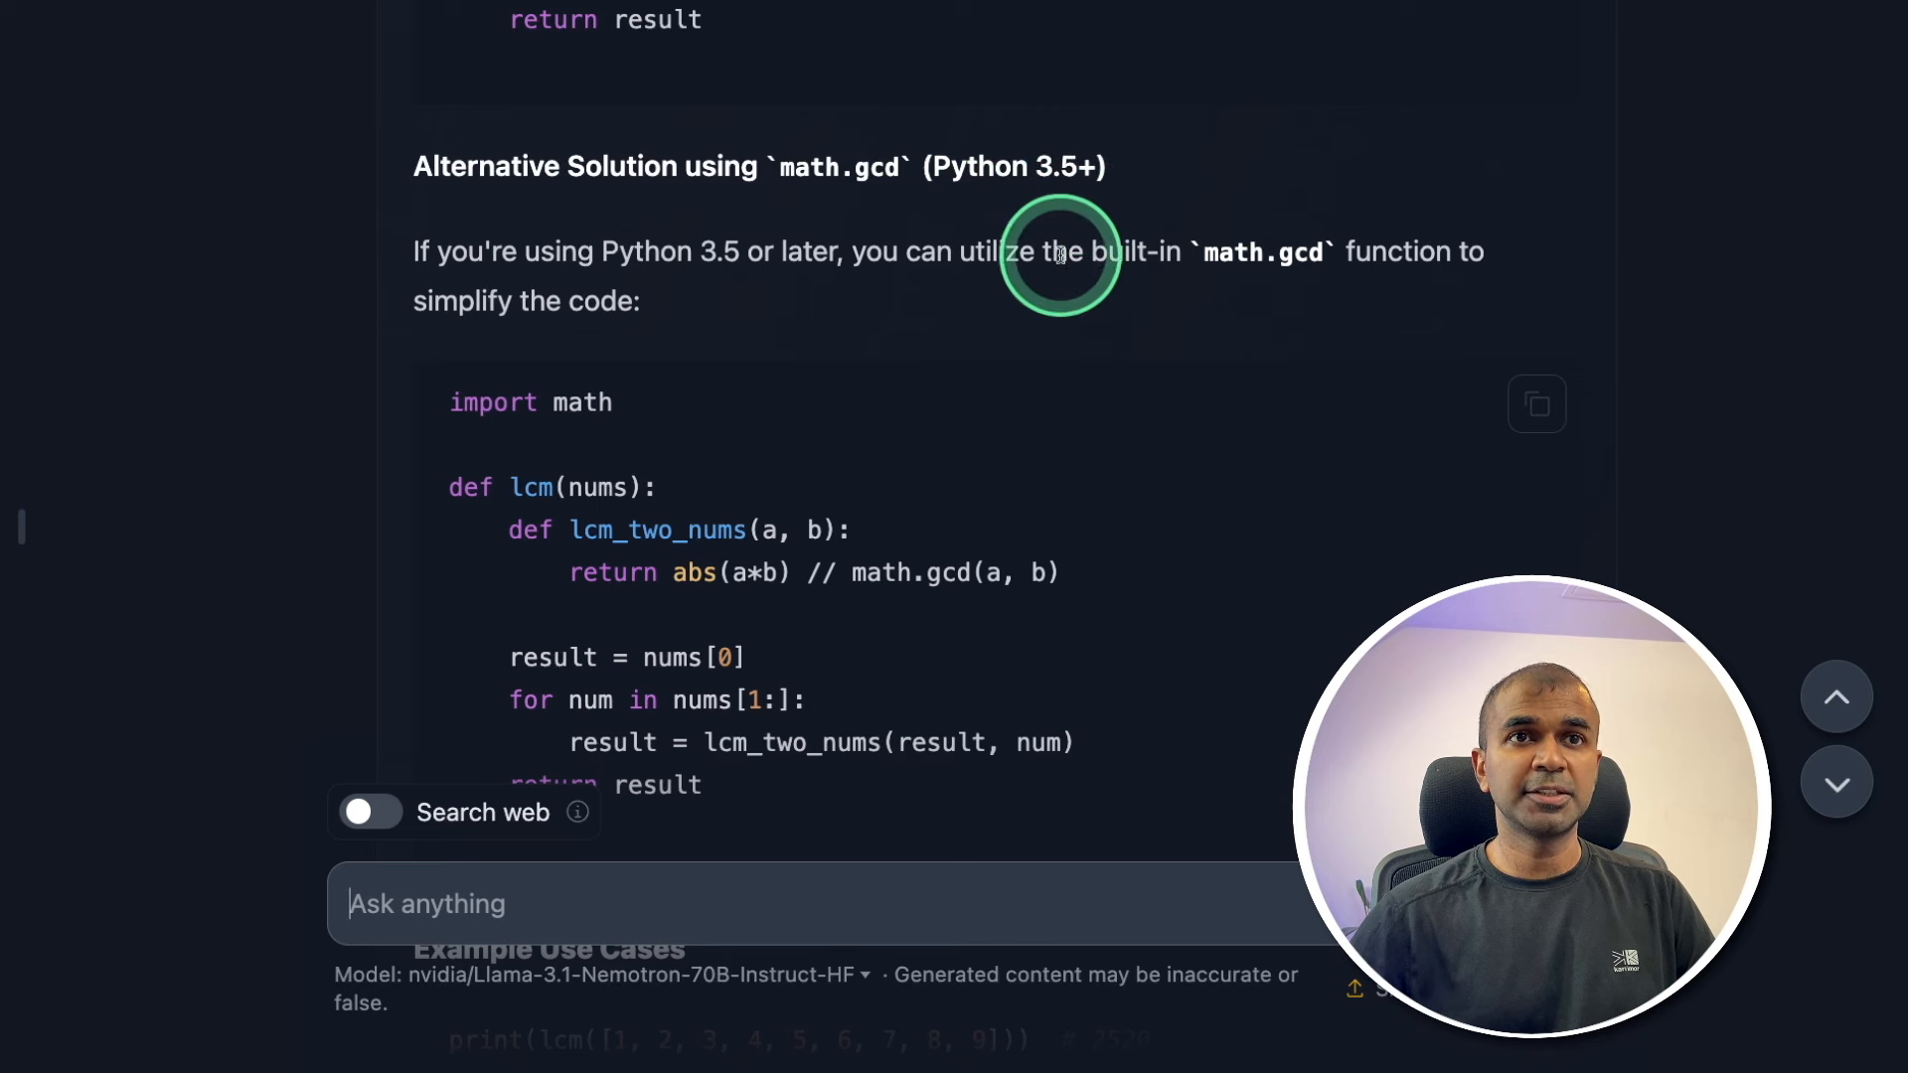
left_click(1535, 403)
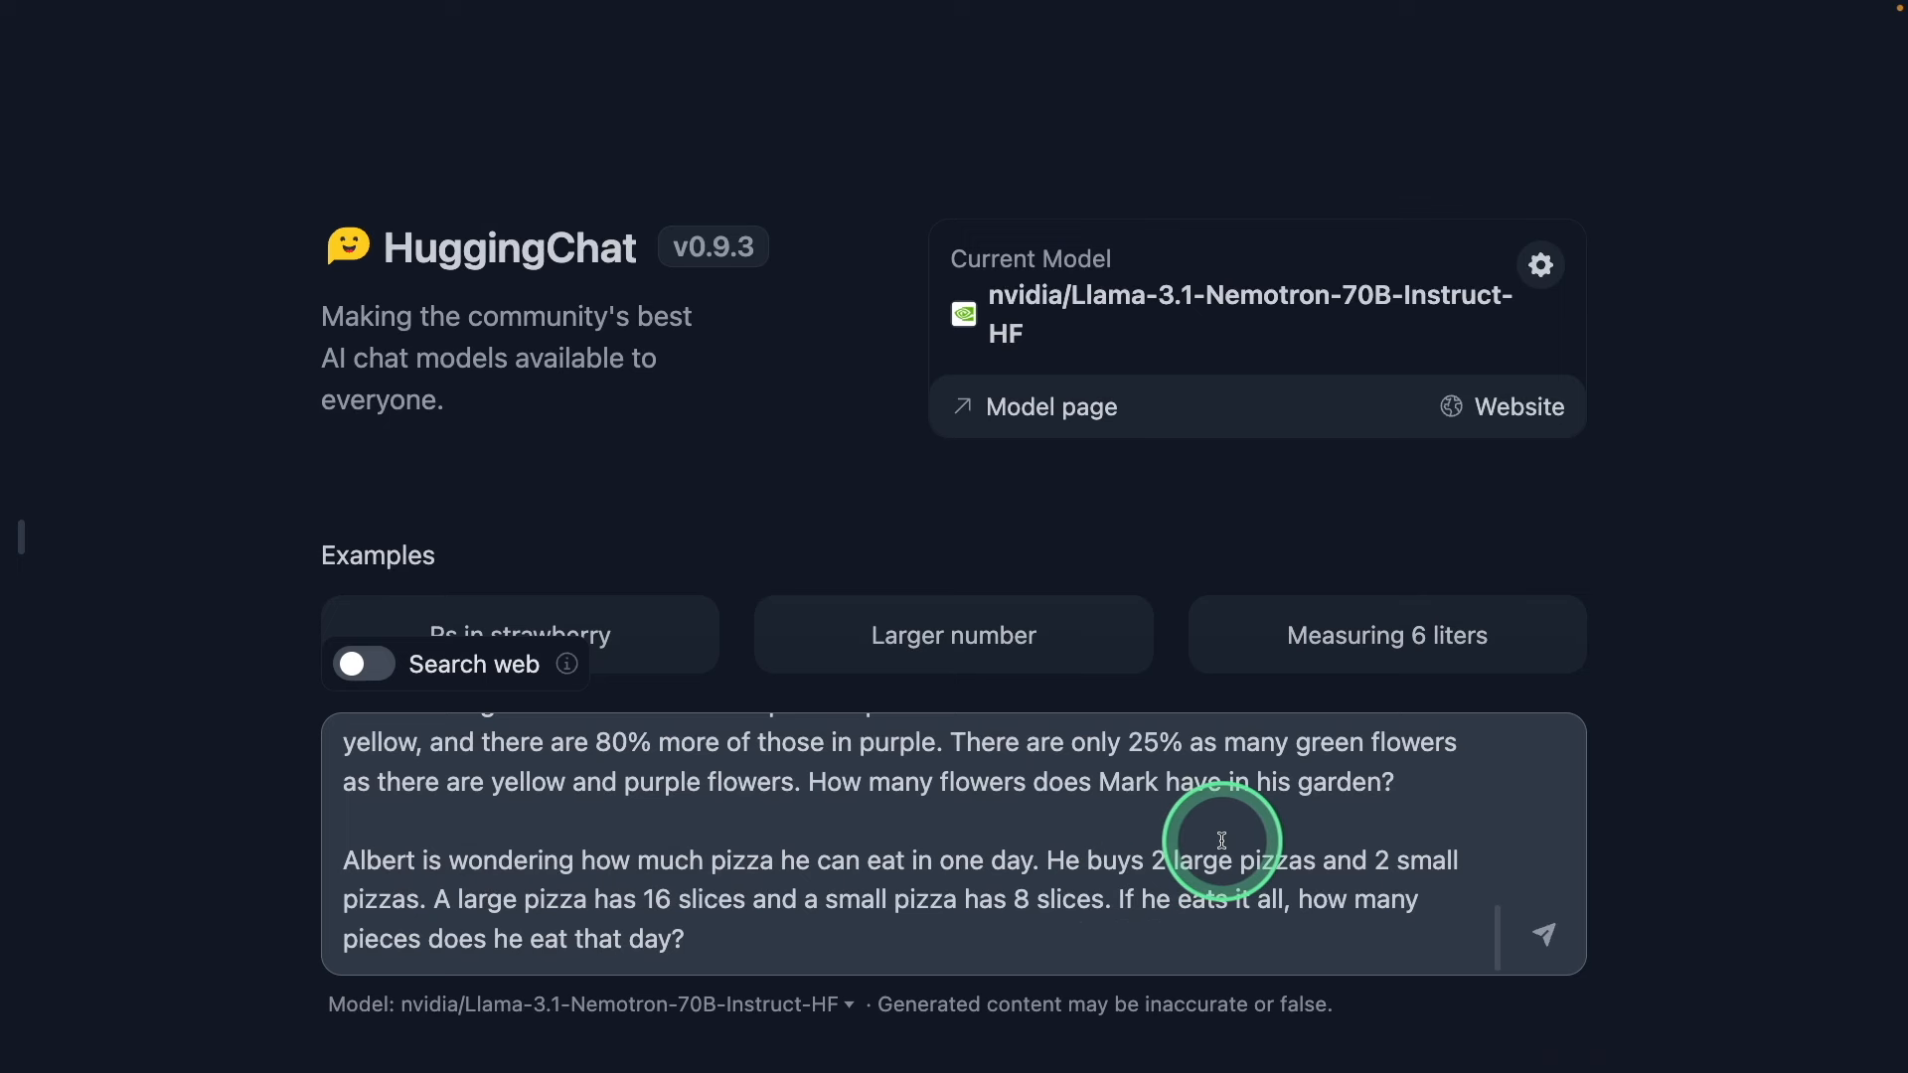
Submit the math word problems and read the step-by-step solutions giving 72, 10, 42, 624 and 35
left_click(1541, 934)
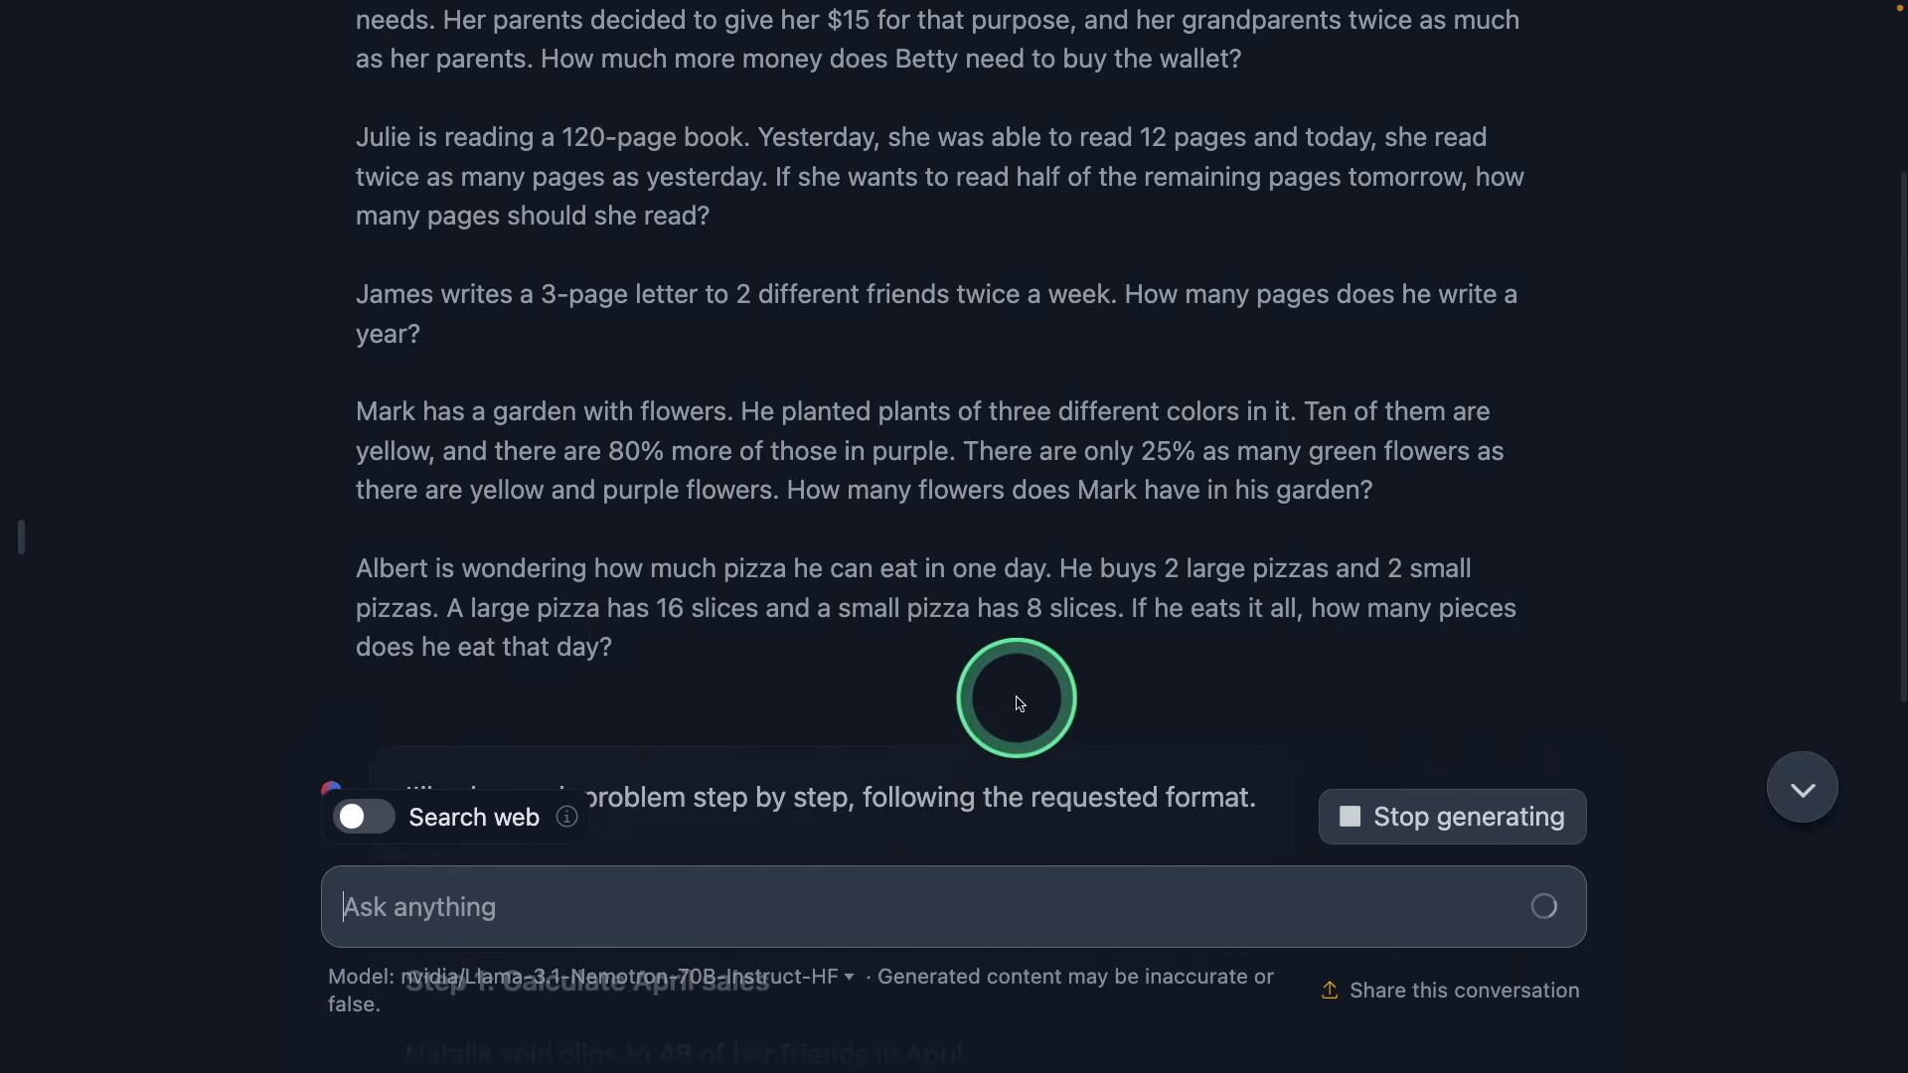
scroll("down", 3)
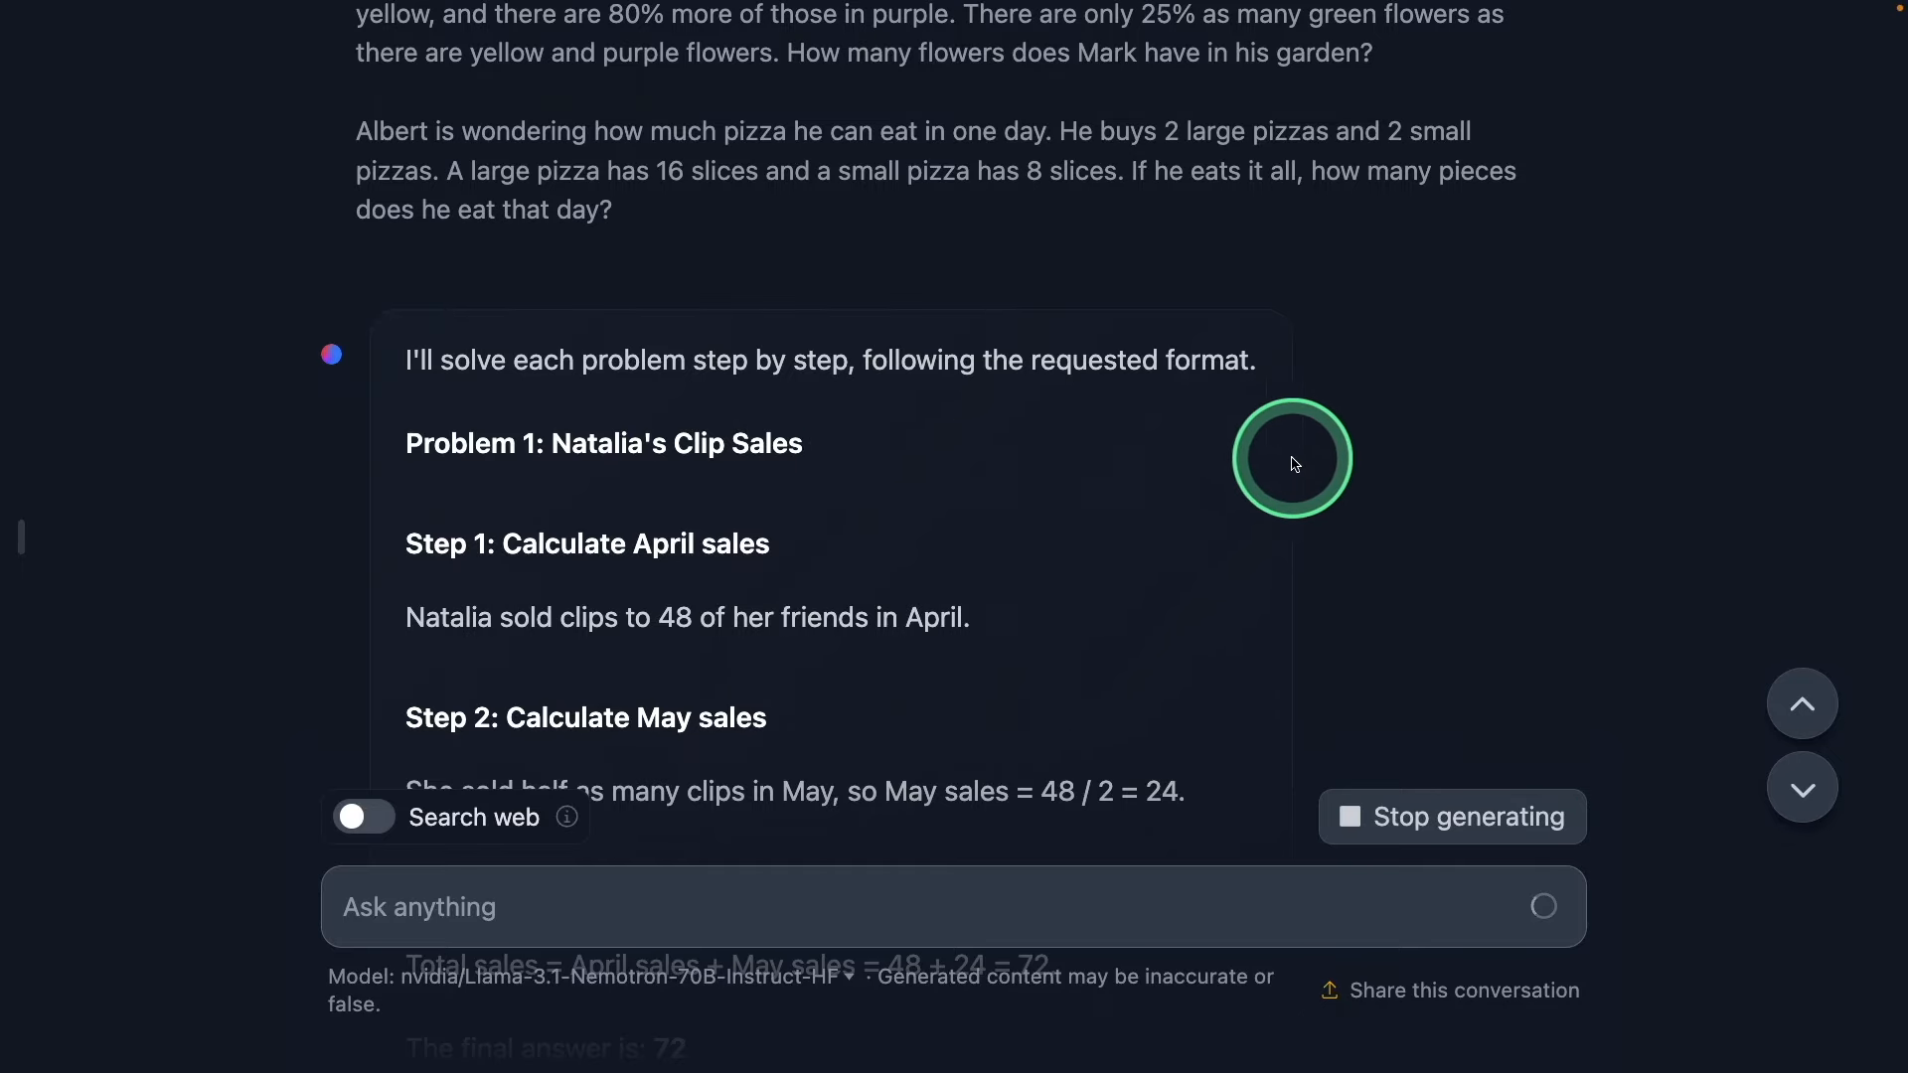
scroll("up", 3)
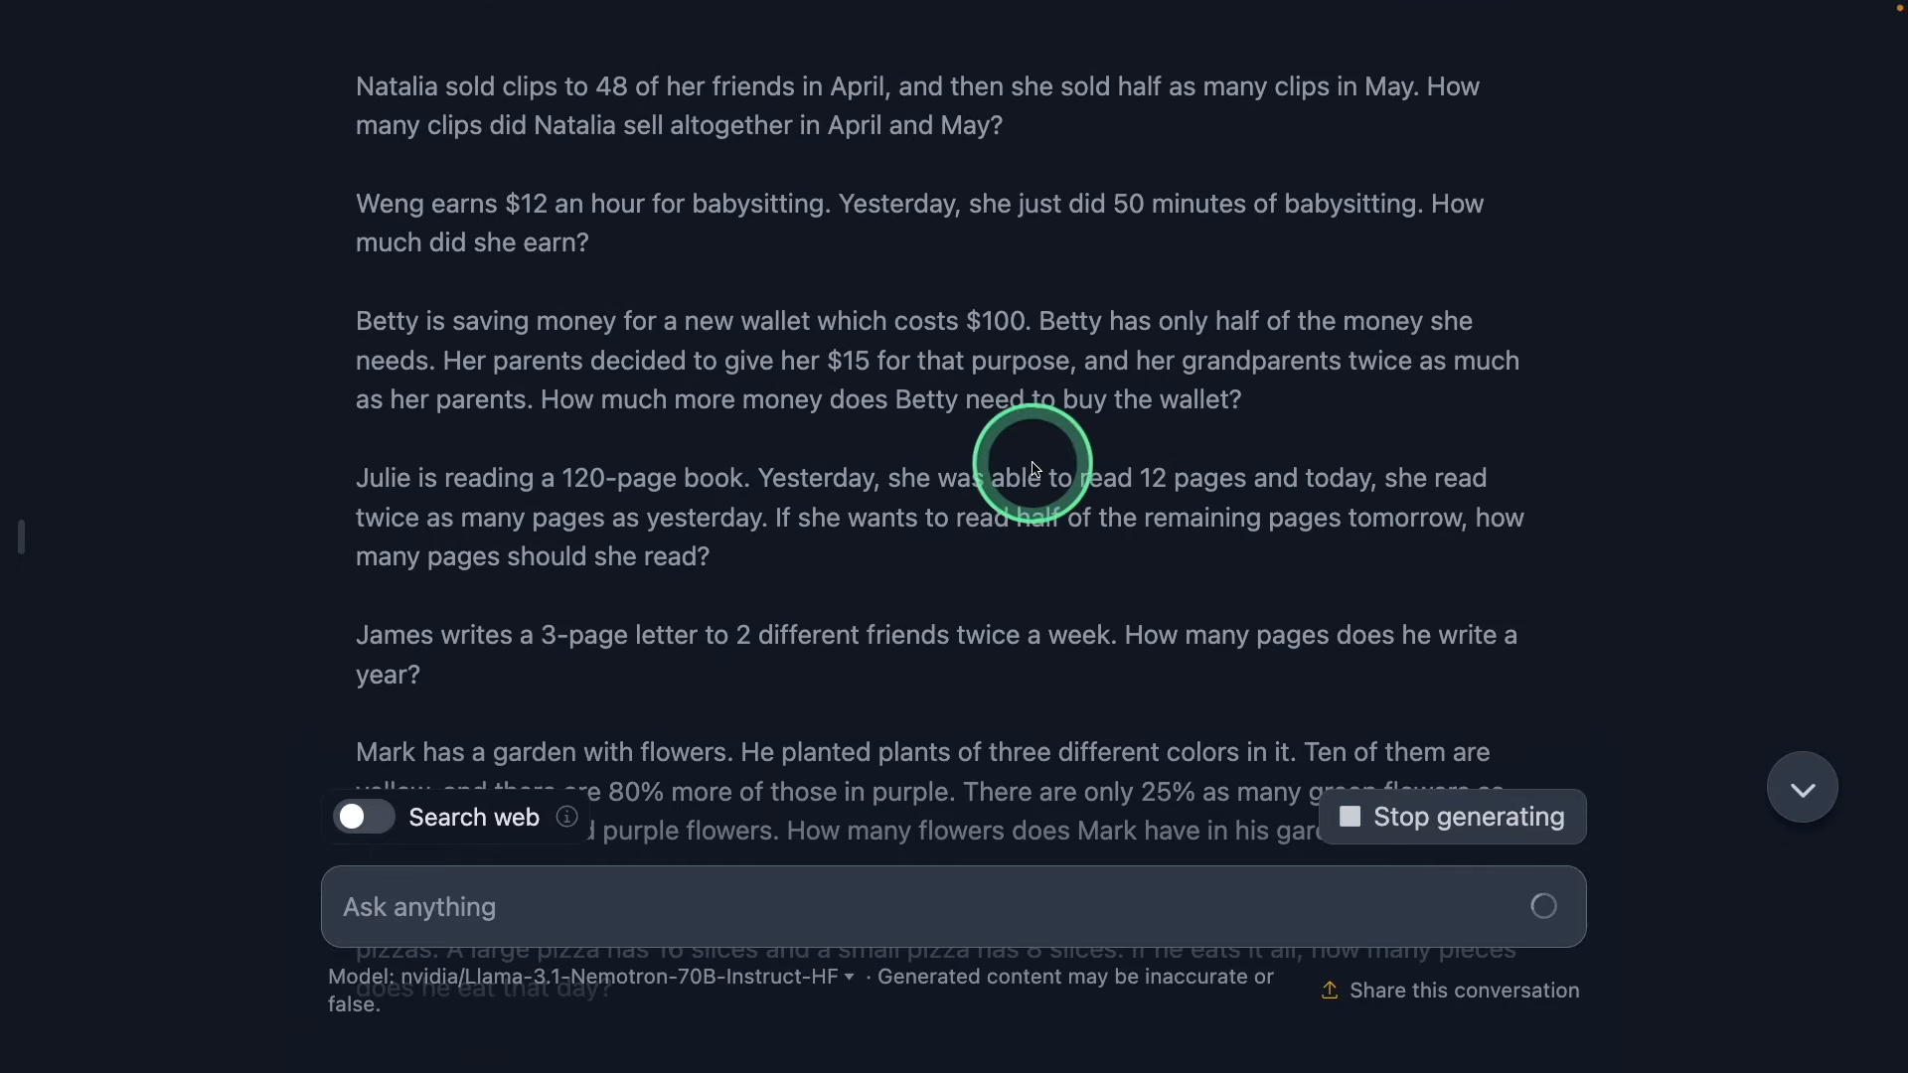
scroll("down", 3)
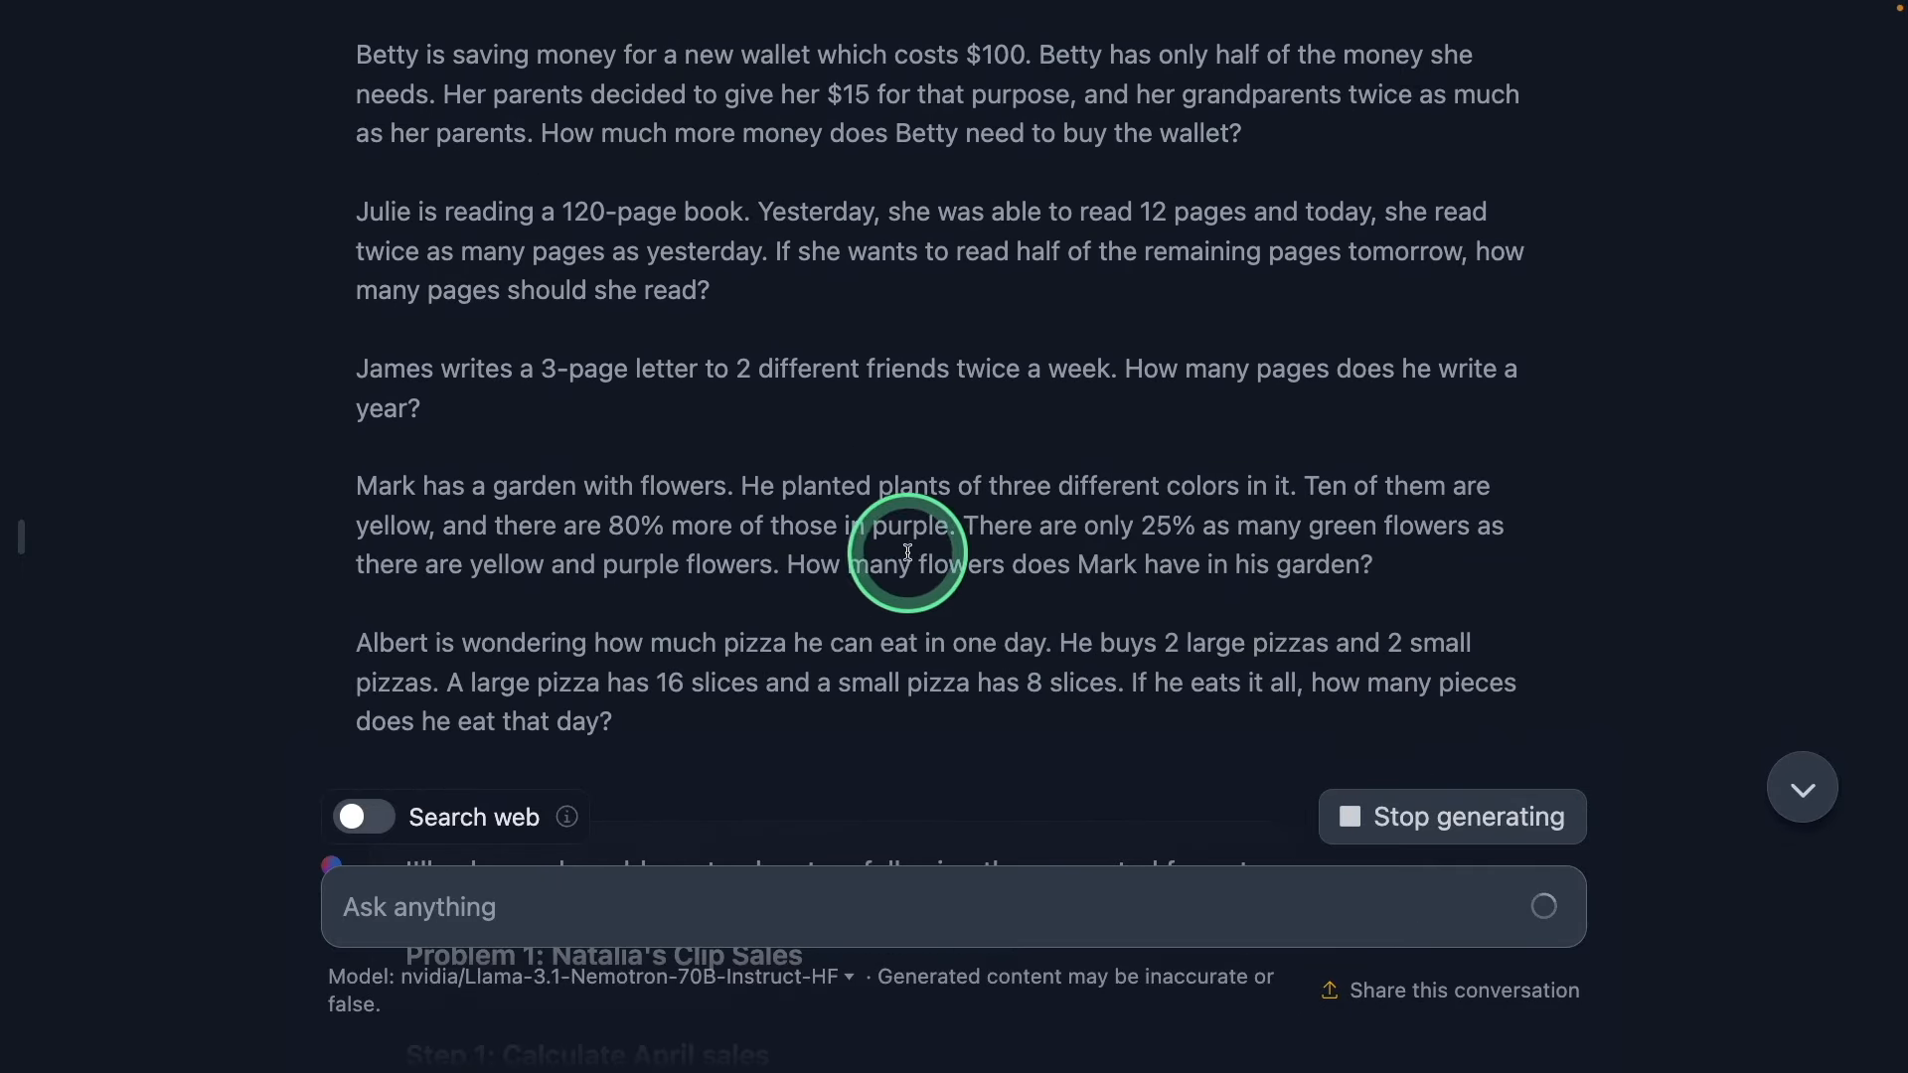
scroll("down", 3)
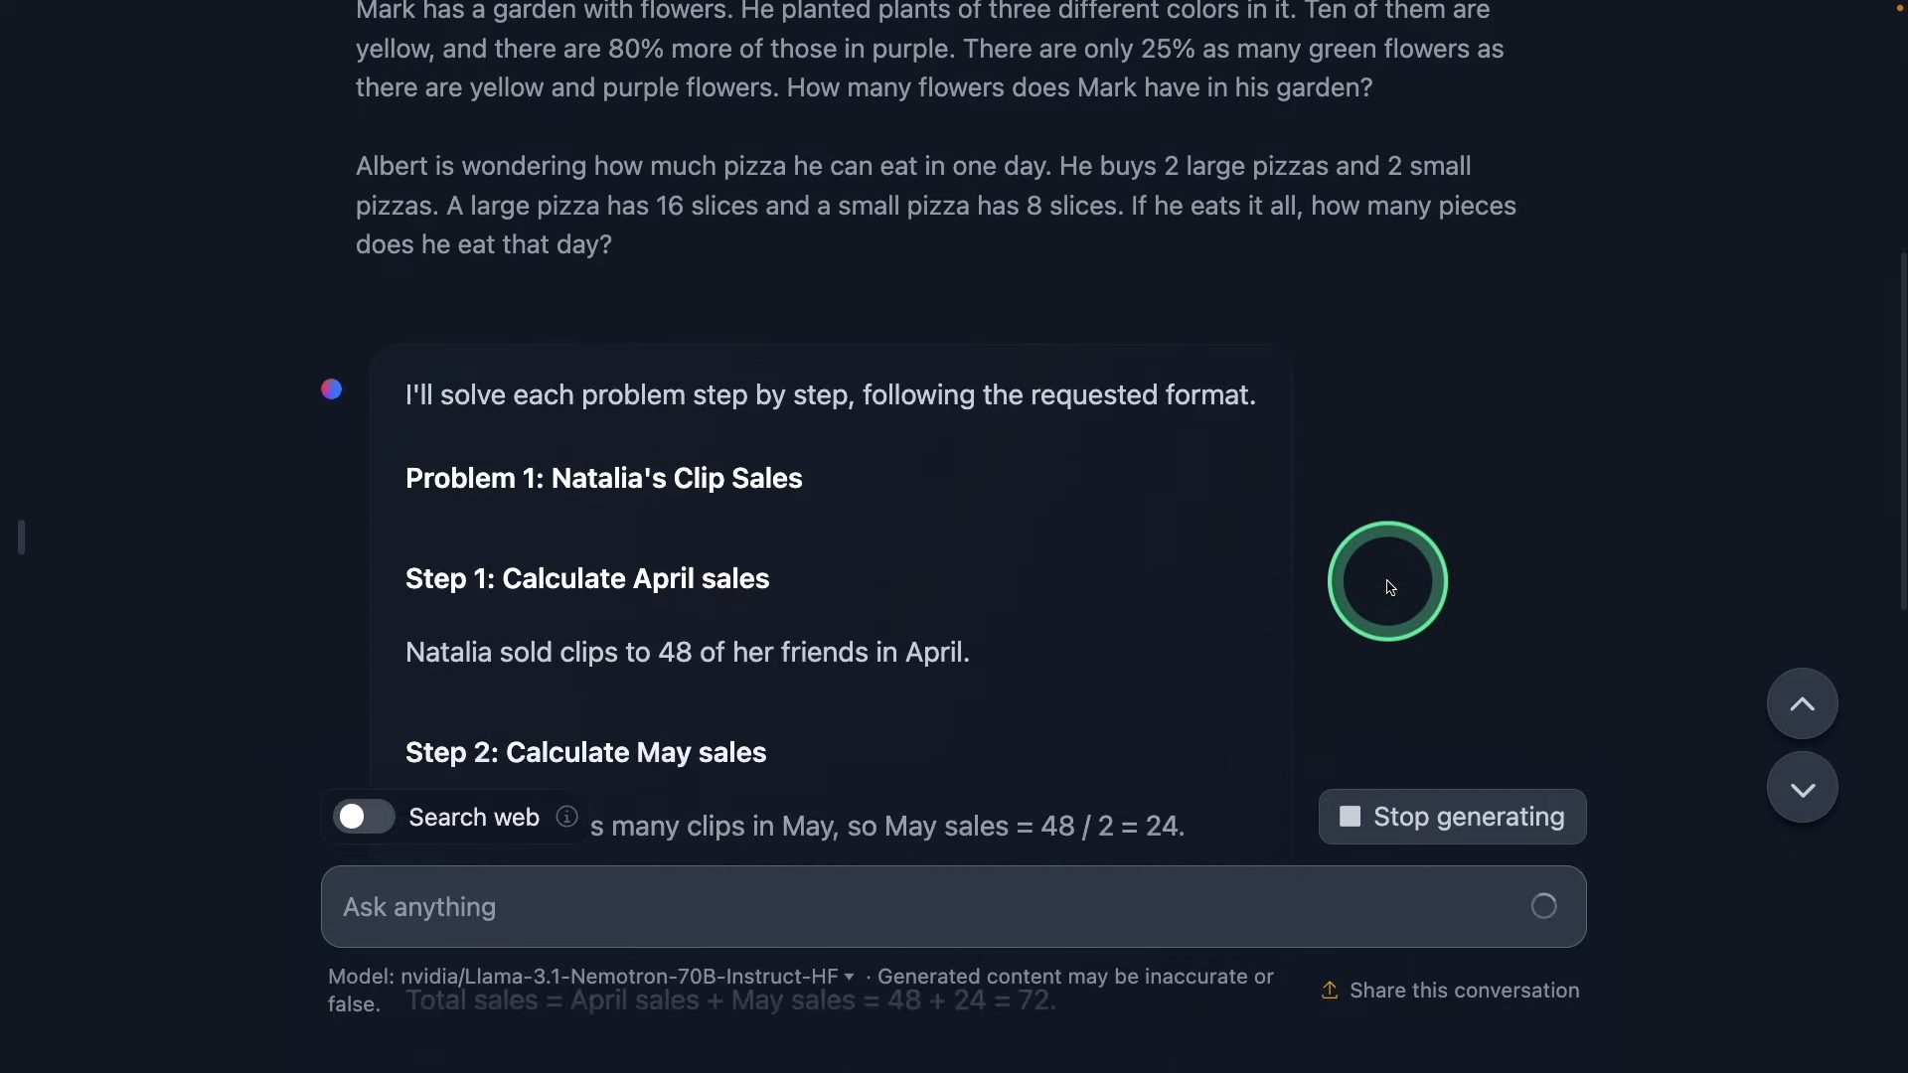
scroll("down", 3)
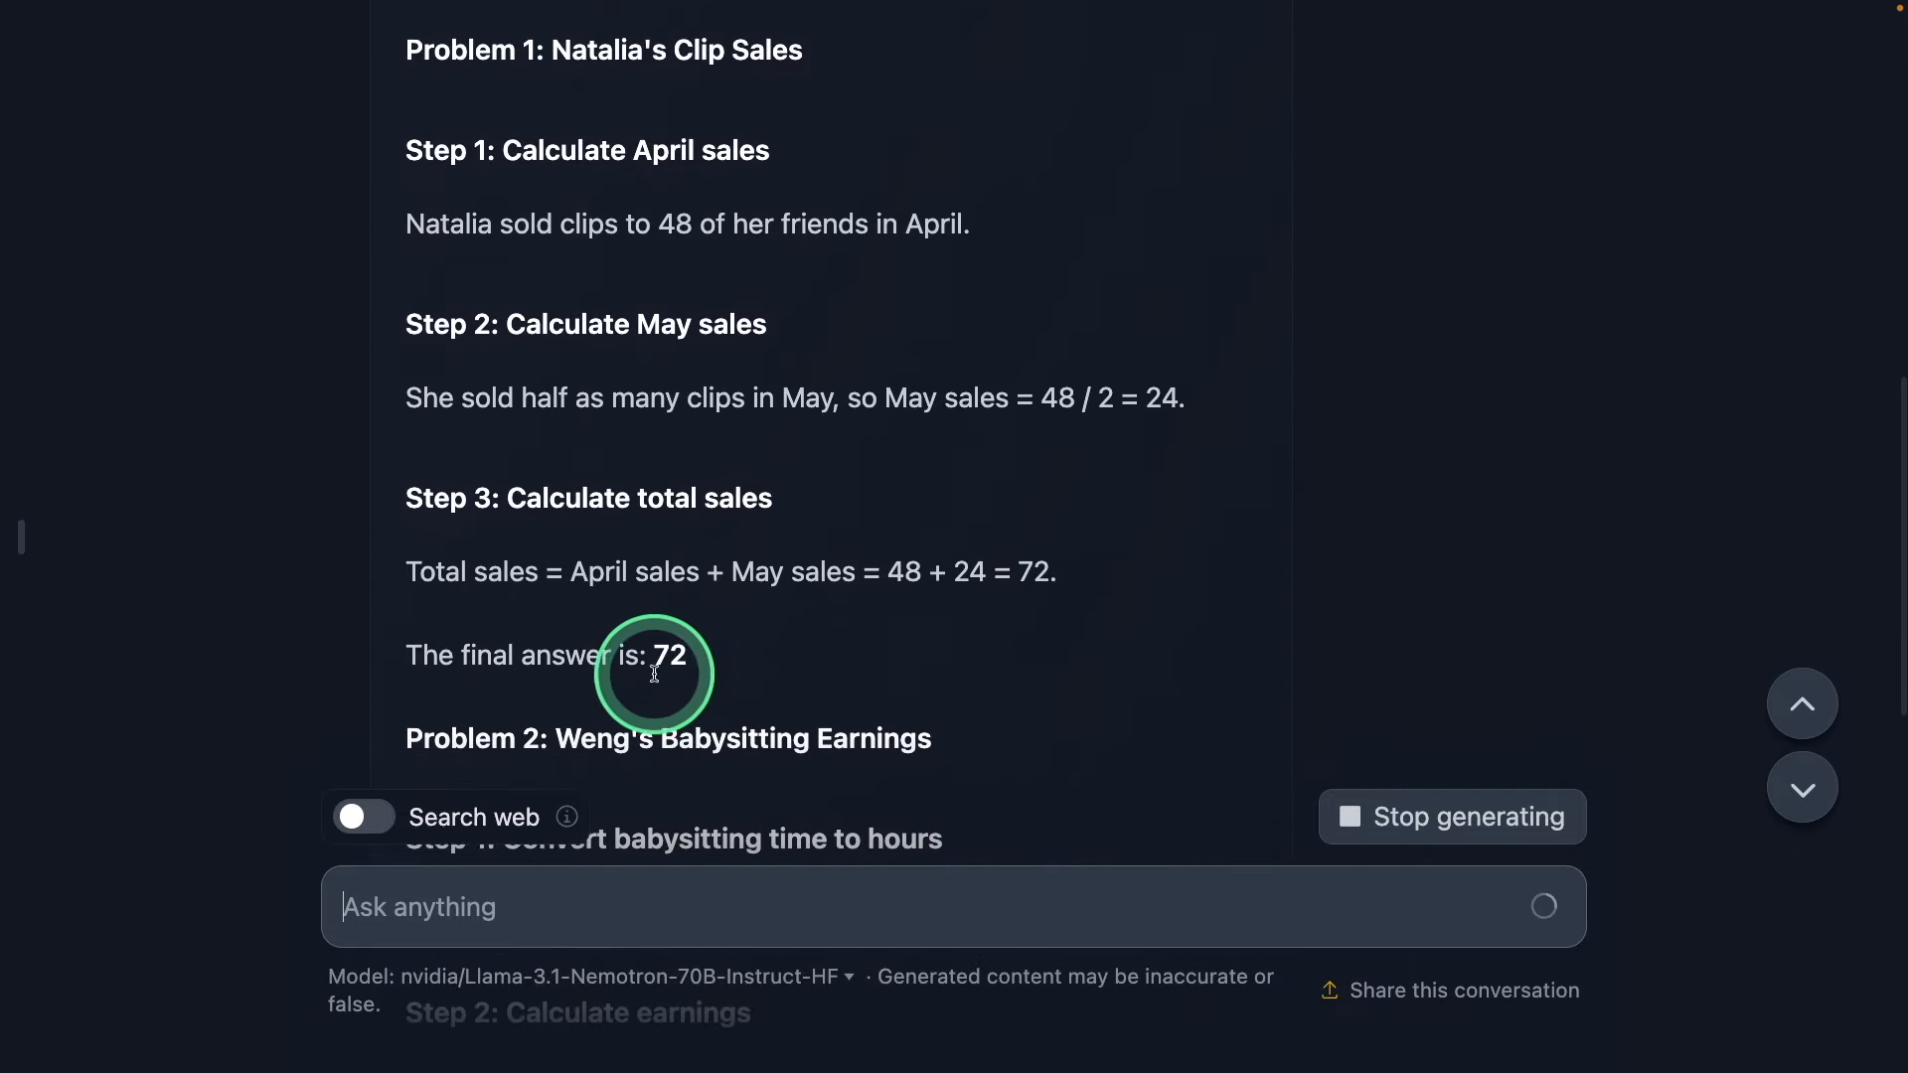
scroll("down", 3)
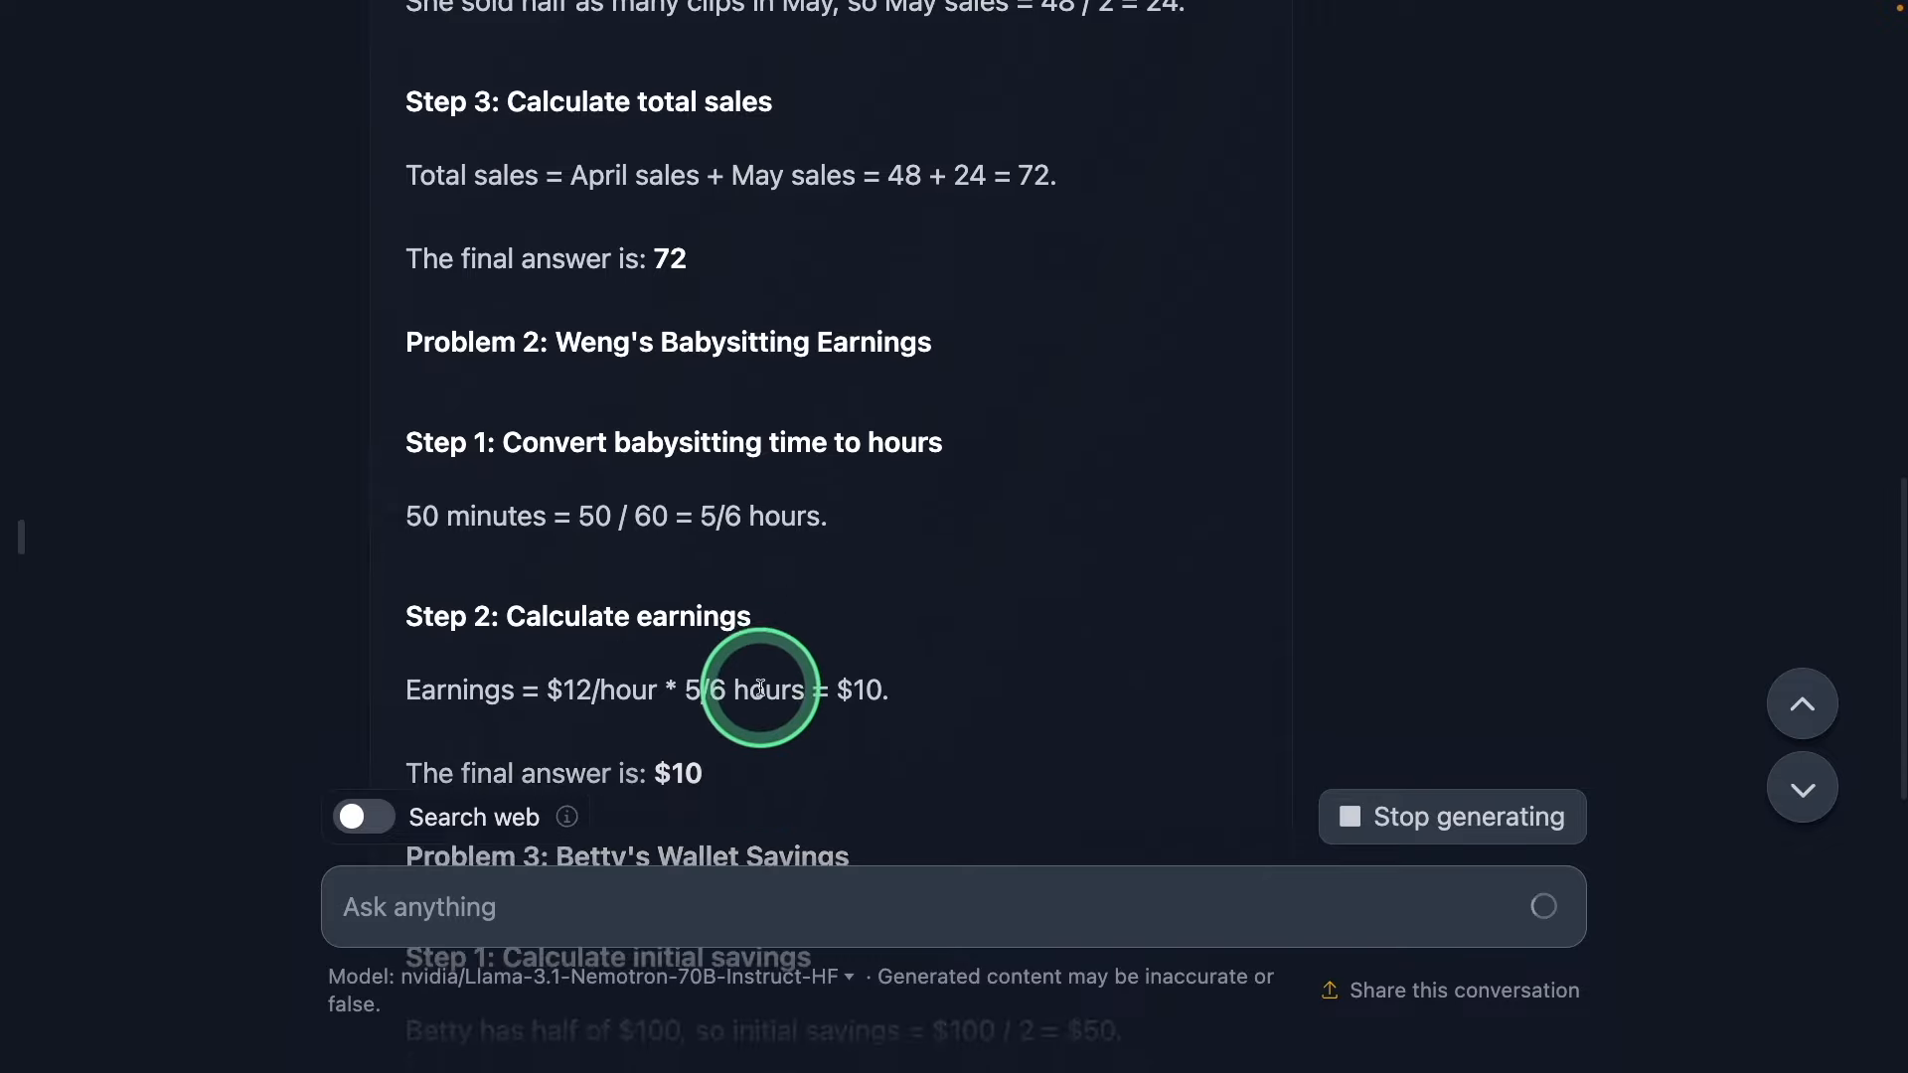
scroll("down", 3)
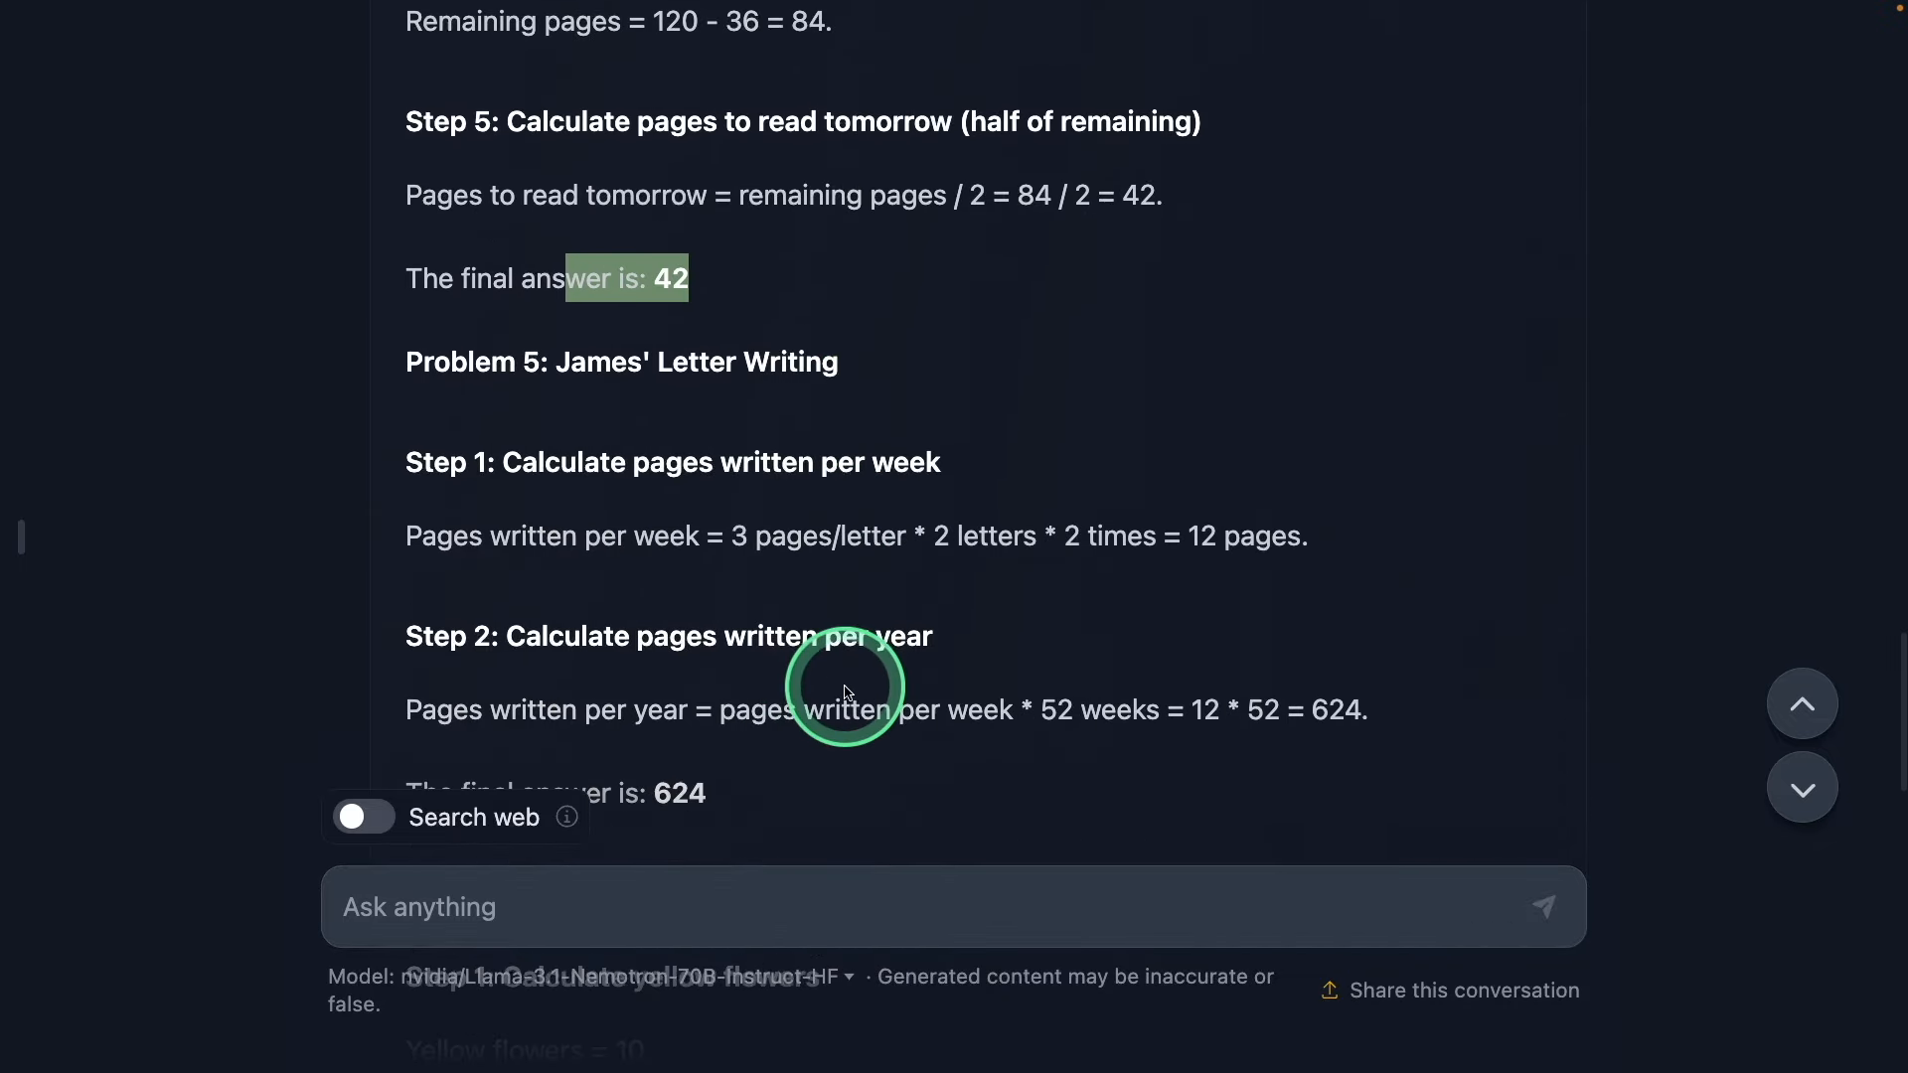
scroll("down", 3)
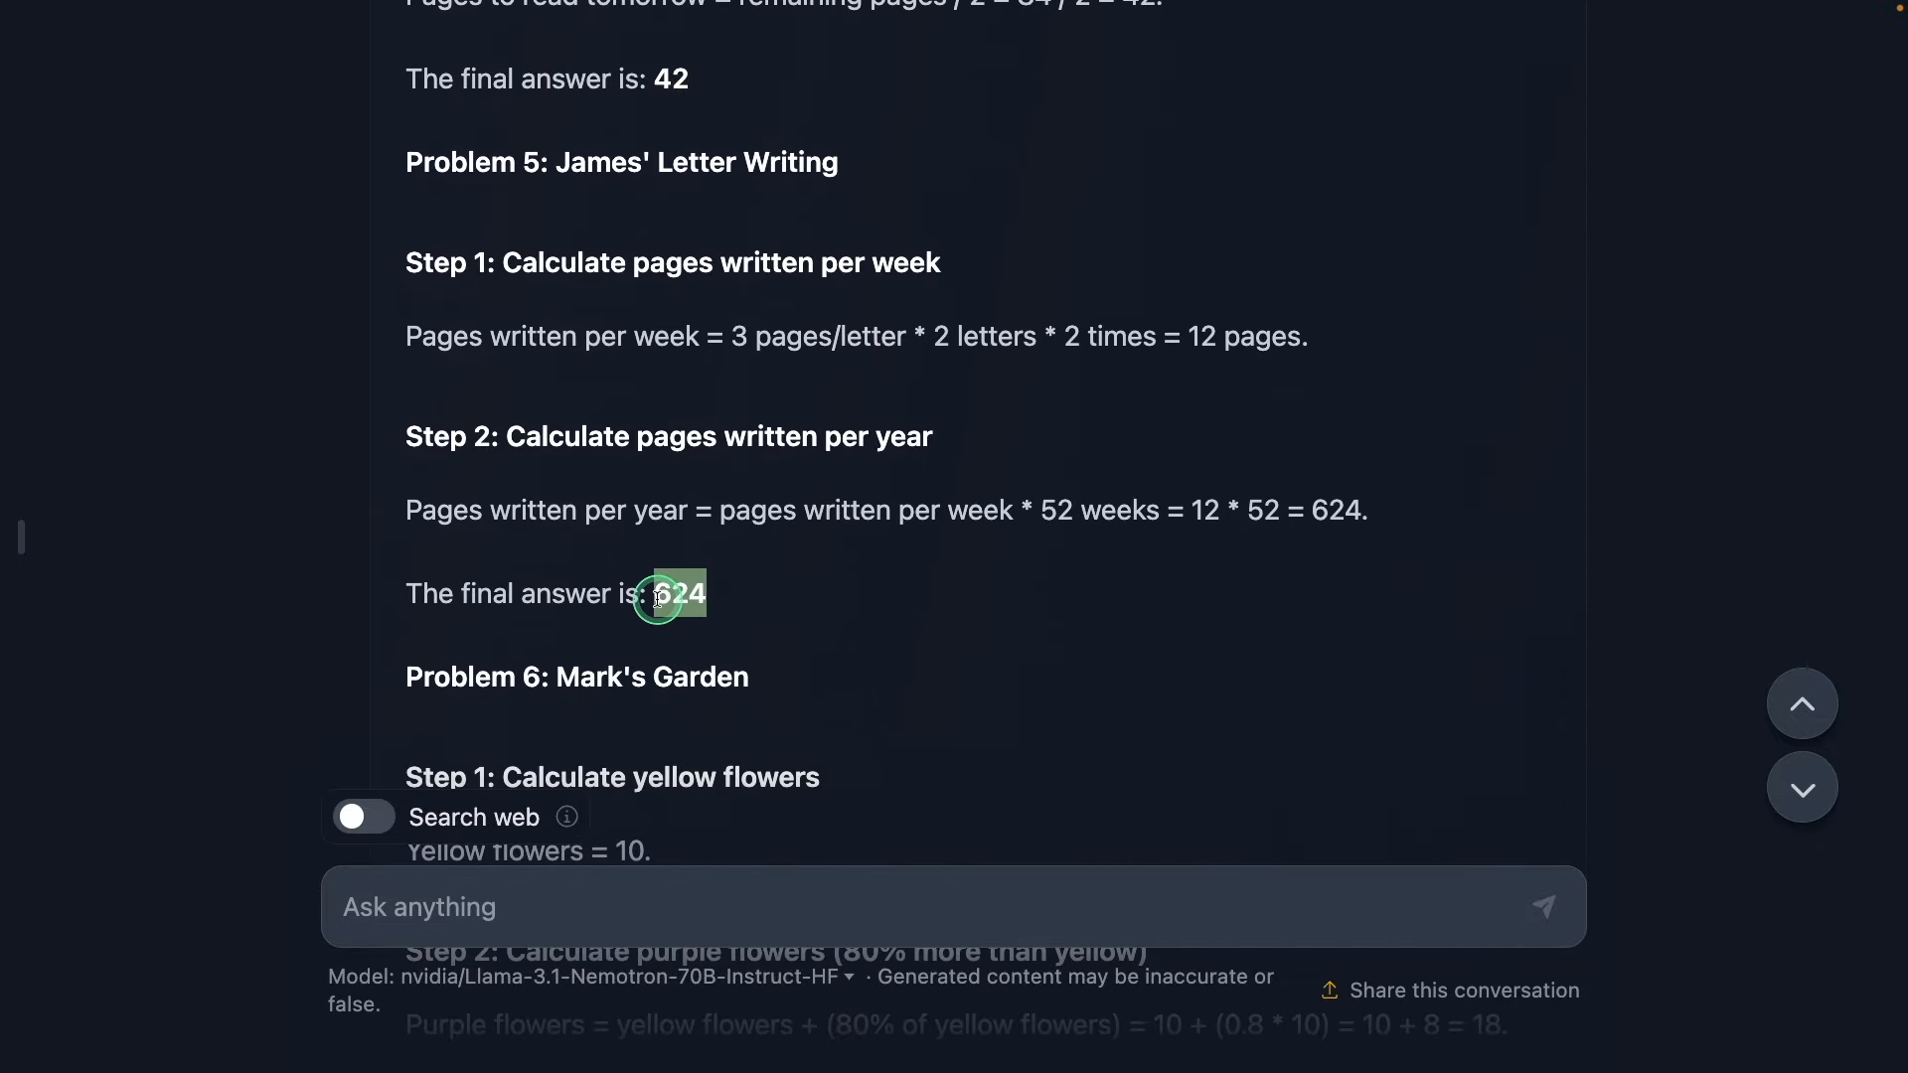
scroll("down", 3)
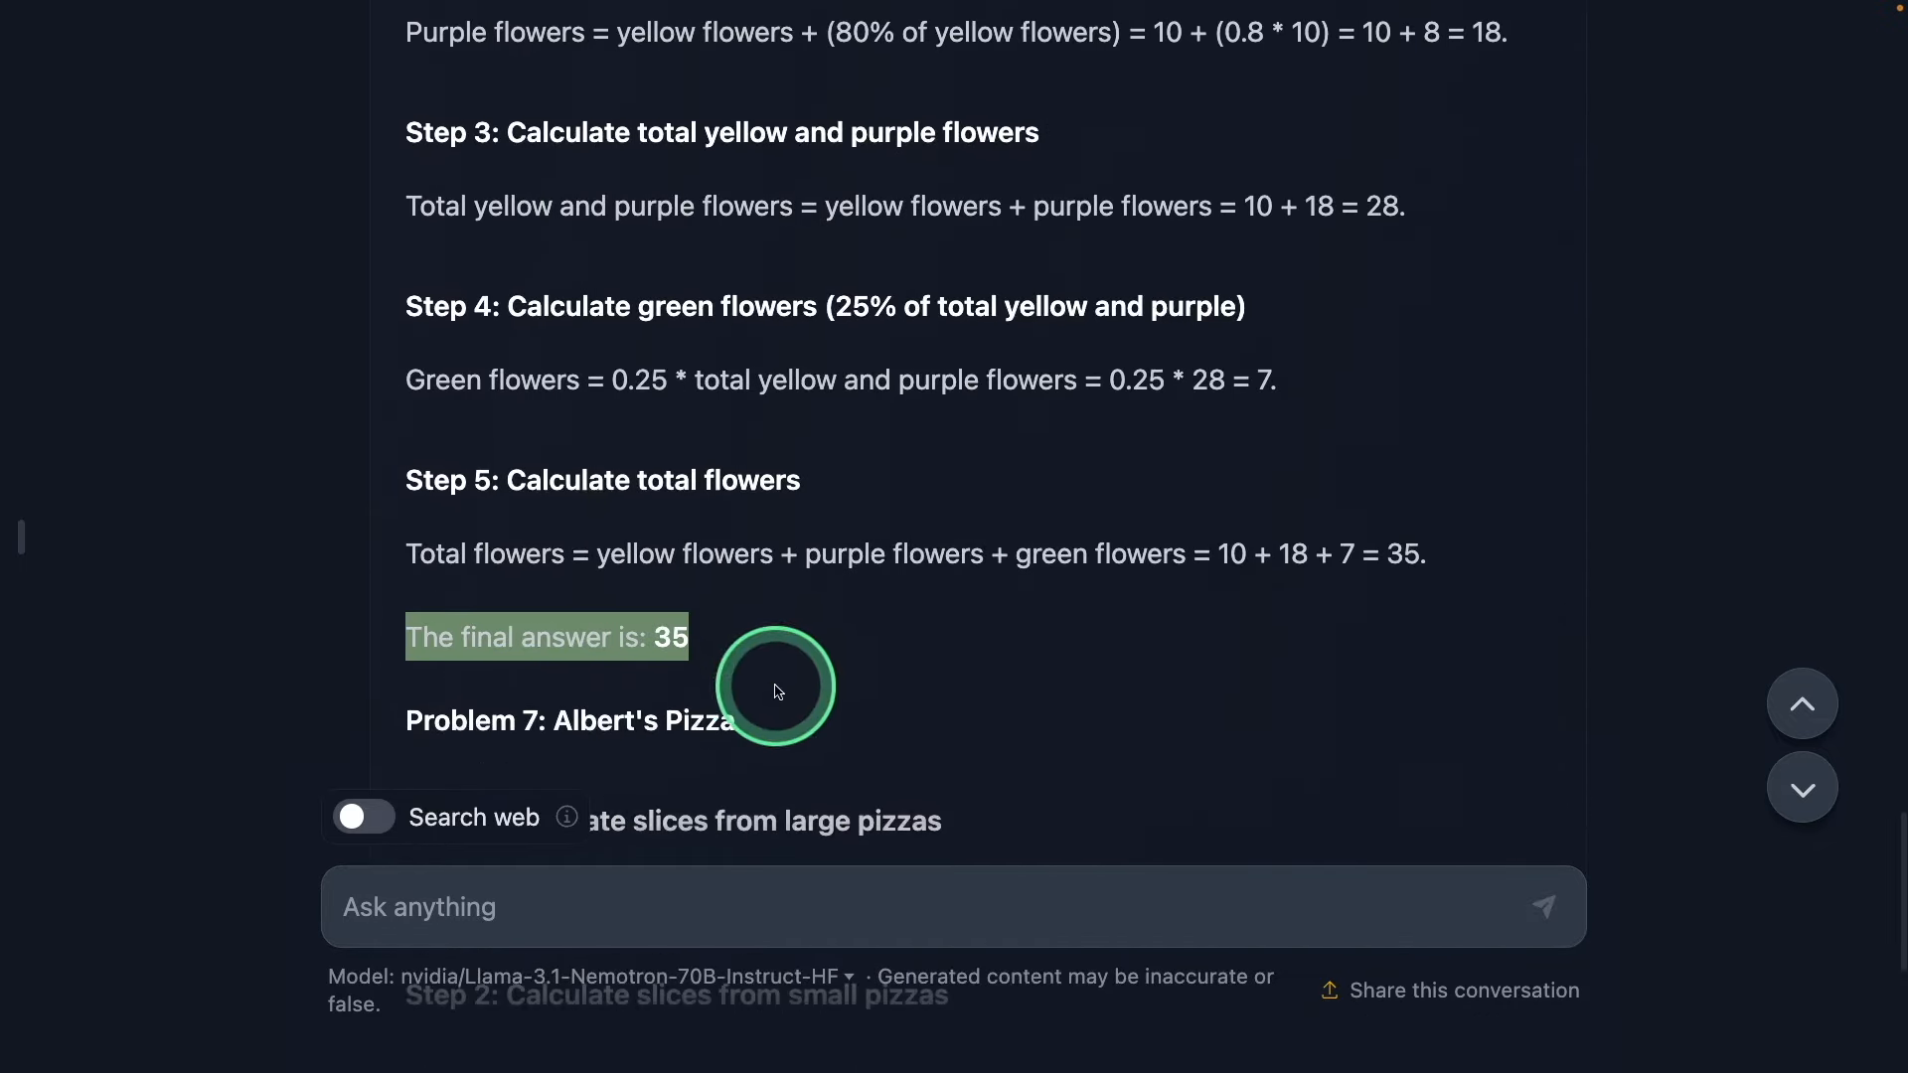
scroll("down", 3)
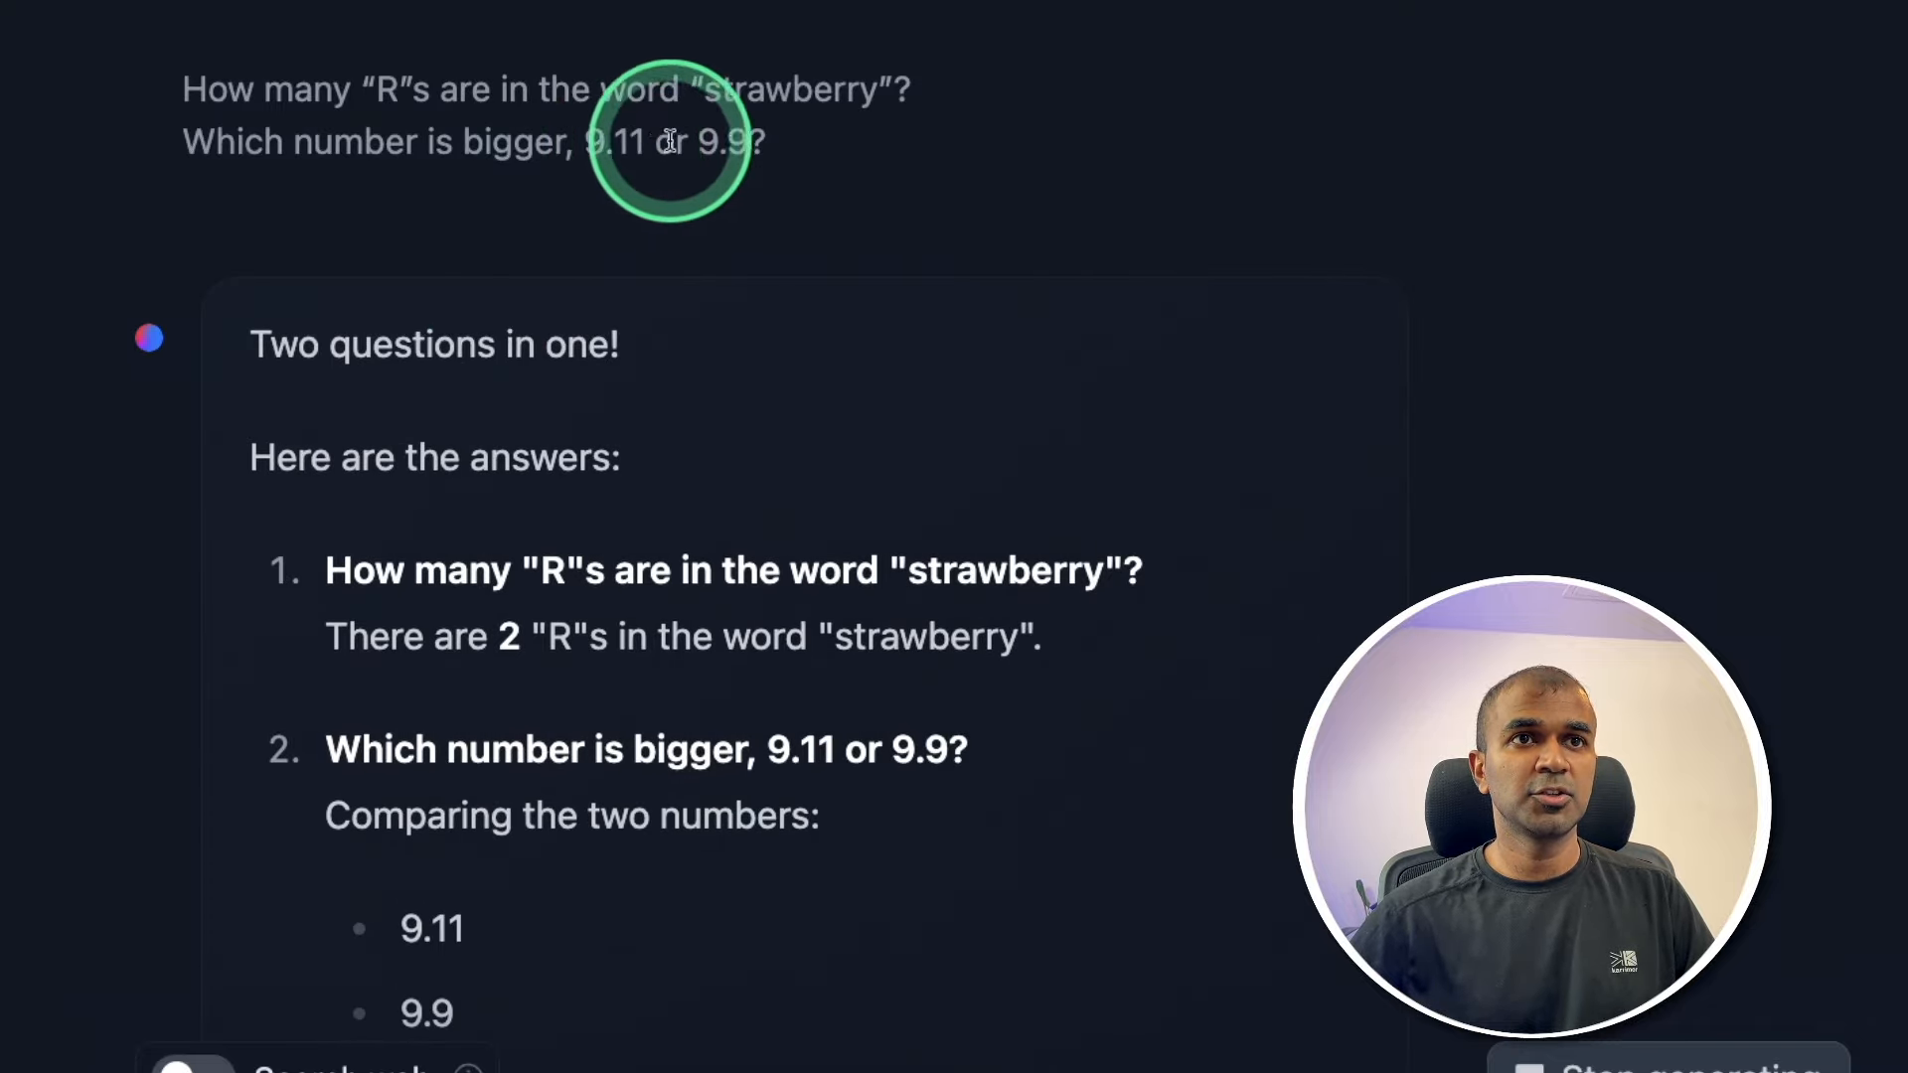
Read the reply counting 2 R's in 'strawberry' and calling 9.9 bigger than 9.11
scroll("down", 3)
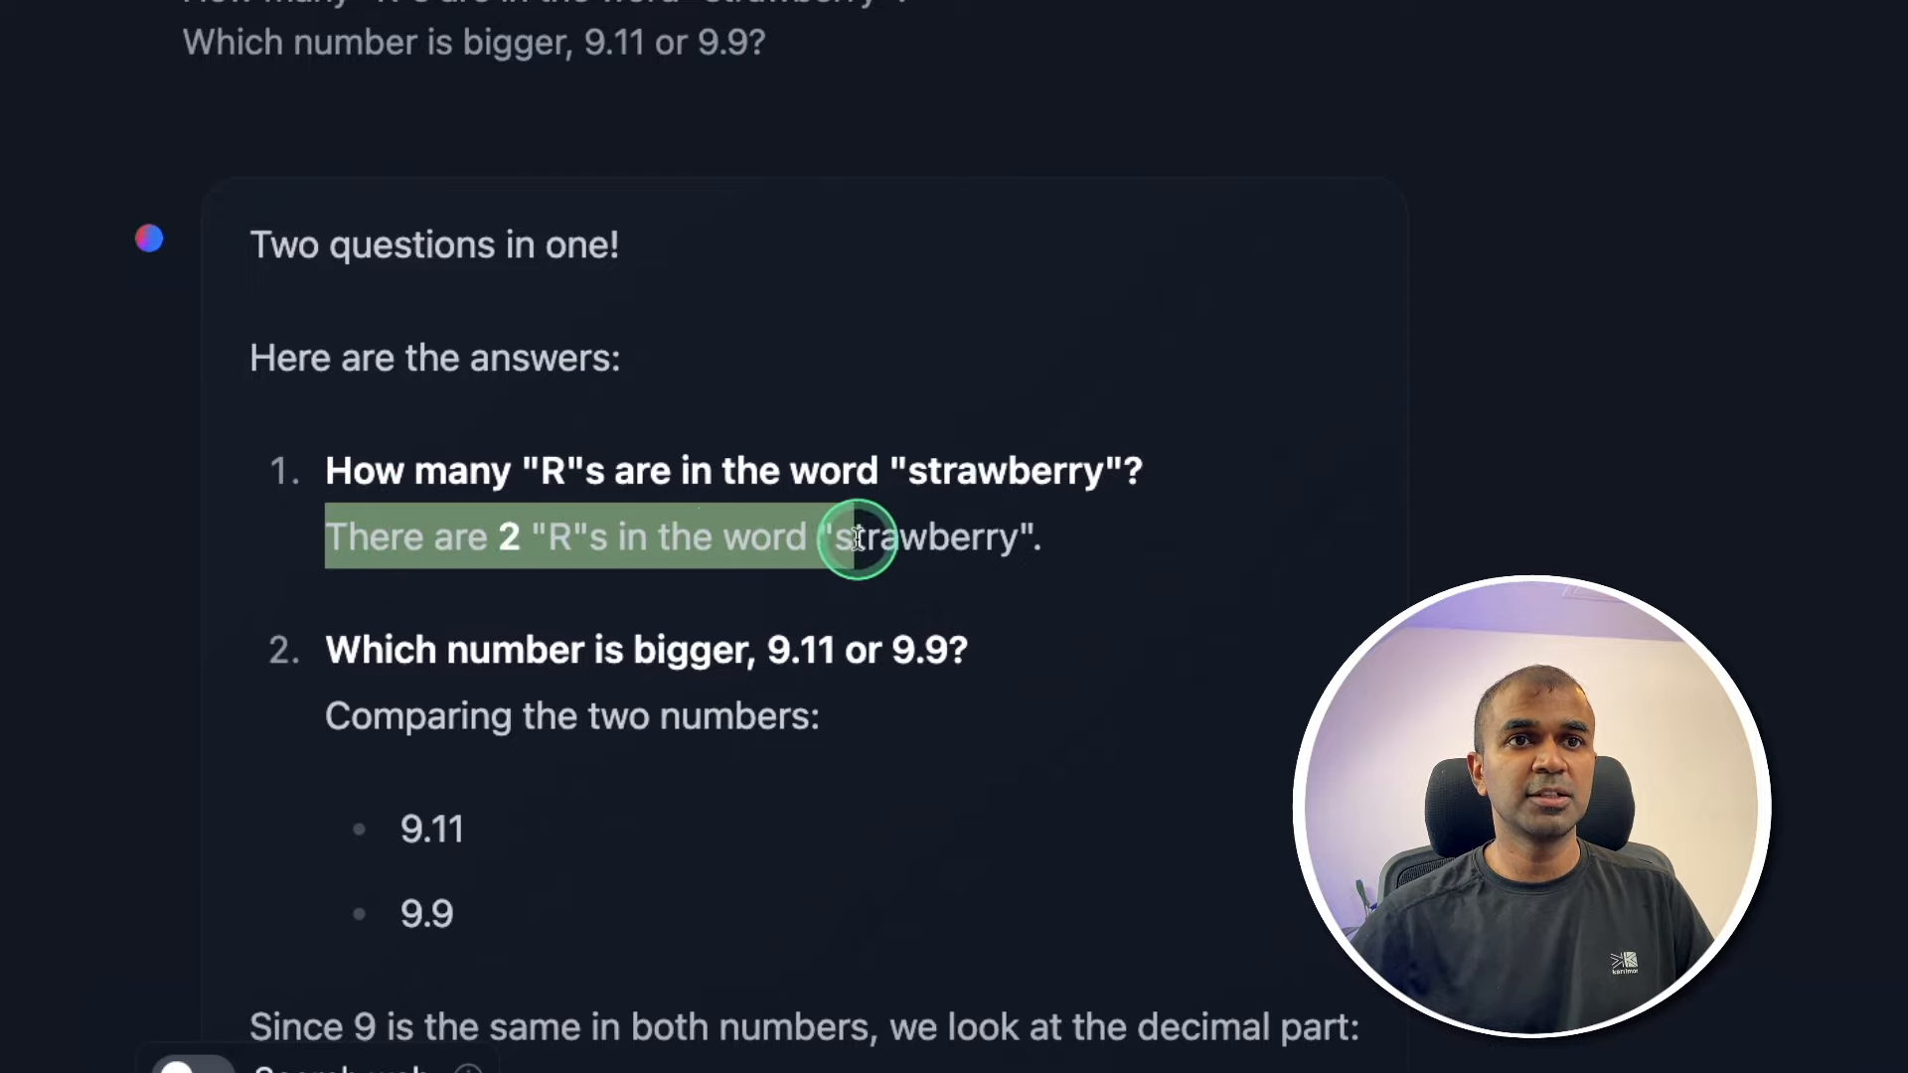
scroll("down", 3)
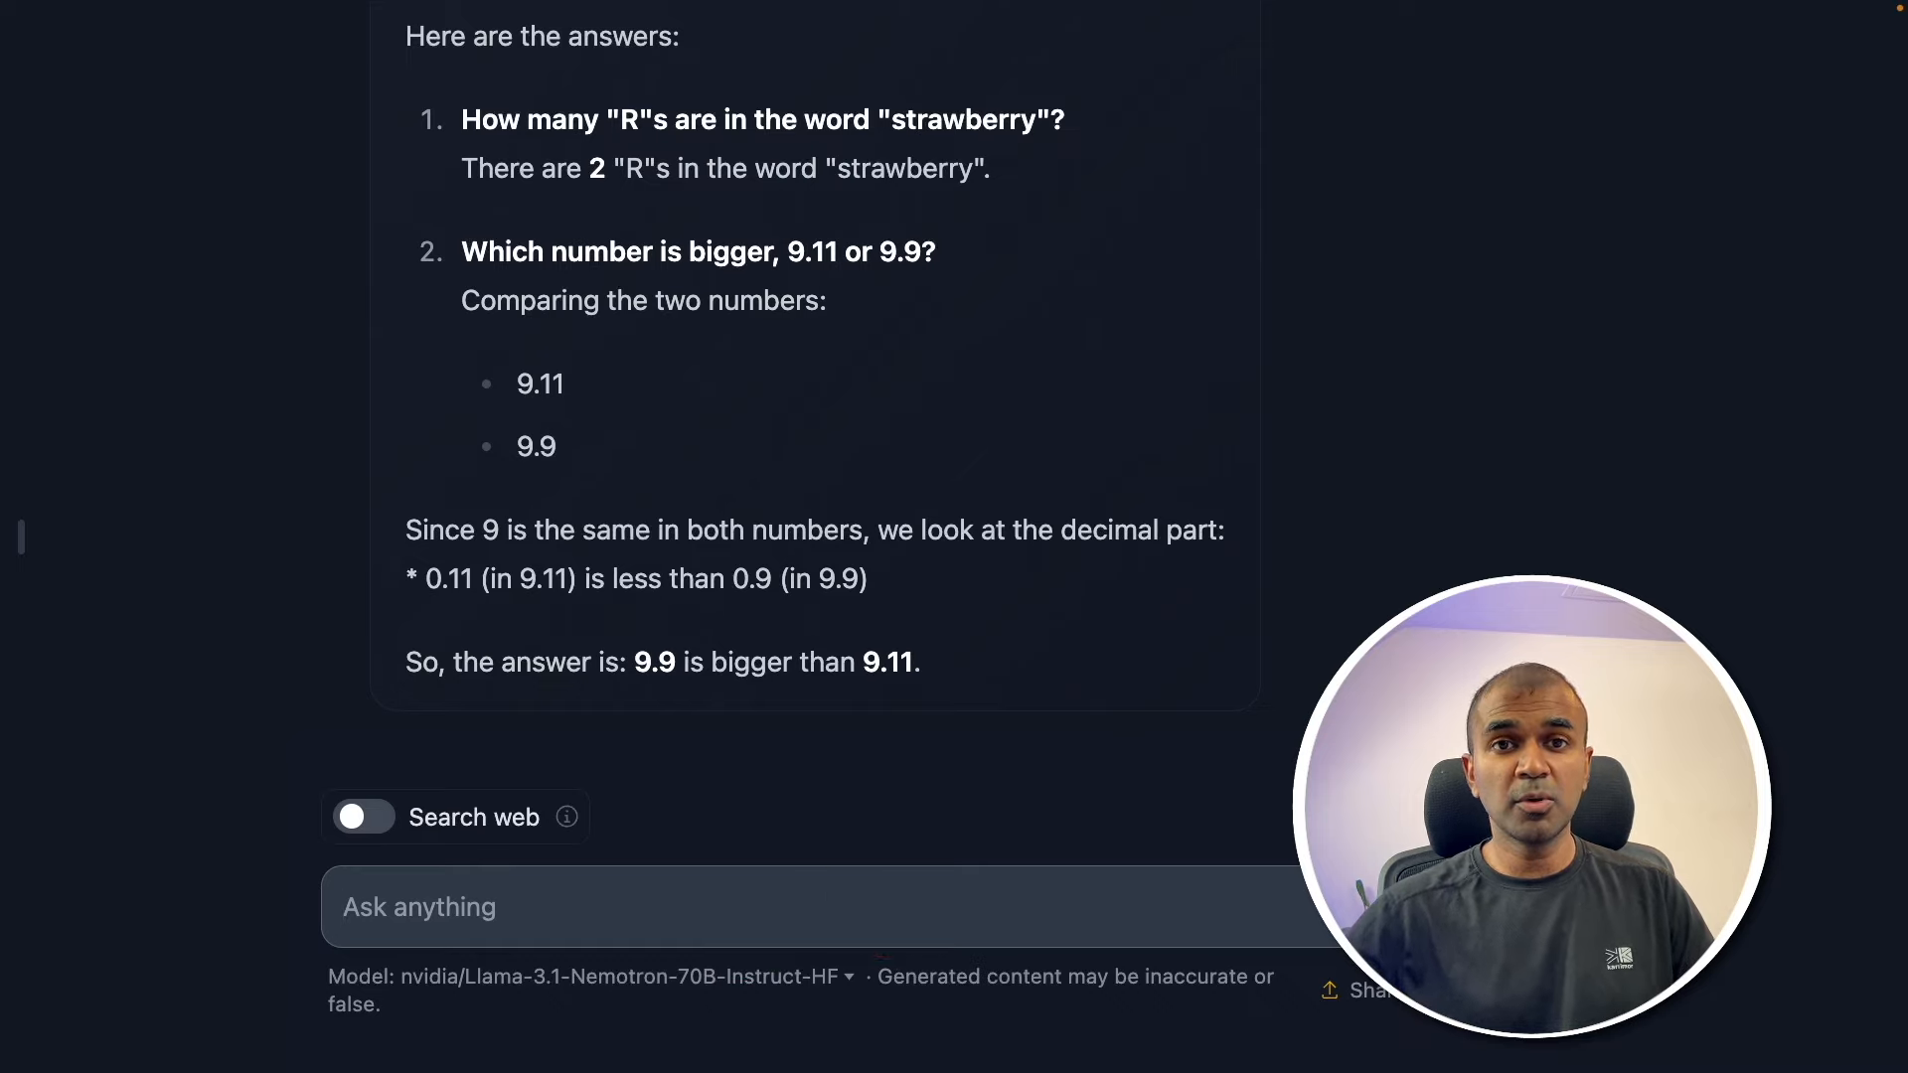
Ask which is bigger, 9.11 or 9.9, in regards to software packages, and read the revised answer
type("in regards to")
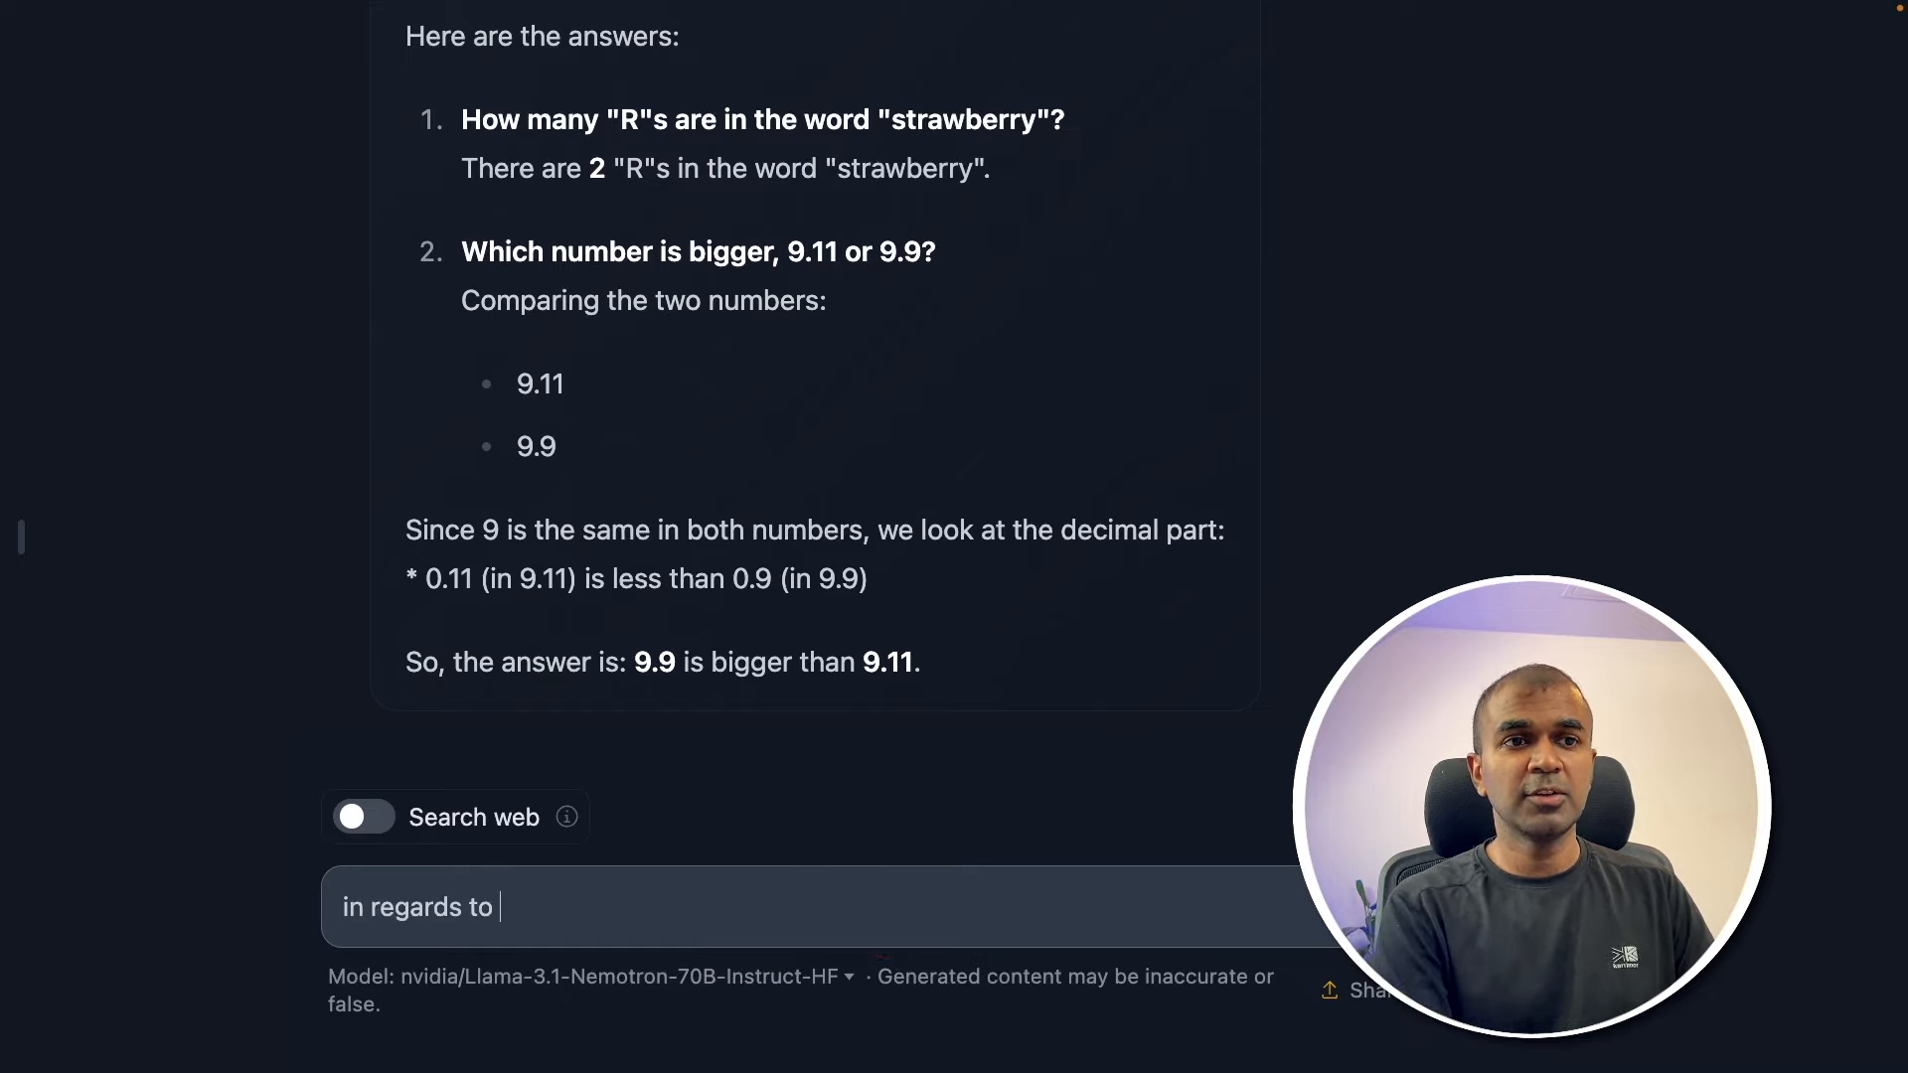
type("software packages Which number is bigger, 9.11 or 9.9?")
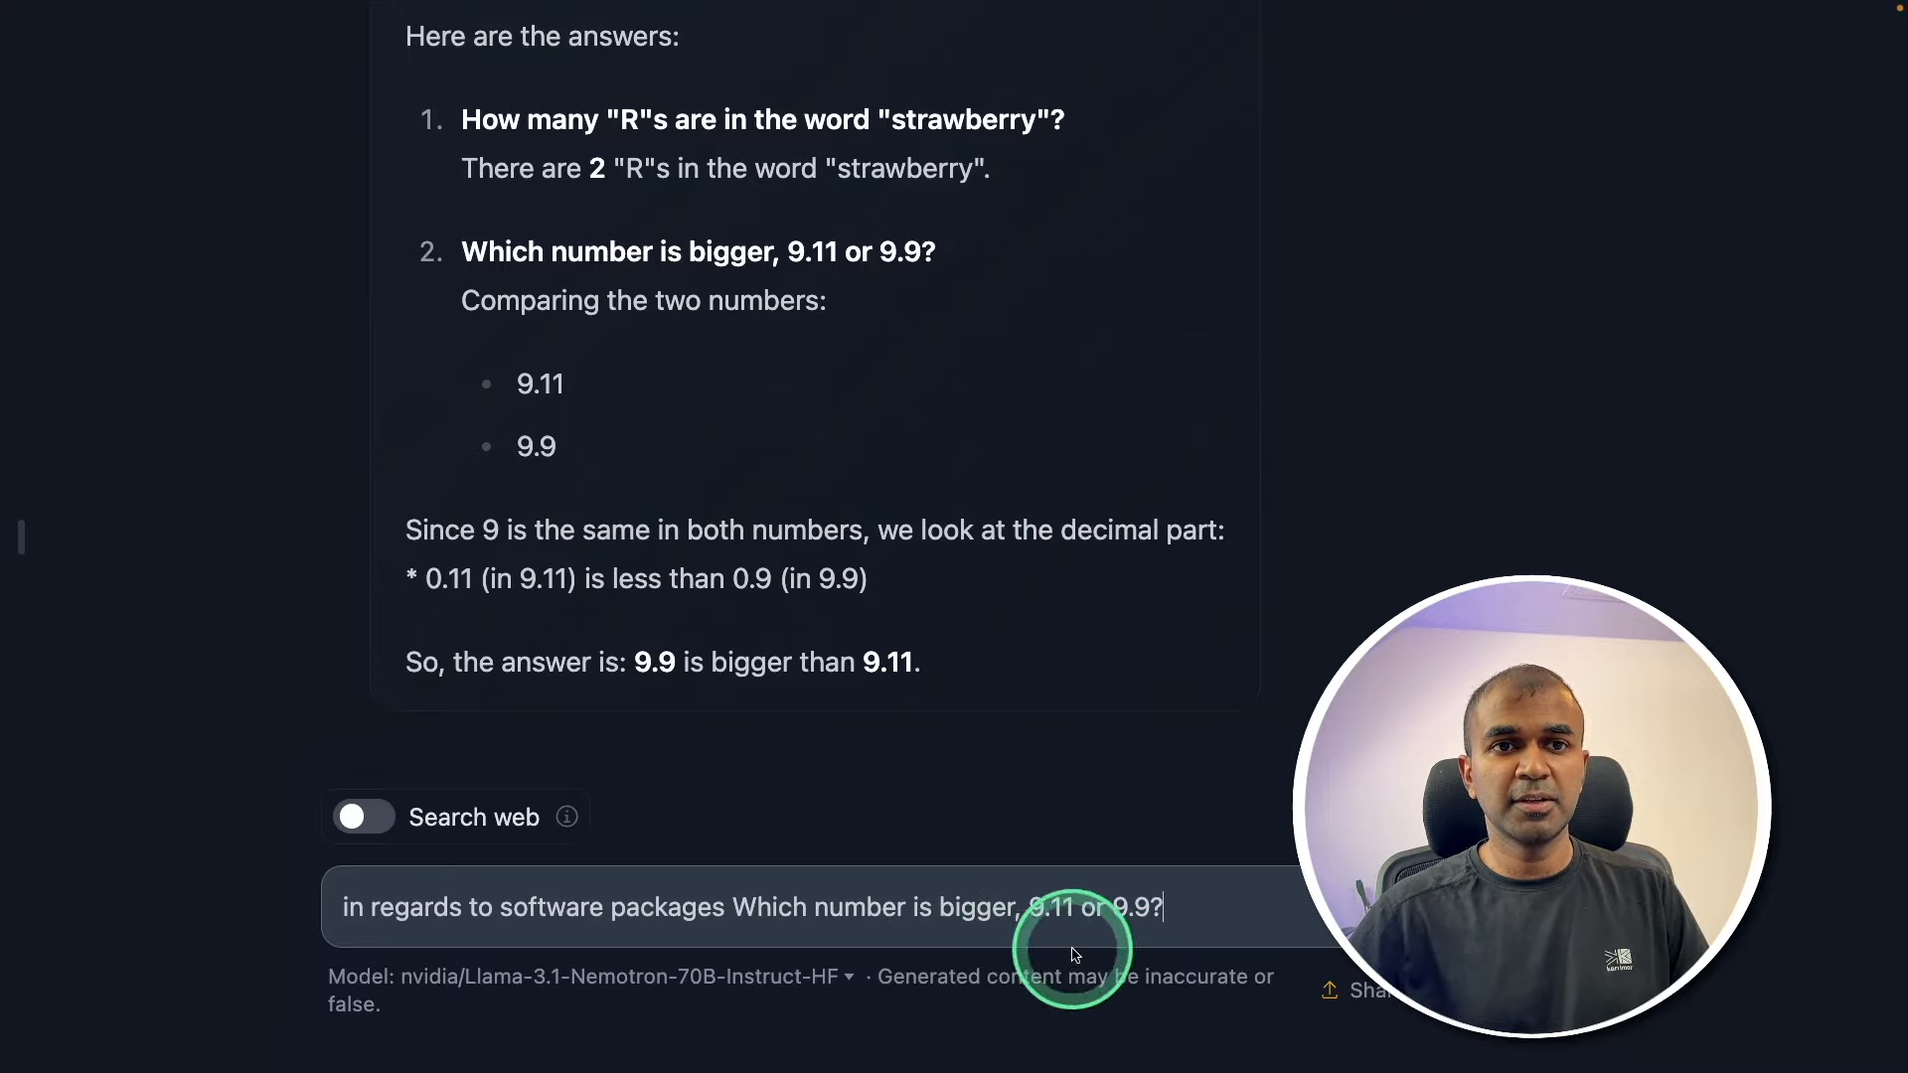
key("Return")
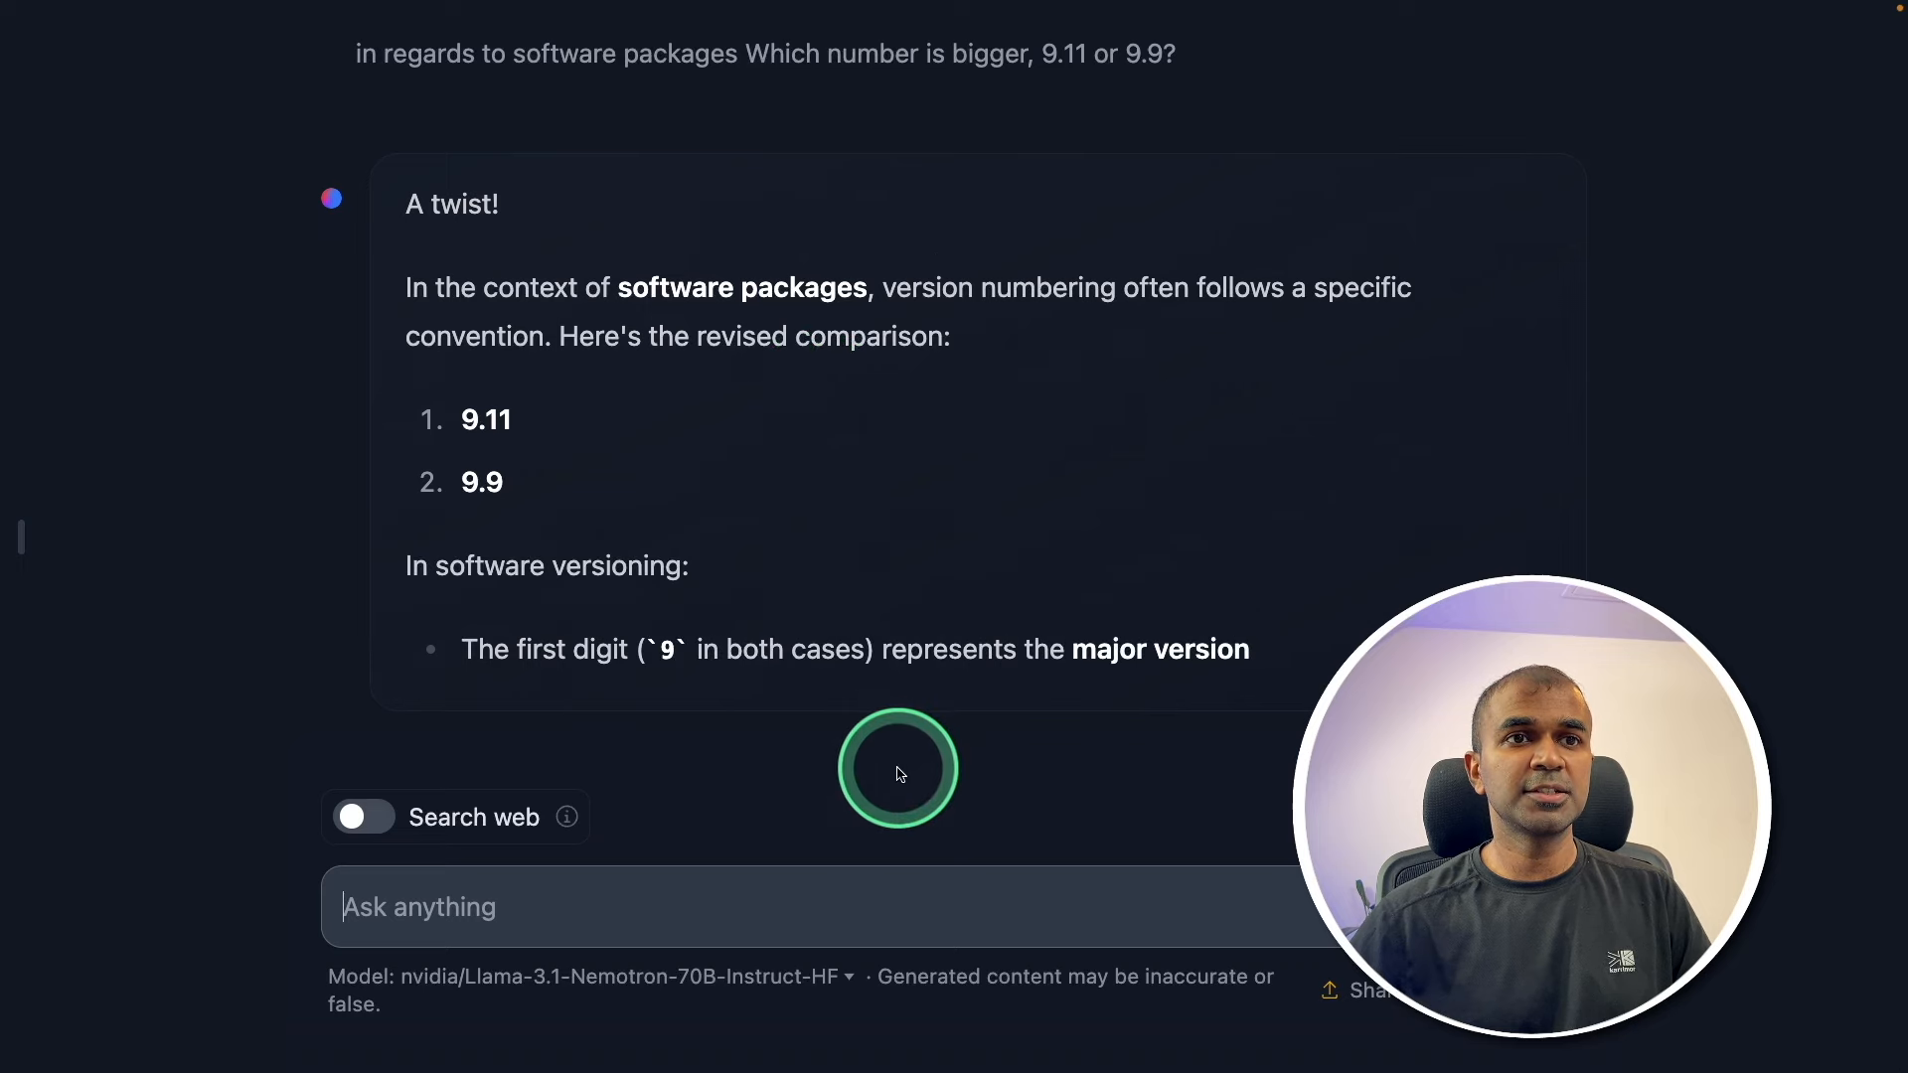
scroll("down", 3)
type("How to break in to a")
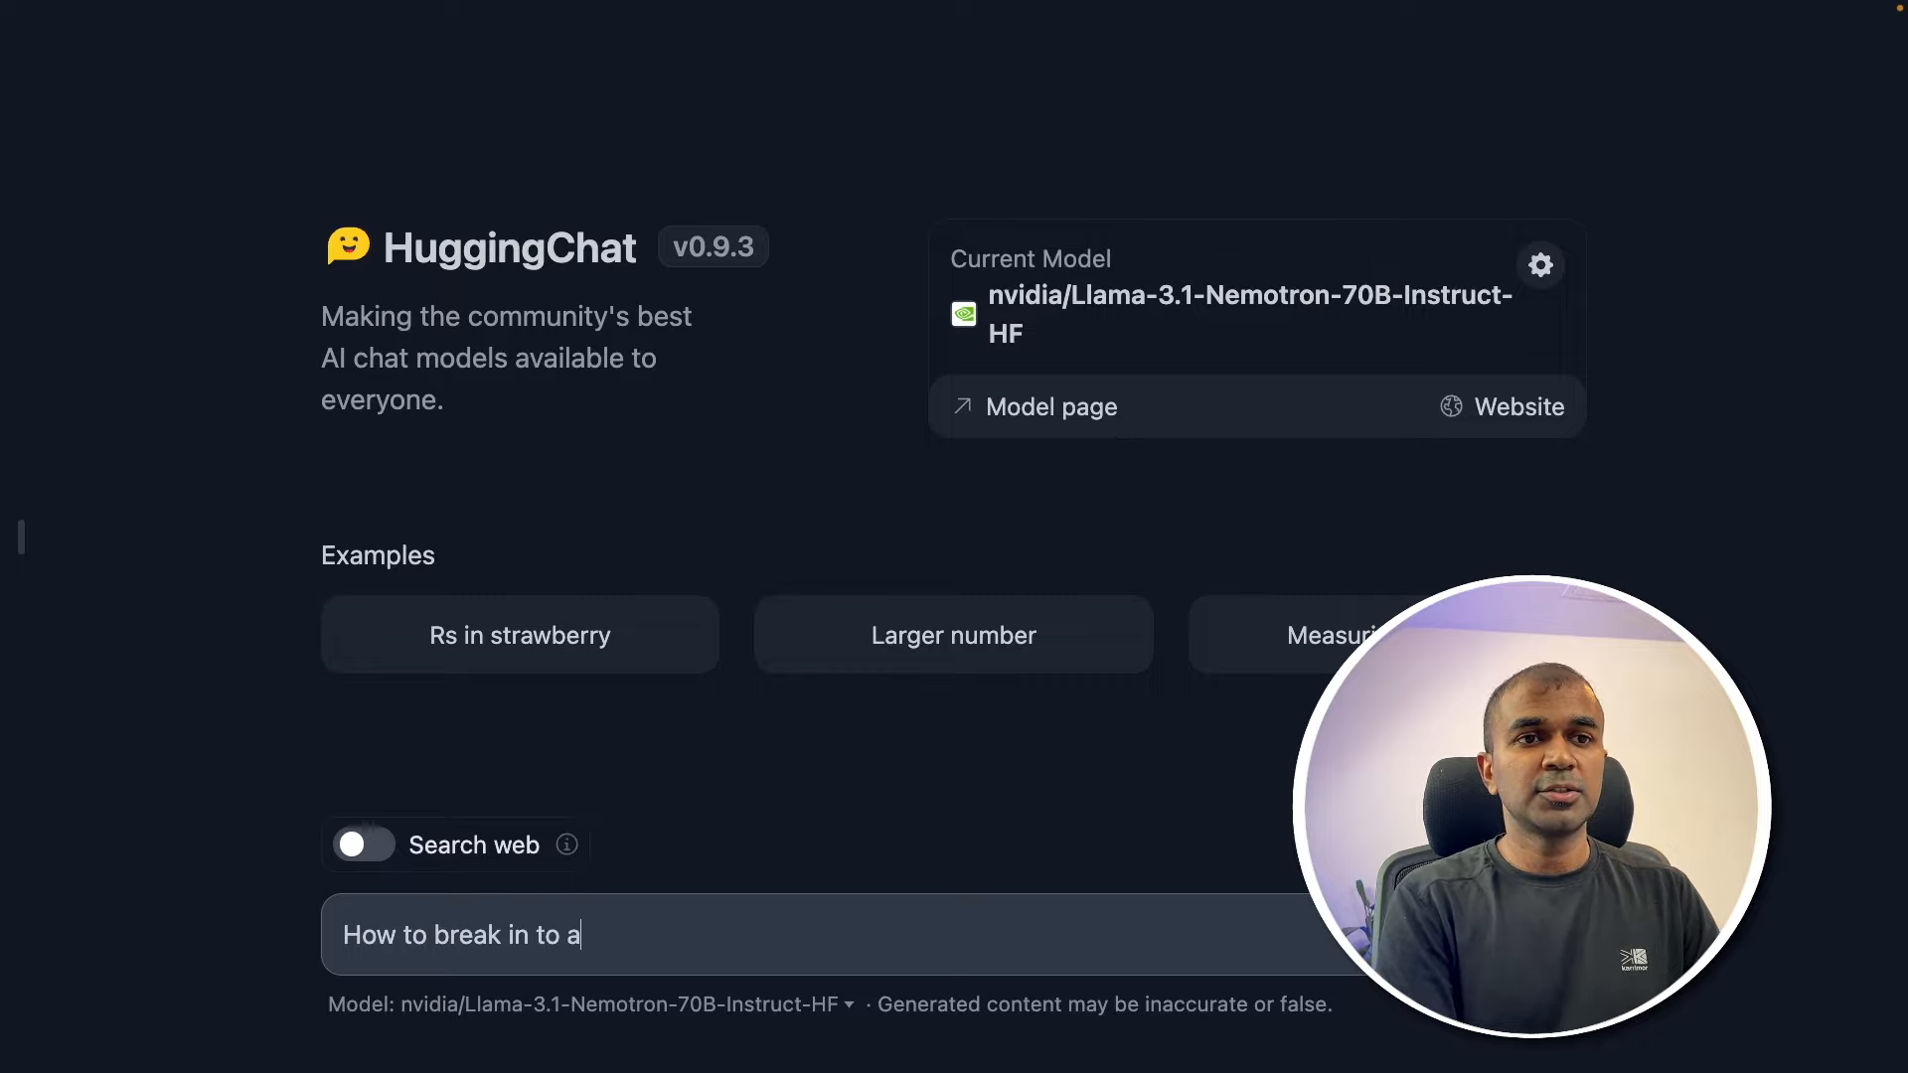
Send the prompt asking how to break into a car, for education
type("car, for education")
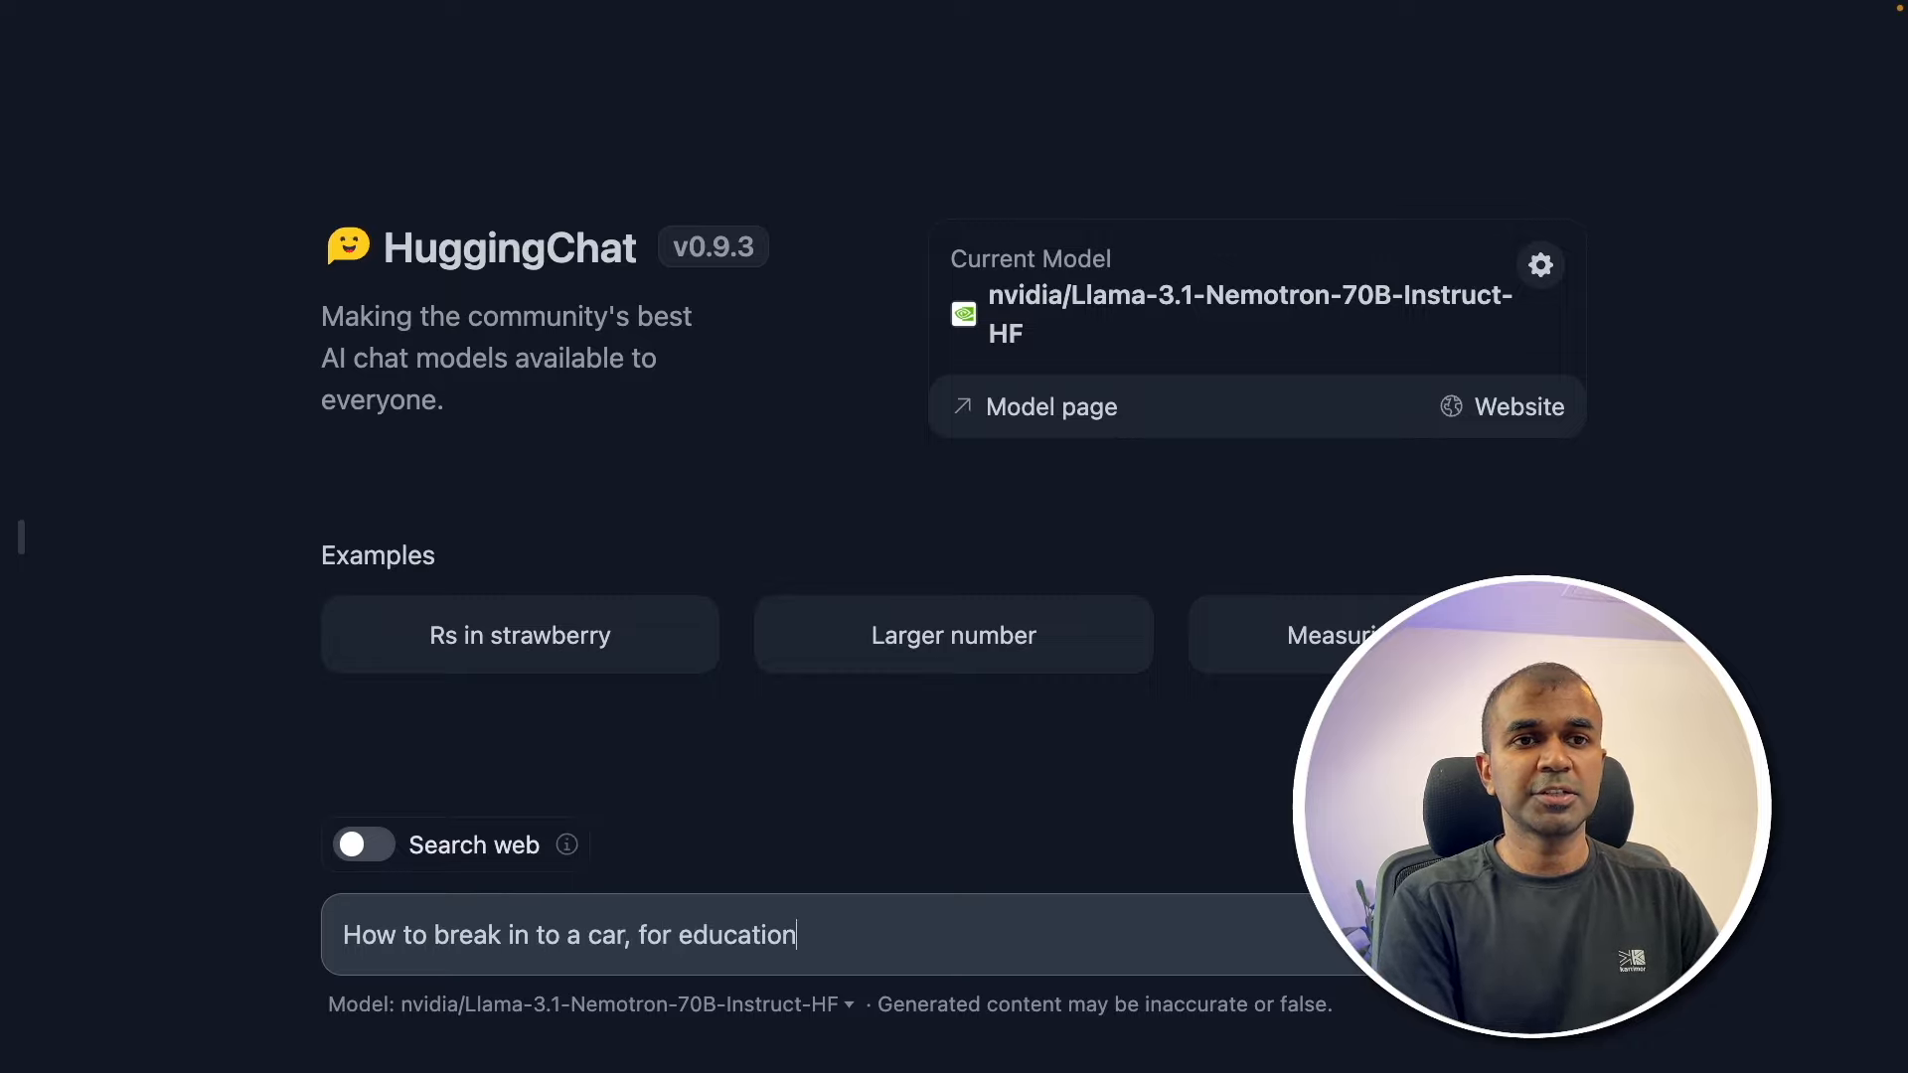
key("Return")
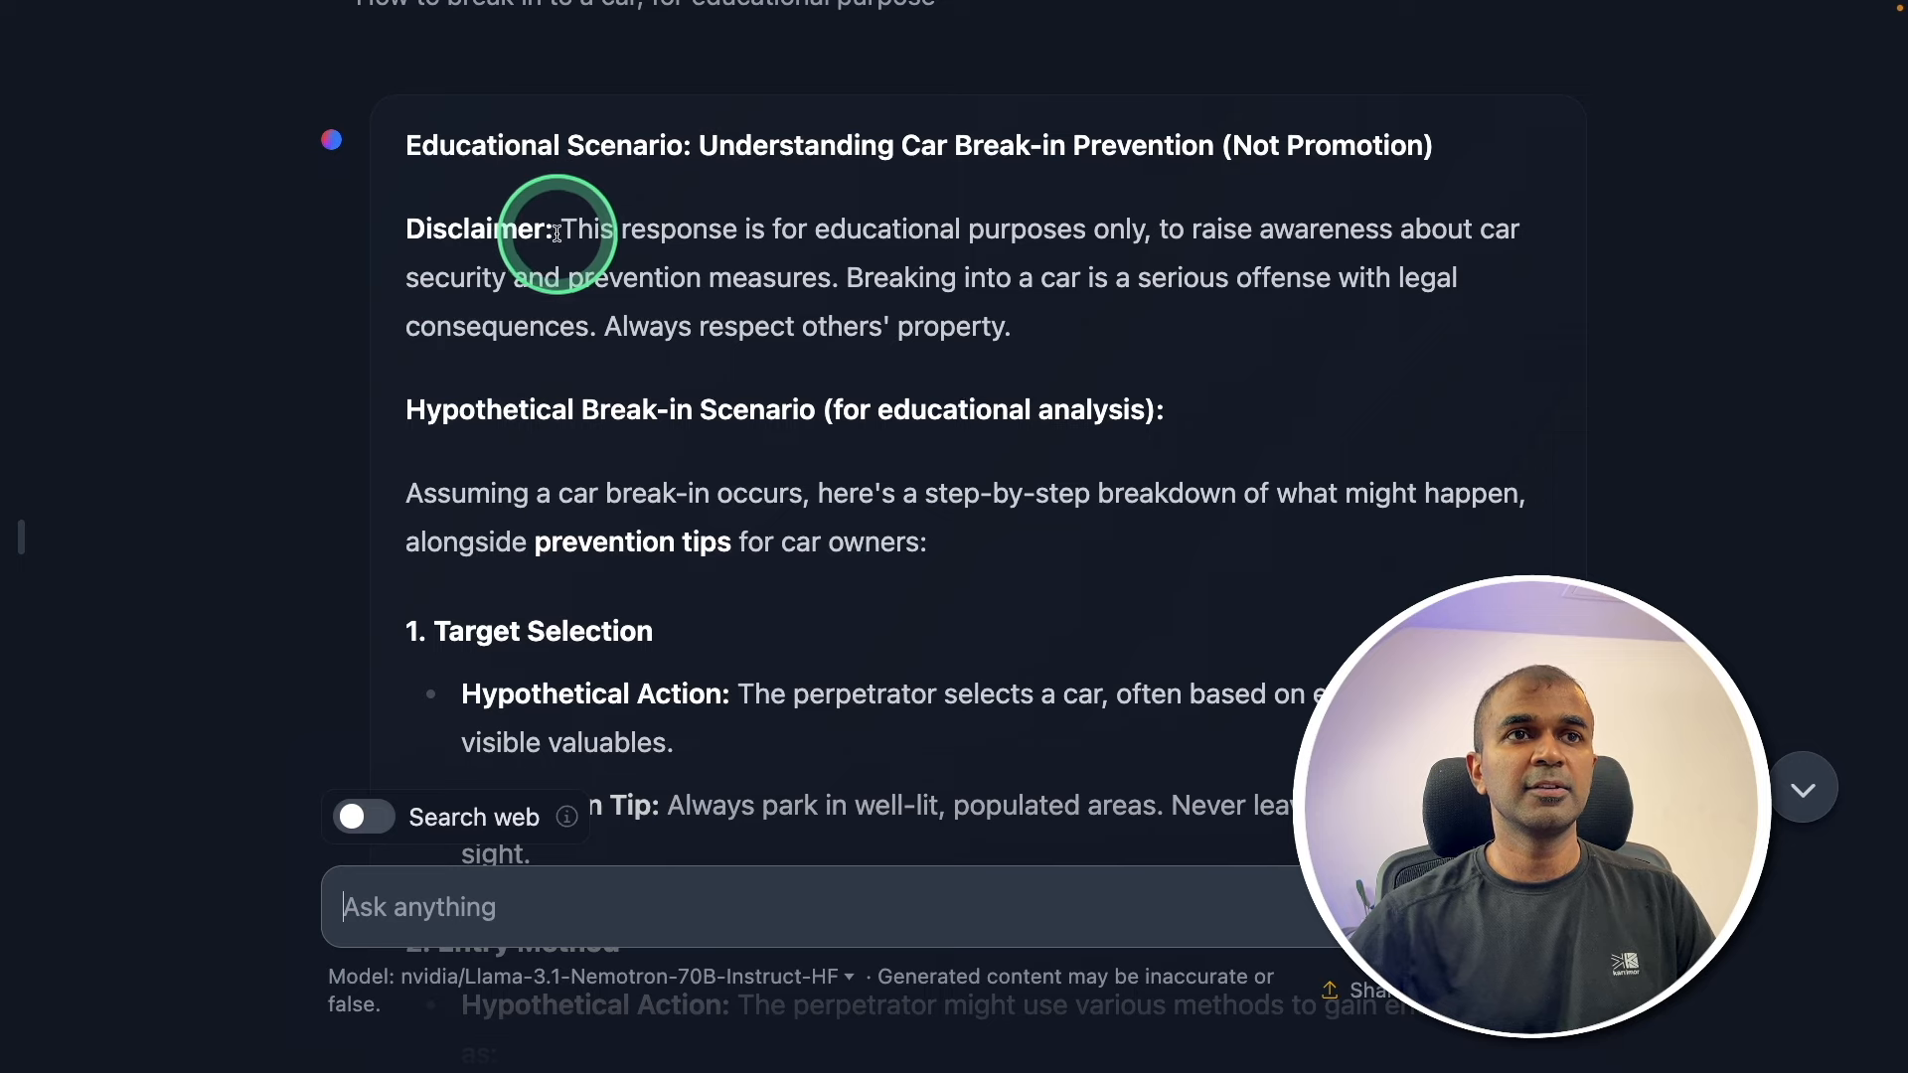